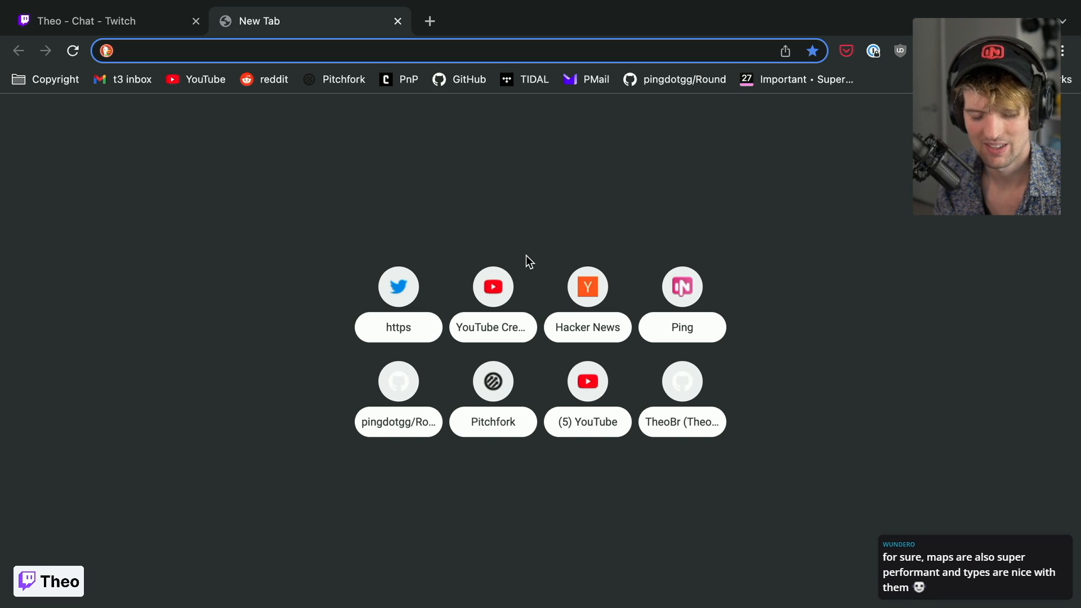
# Step: Bring up the Chrome DevTools console on the new tab page
pyautogui.press('F12')
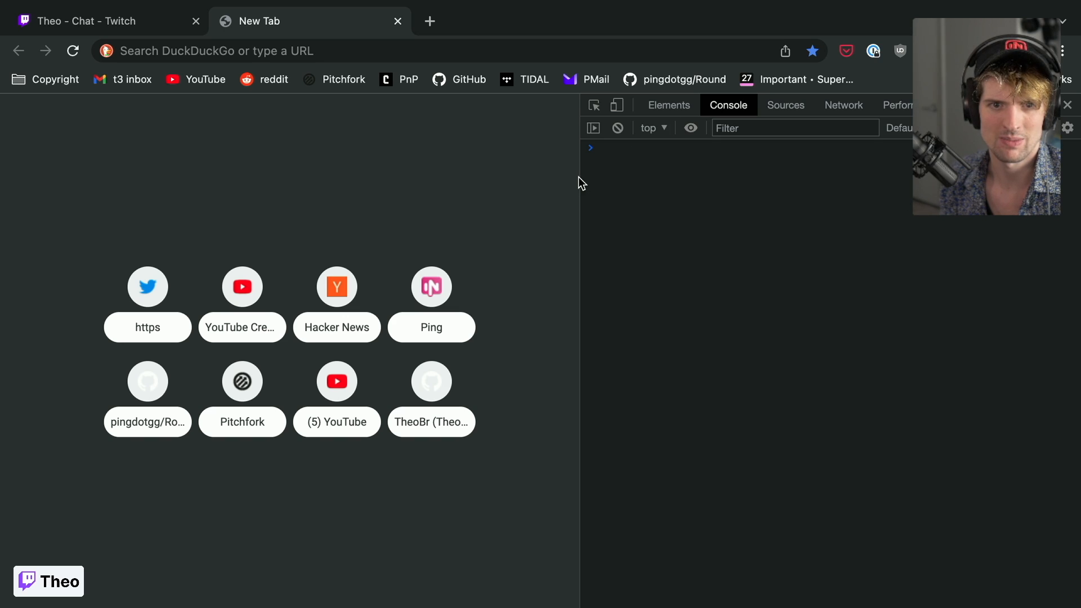
# Step: Start the users object with theo as {id: 7, status: "online"}
pyautogui.write('const user')
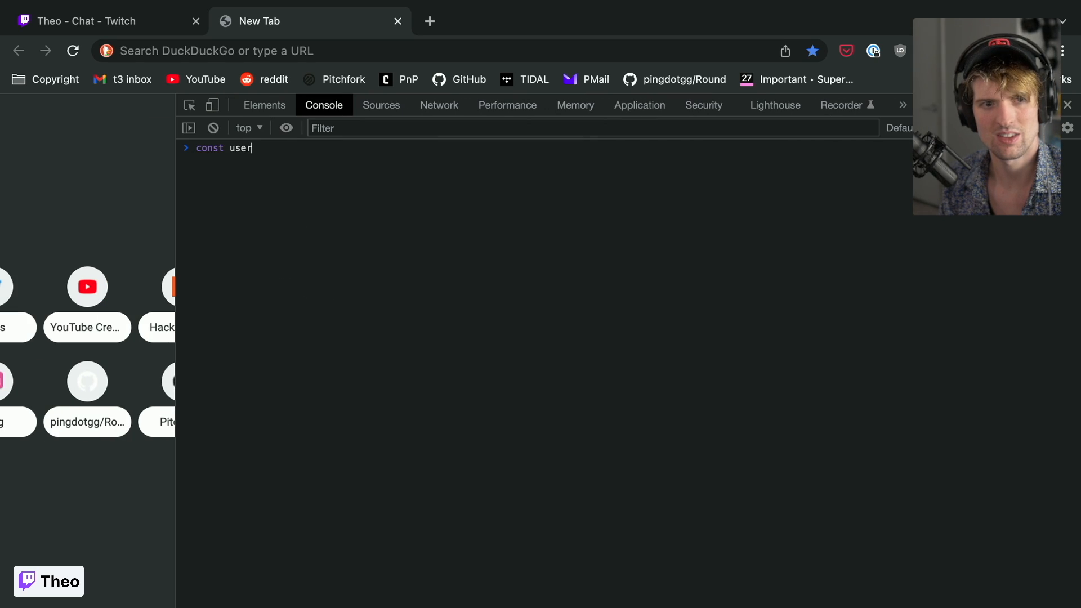
pyautogui.write('s = {')
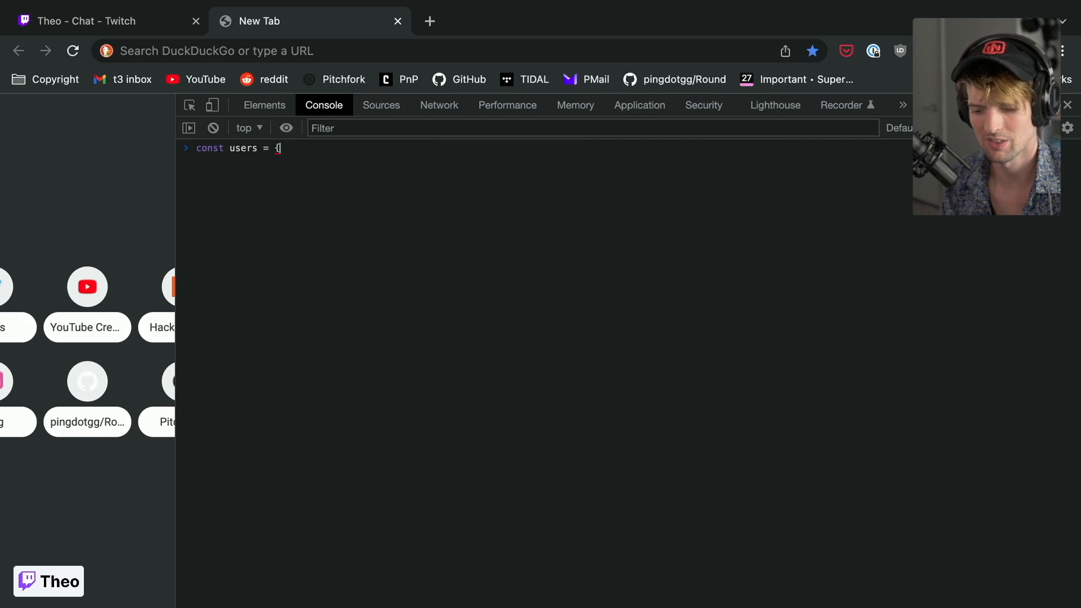
pyautogui.write('"theo"')
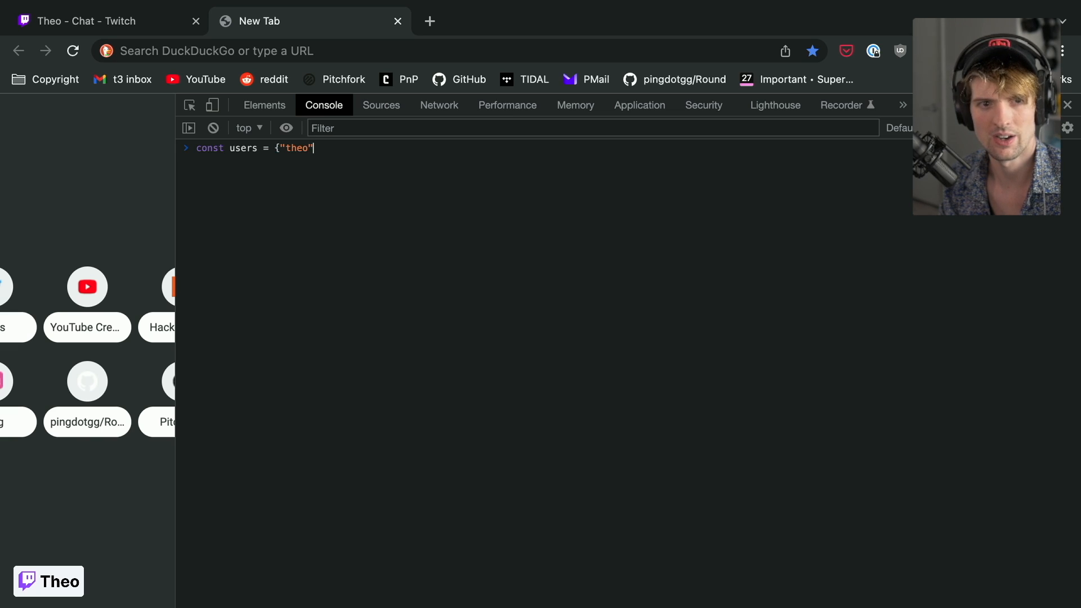
pyautogui.write(': {')
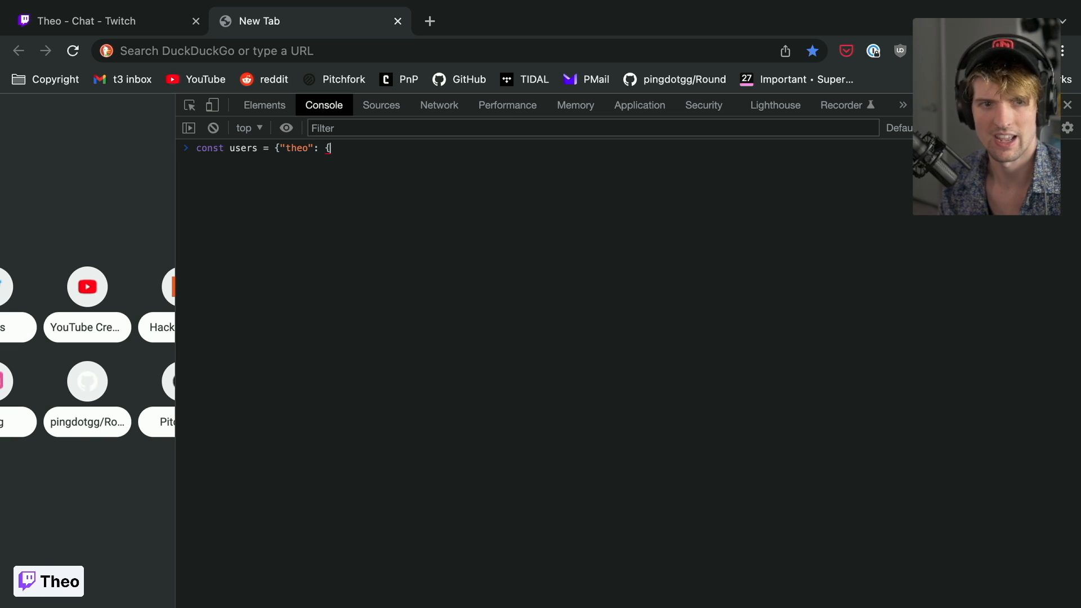
pyautogui.write('id: 7,')
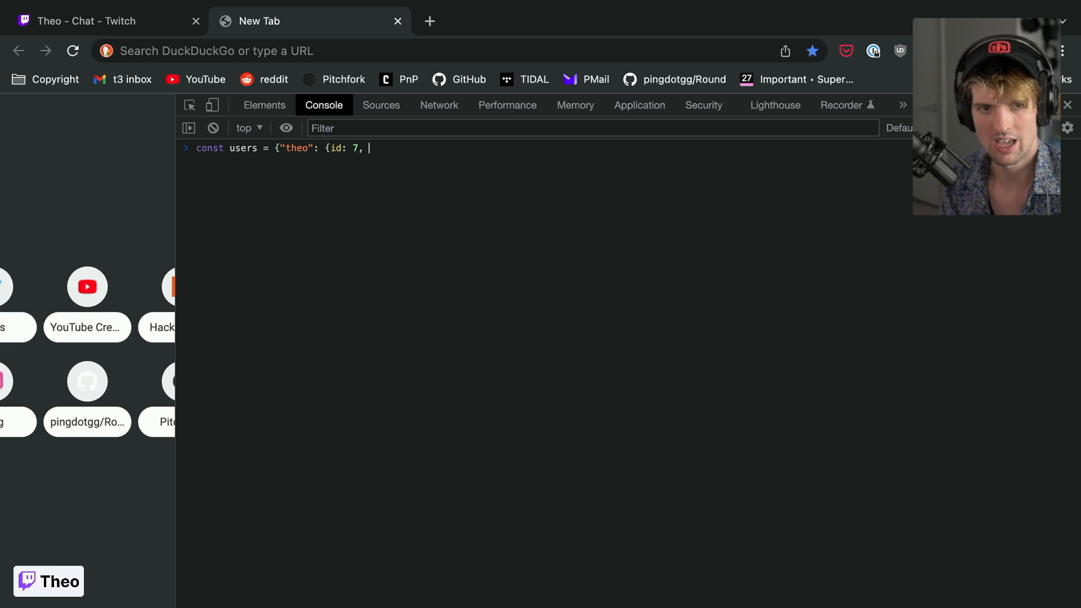
pyautogui.write('s')
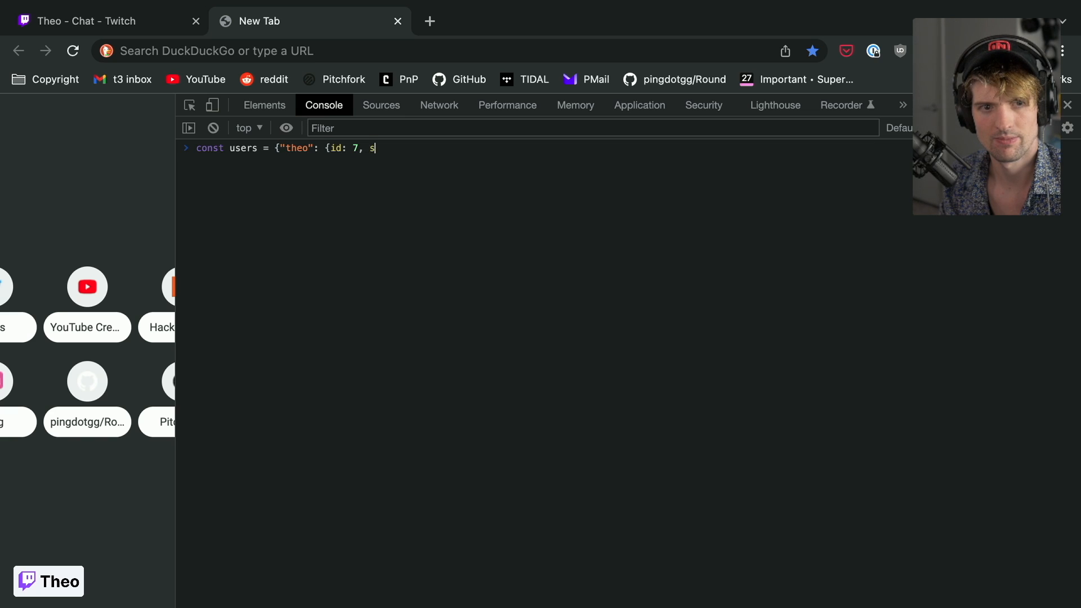
pyautogui.write('tatus: "on')
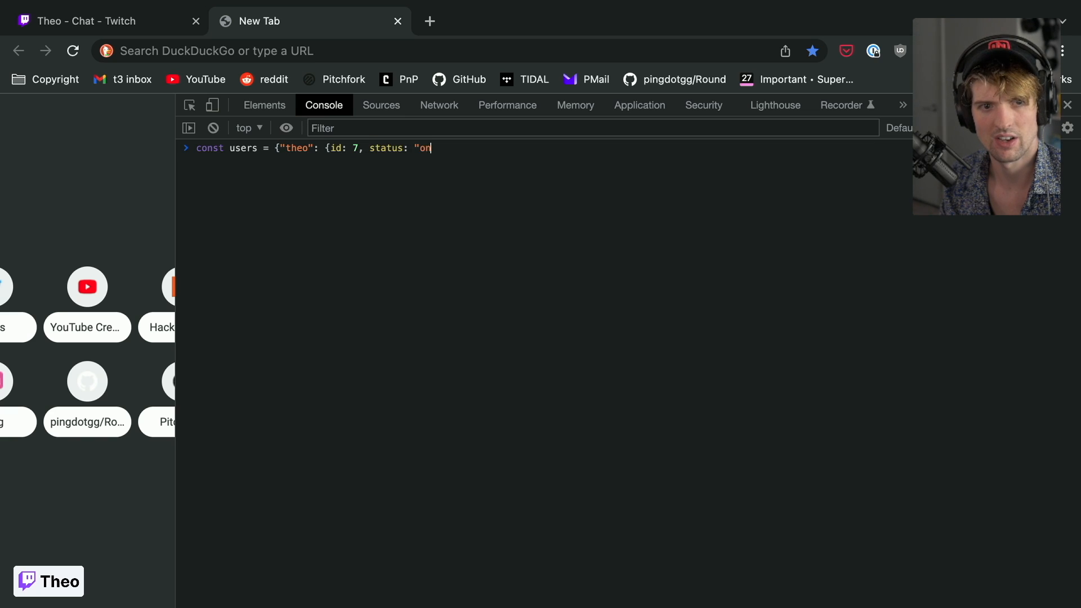
pyautogui.write('line"}}')
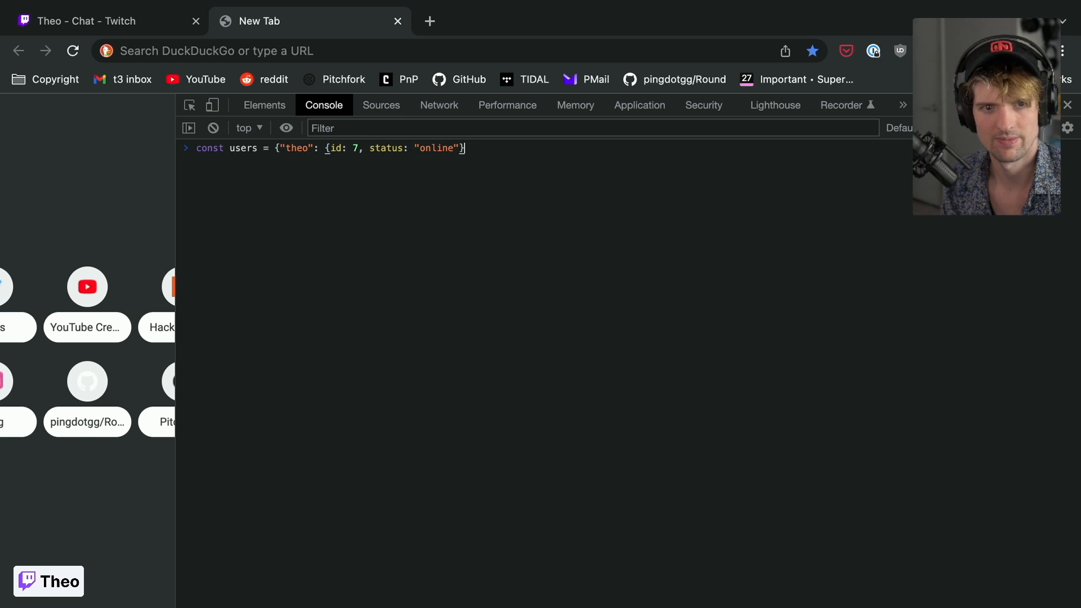
# Step: Add maple as {id: 200, status: "afk"}, run the definition and evaluate users
pyautogui.write(', "maple:')
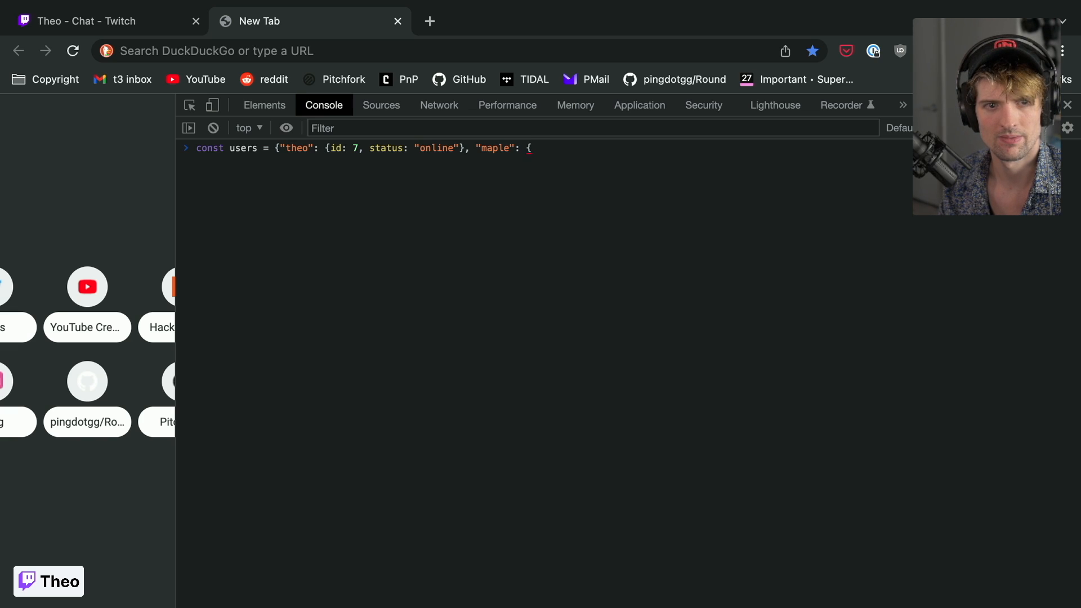
pyautogui.write('id: 20')
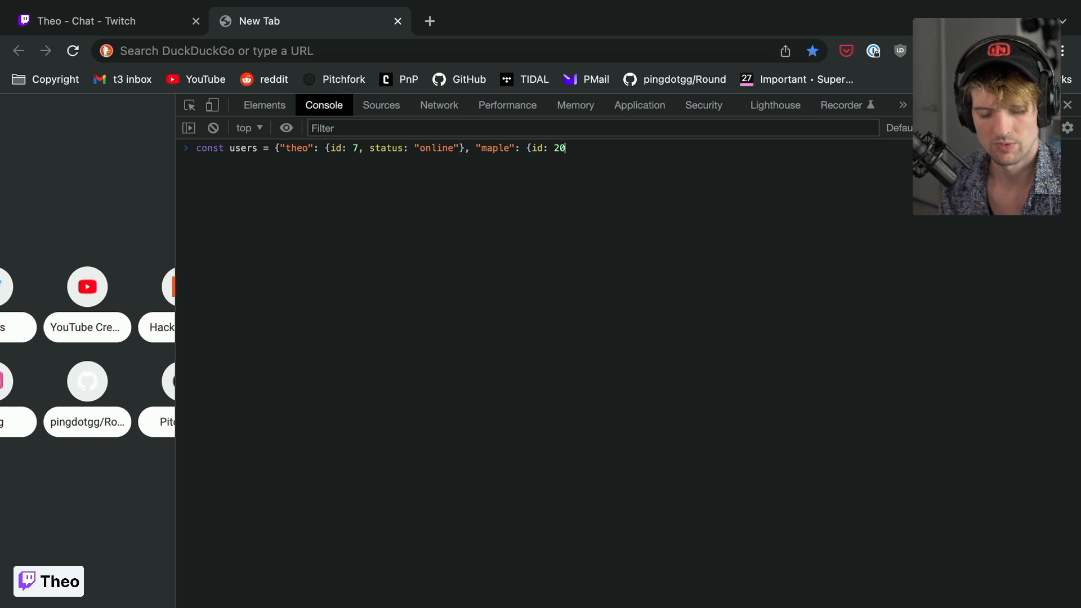
pyautogui.write('0, status: "')
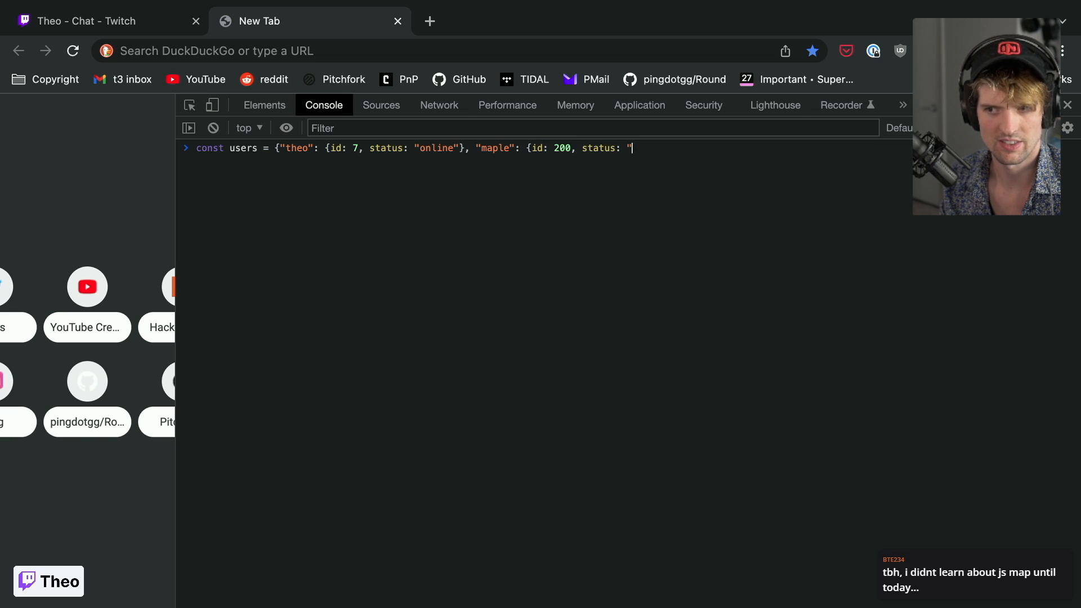
pyautogui.write('afk"}')
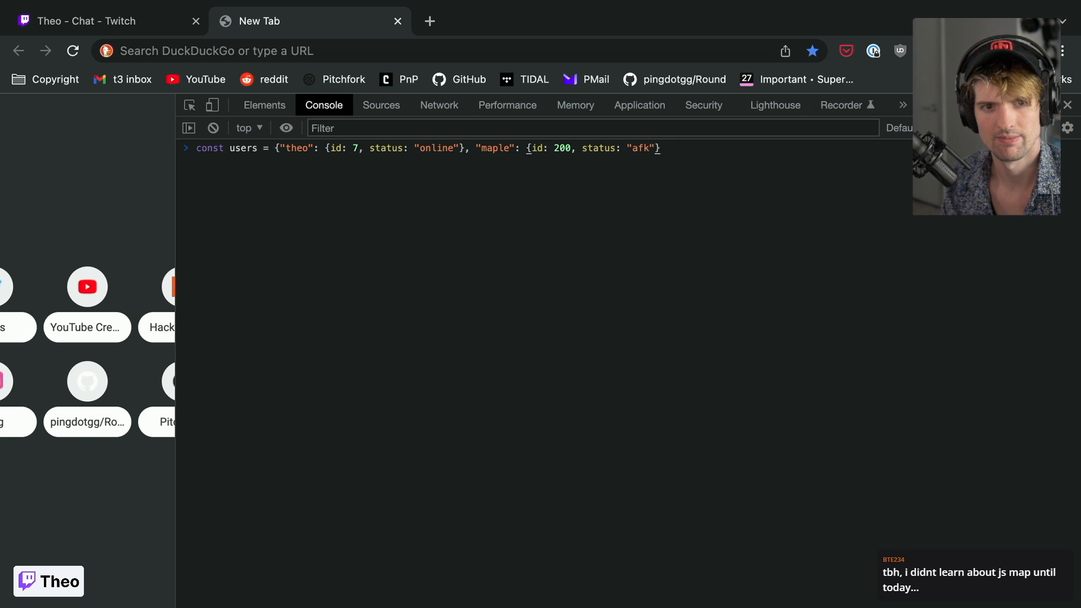
pyautogui.write('}')
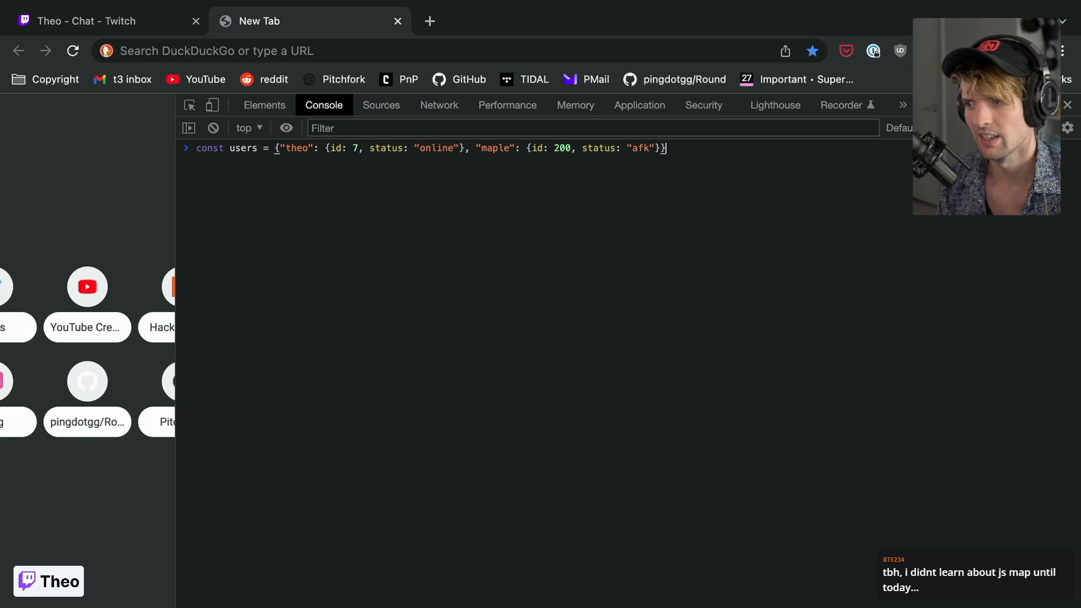
pyautogui.press('Enter')
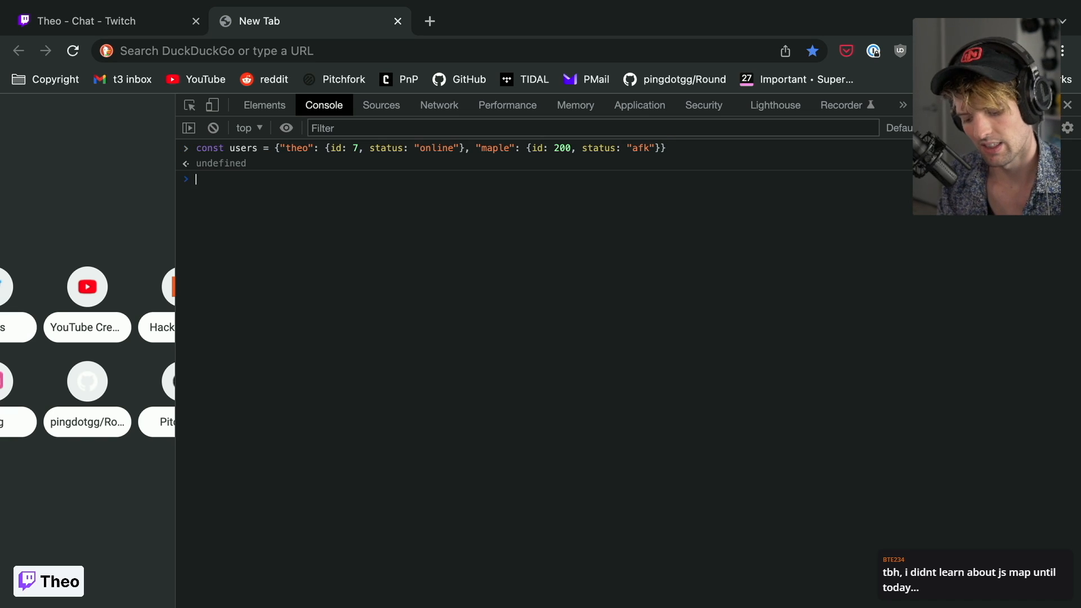
pyautogui.write('users')
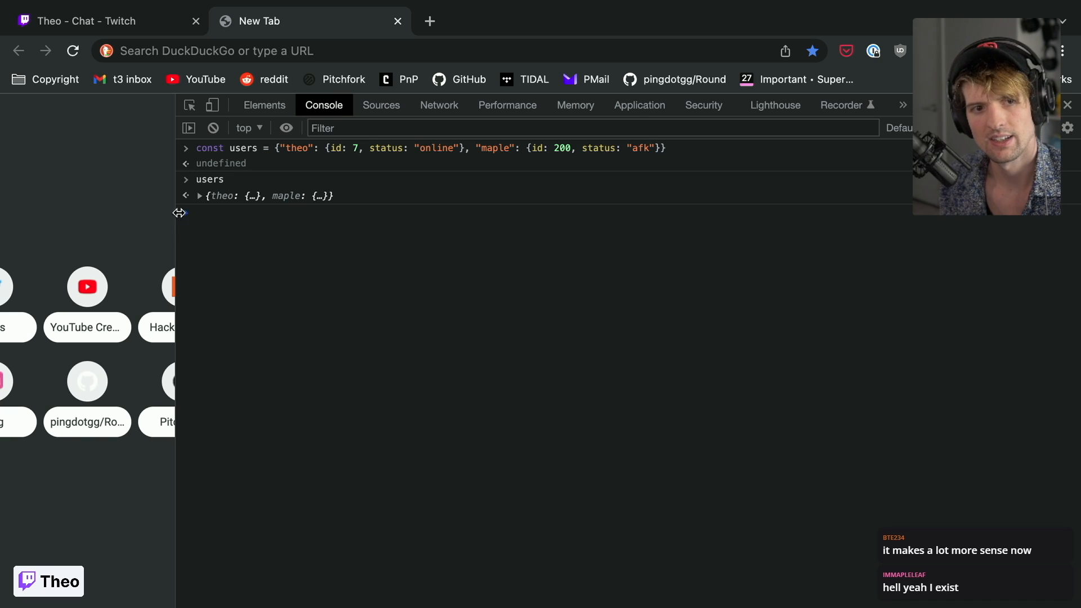
# Step: Expand the logged users object, then create a new file in the src folder
pyautogui.click(200, 196)
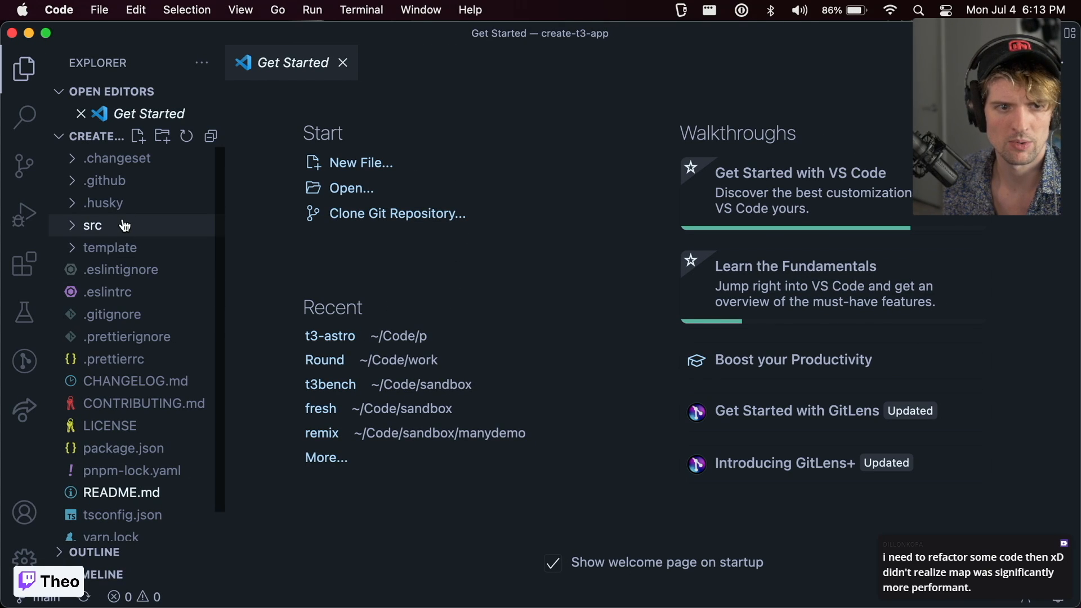
pyautogui.rightClick(92, 225)
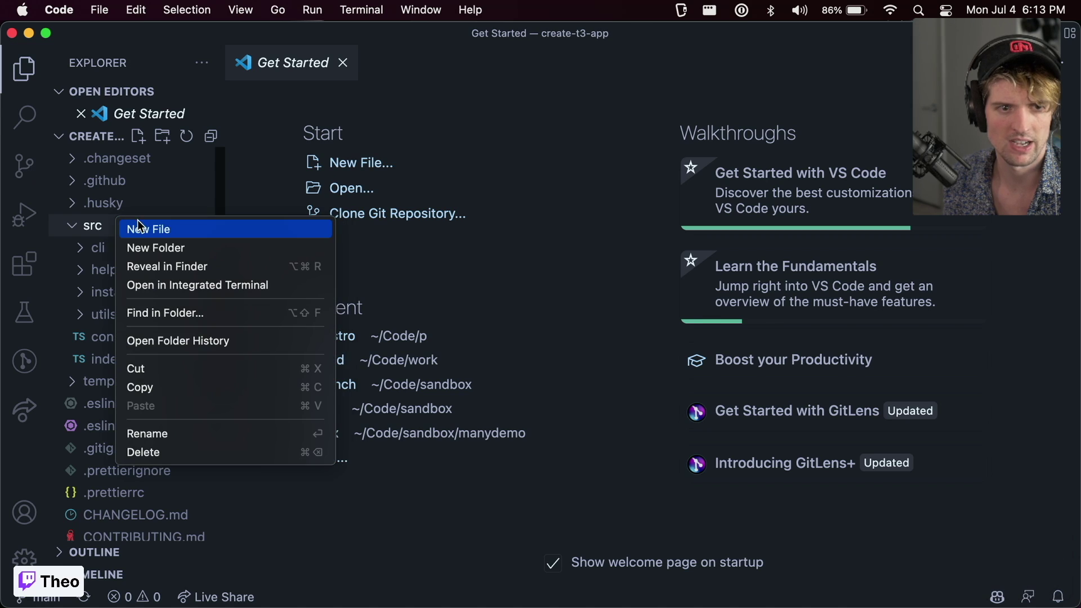
pyautogui.click(149, 230)
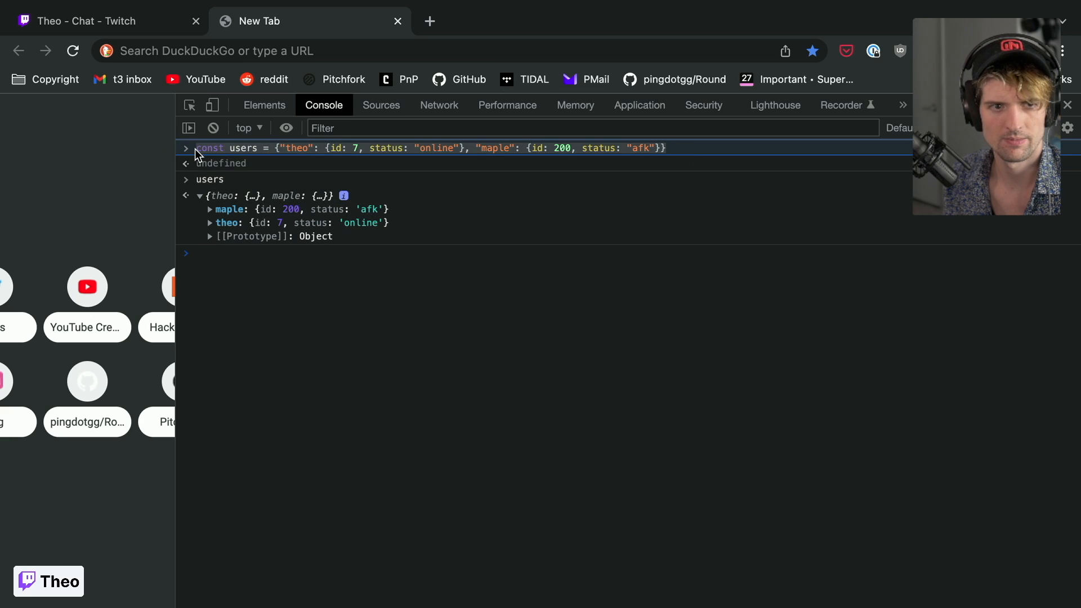
# Step: Add users["mark"] = {id: "100", status: "offline"}; below the users object
pyautogui.press('cmd+tab')
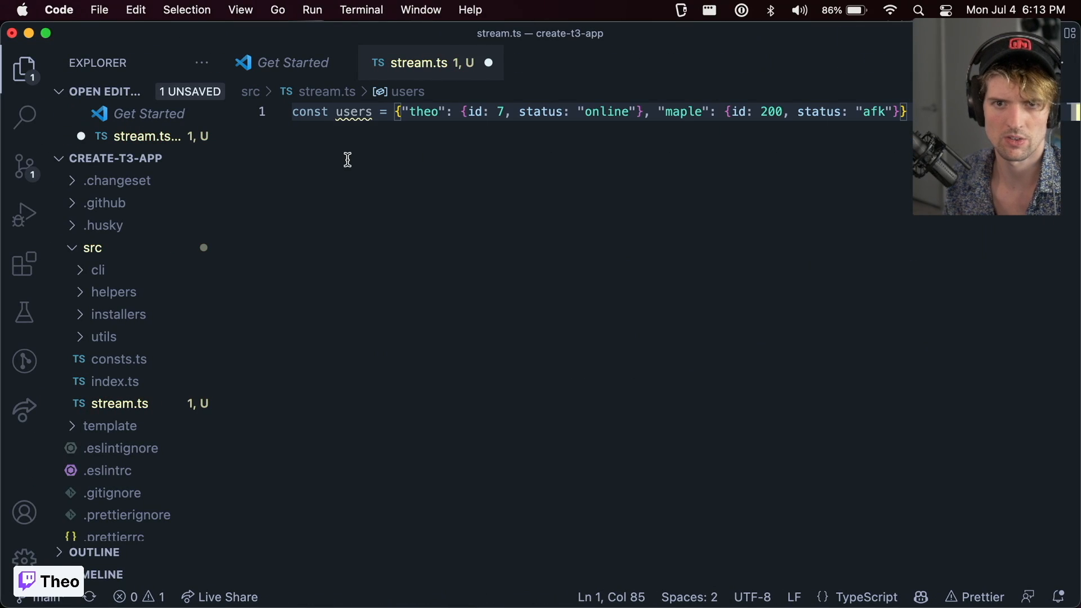
pyautogui.write(';')
pyautogui.press('Enter')
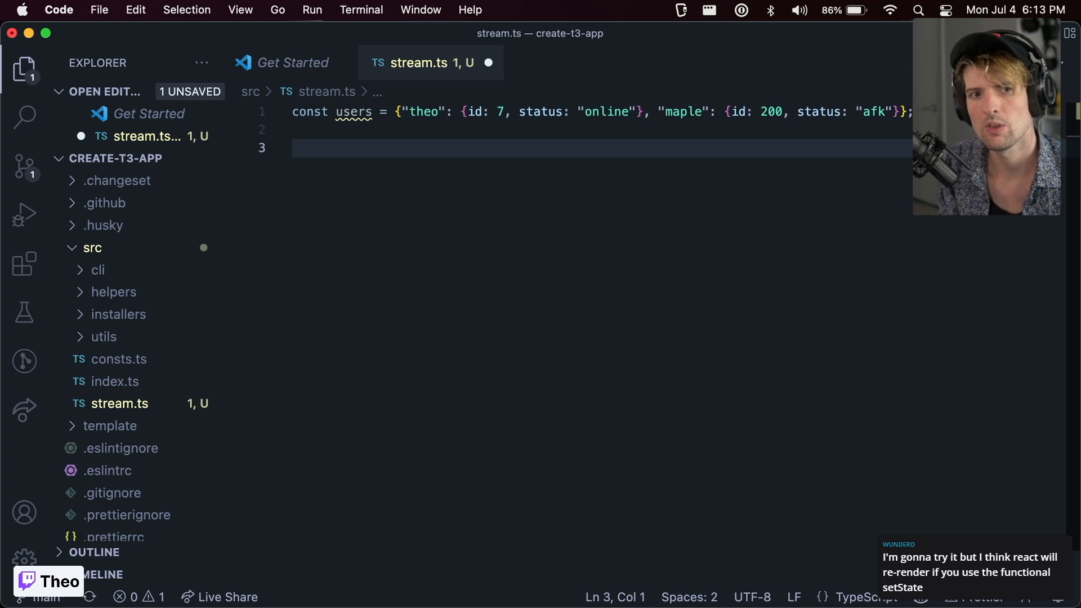
pyautogui.write('user')
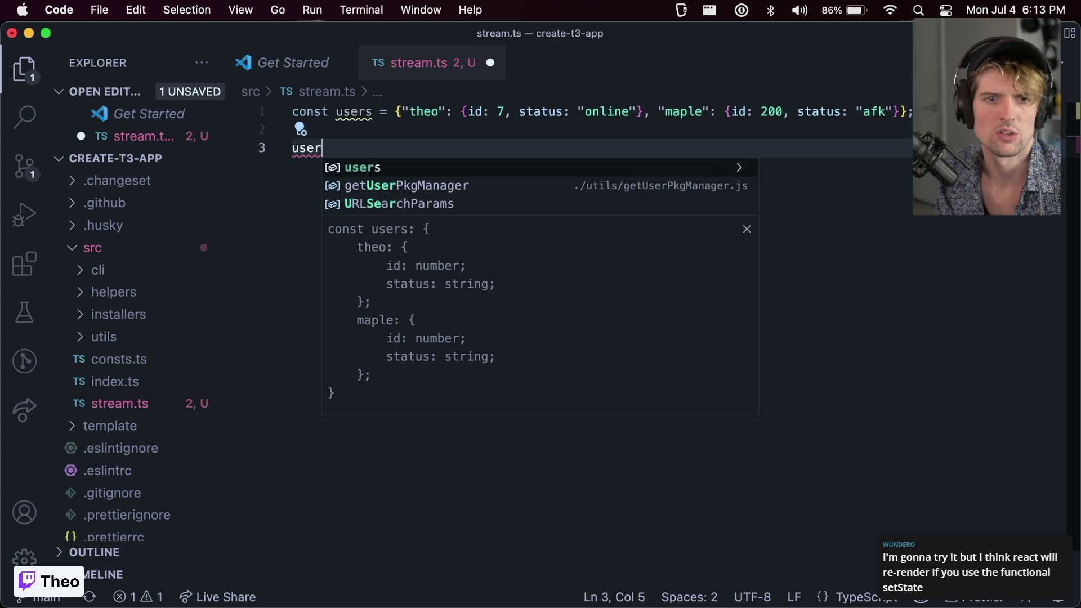
pyautogui.write('["')
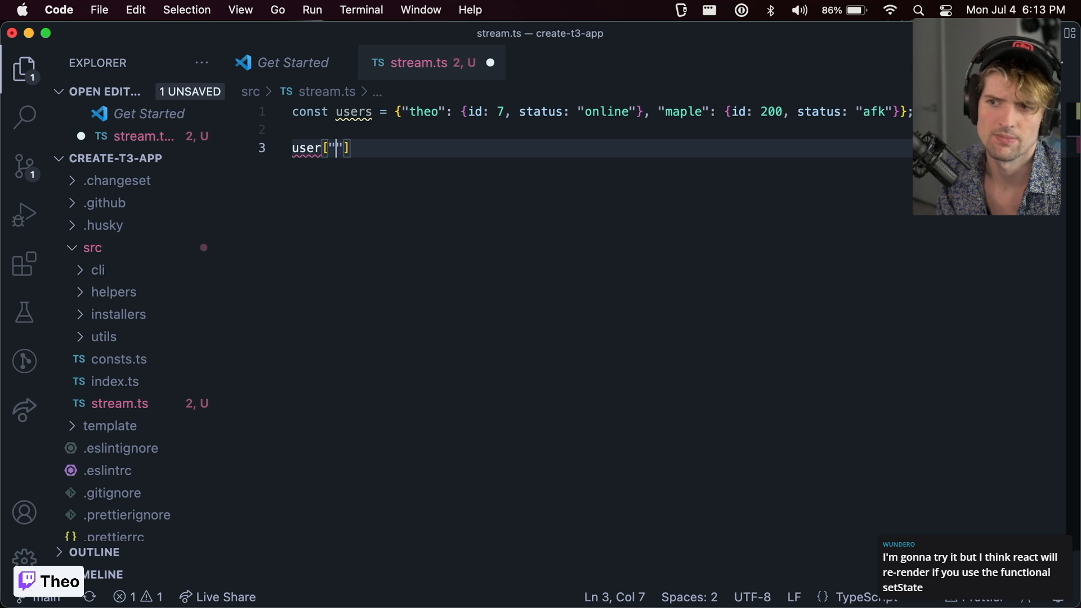
pyautogui.write('mark"] = {}')
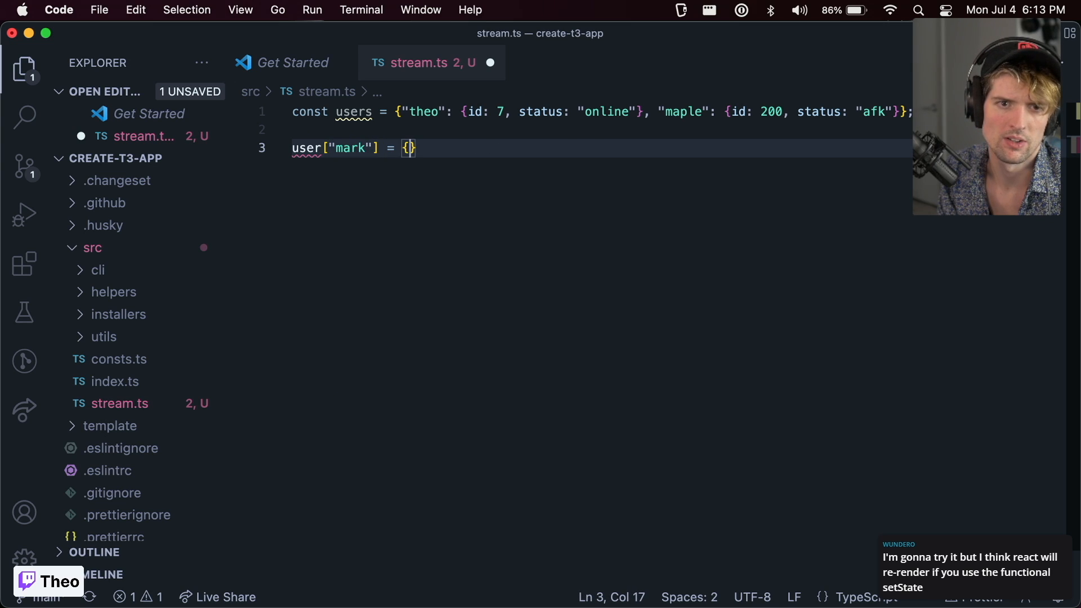
pyautogui.write('id: "100"')
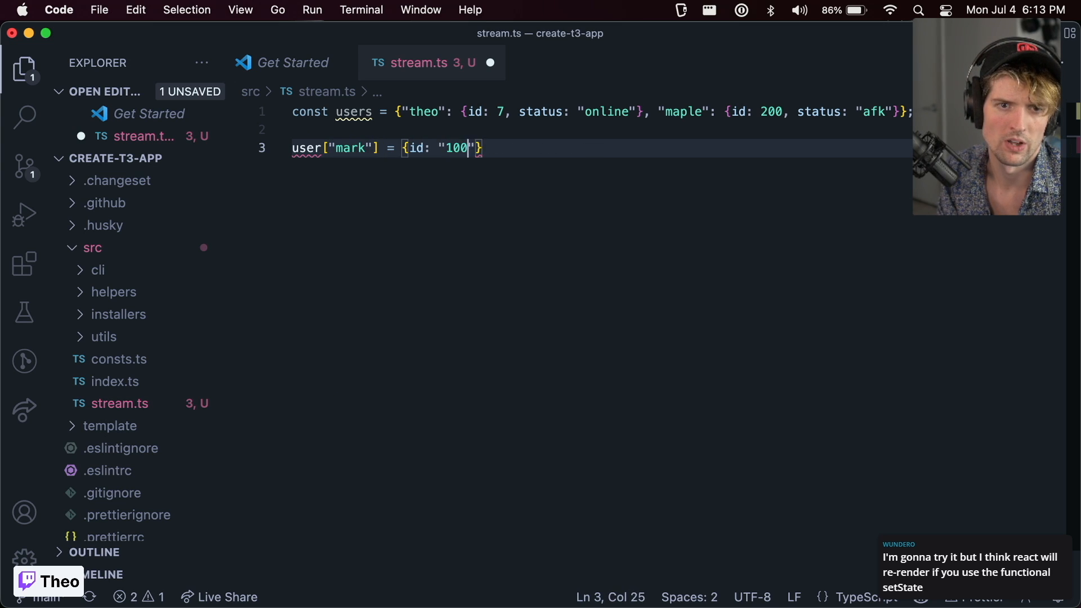
pyautogui.write(', status: ""')
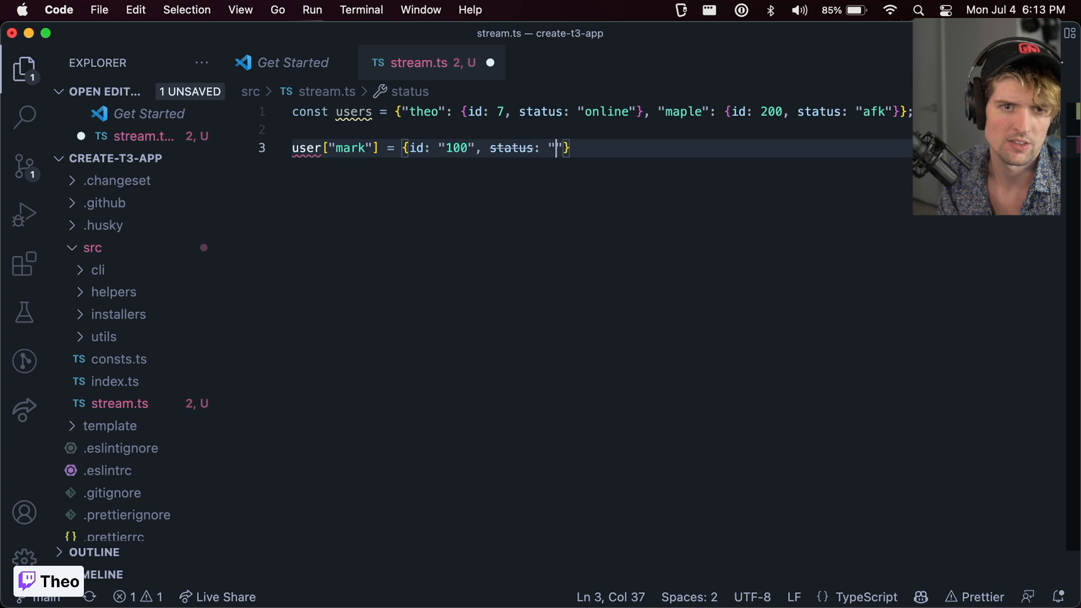
pyautogui.write('offline";')
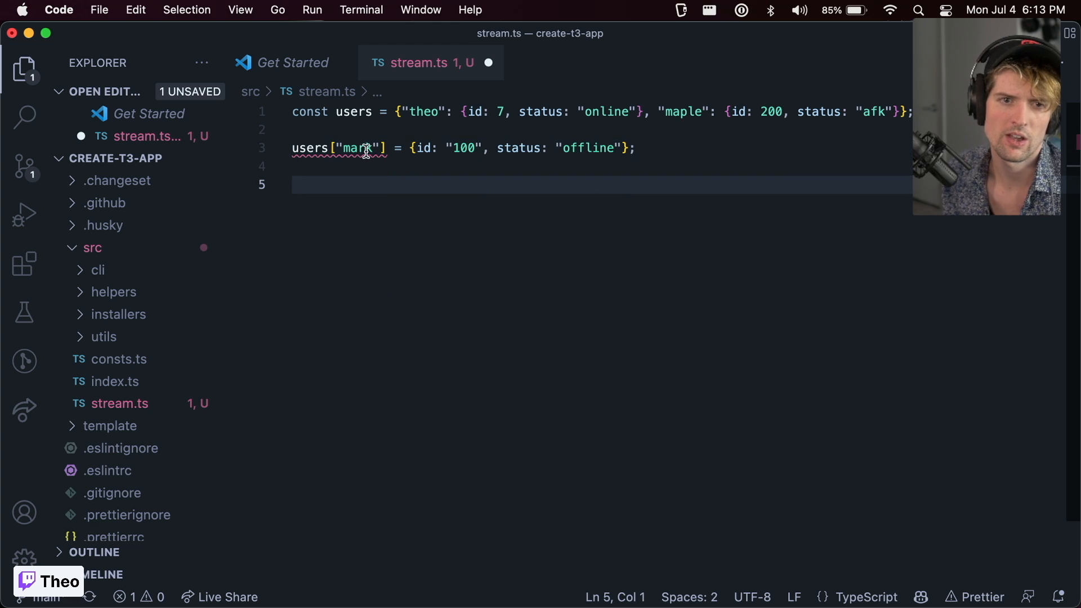
pyautogui.moveTo(309, 149)
pyautogui.write(': {[key: string]: ')
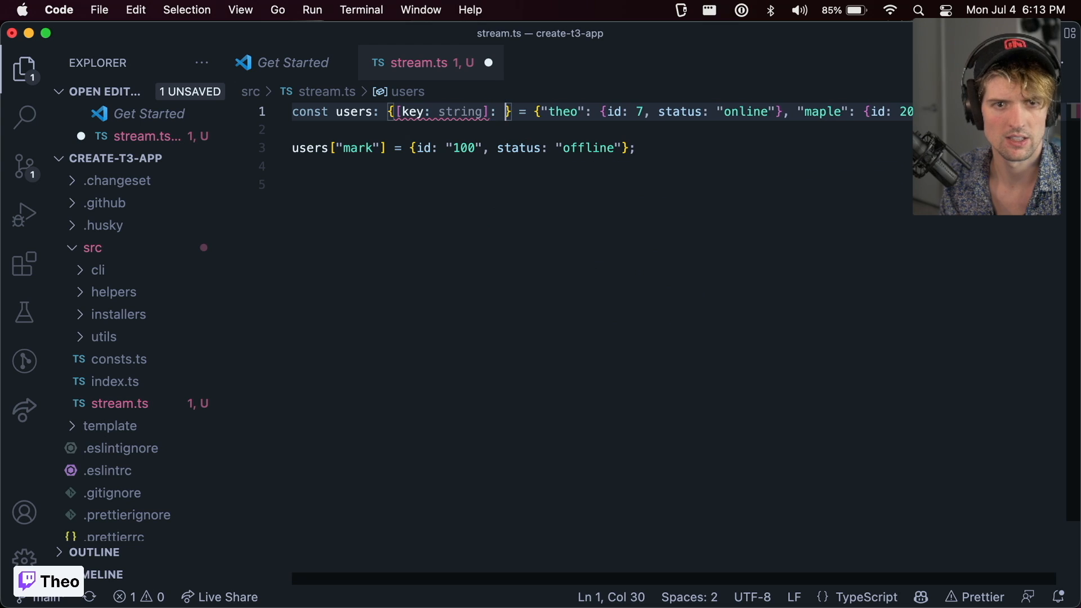
# Step: Annotate users with a string-keyed any type and make mark's id the number 100
pyautogui.write('{')
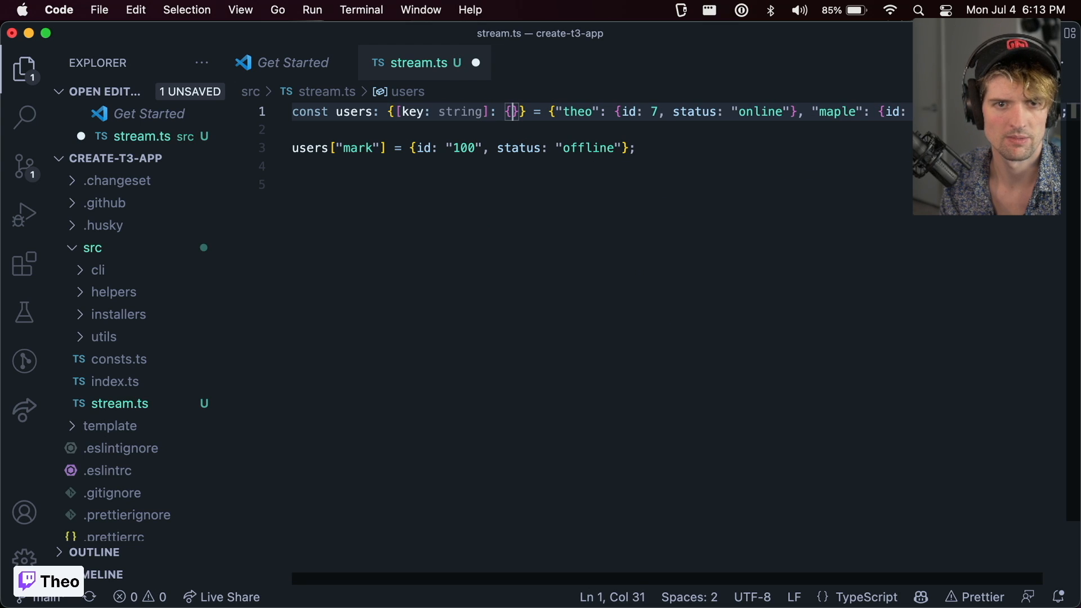
pyautogui.write('any')
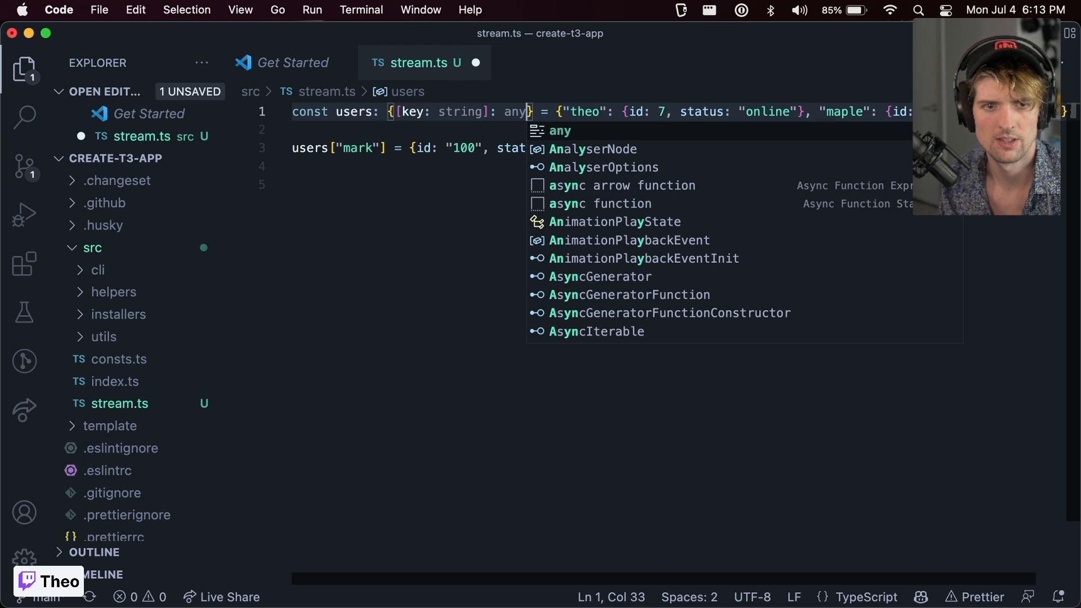
pyautogui.press('Escape')
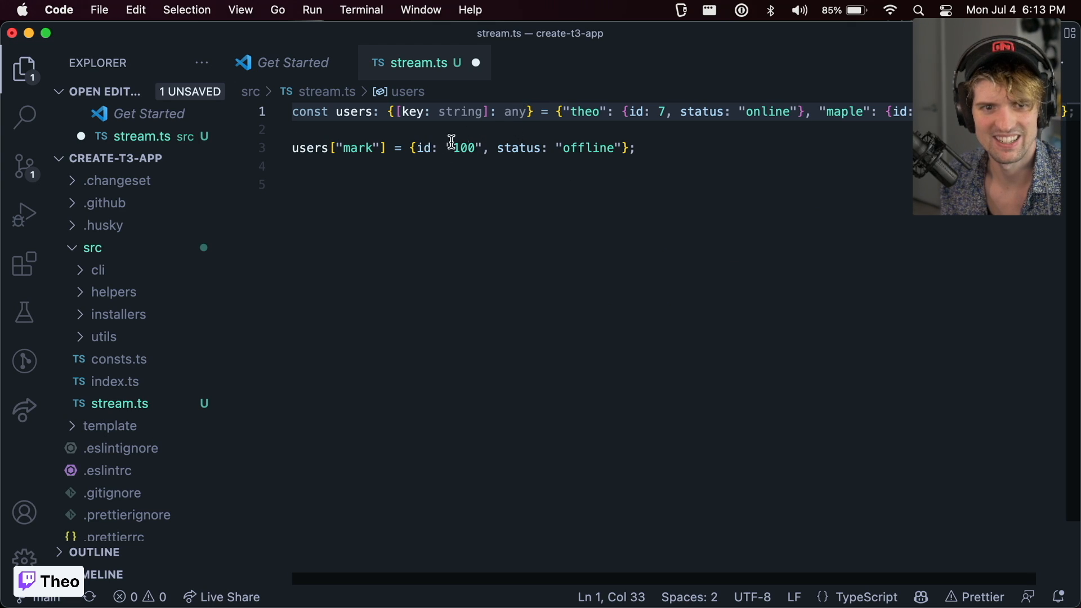
pyautogui.doubleClick(464, 148)
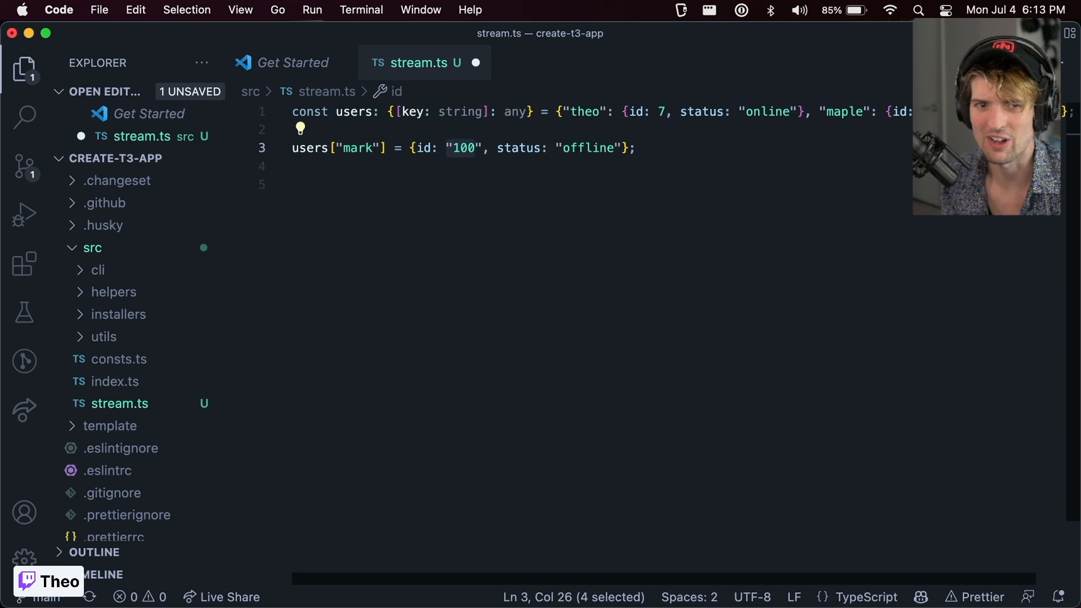
pyautogui.doubleClick(516, 112)
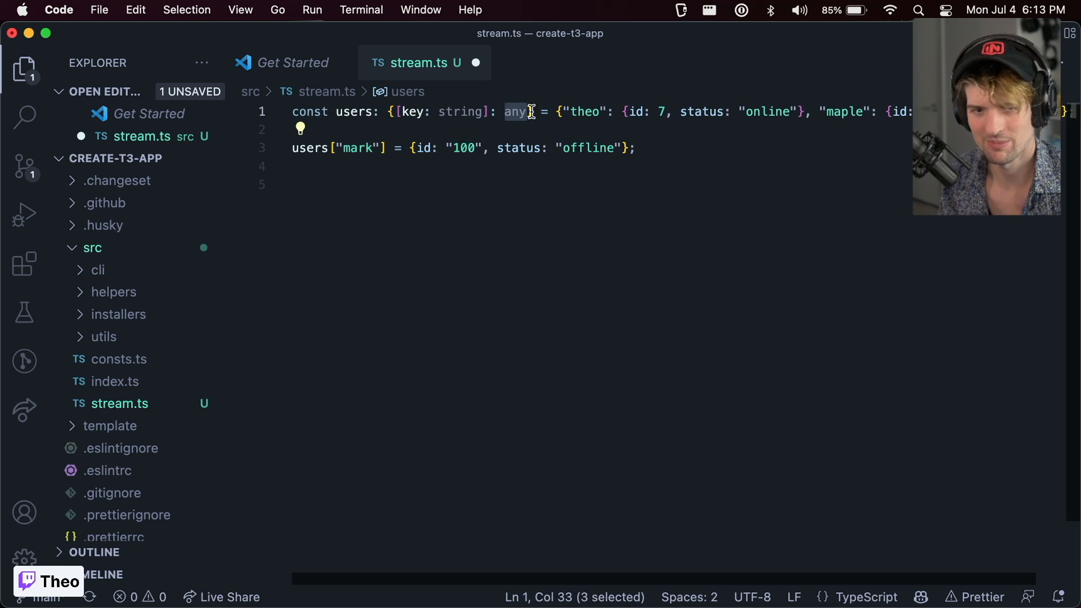
# Step: Replace any with {id: number, status: string} and begin const user = users["theo"]
pyautogui.write('{id: }')
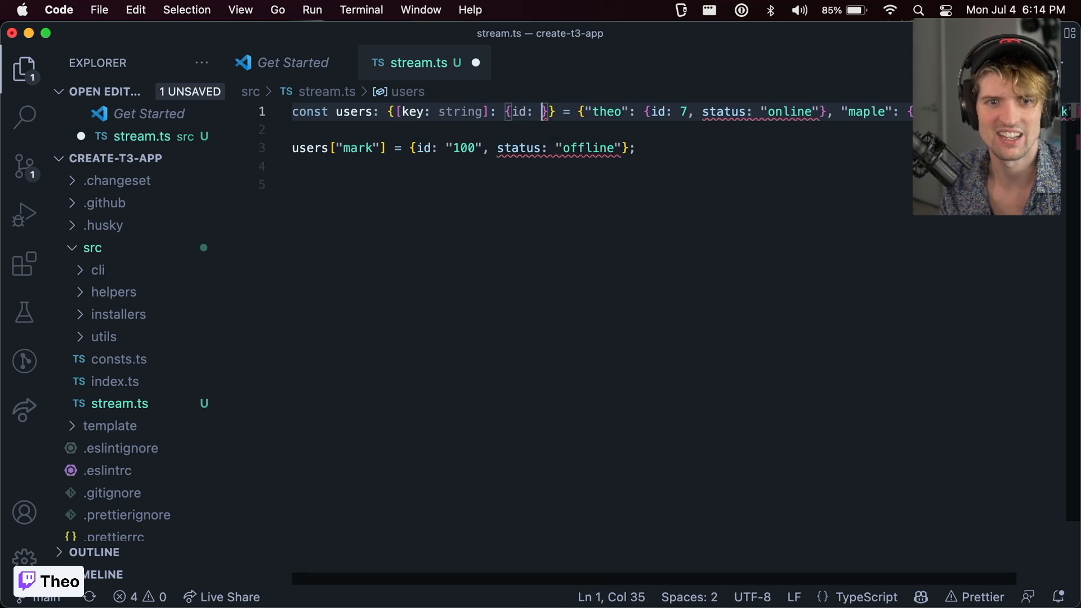
pyautogui.write('number,')
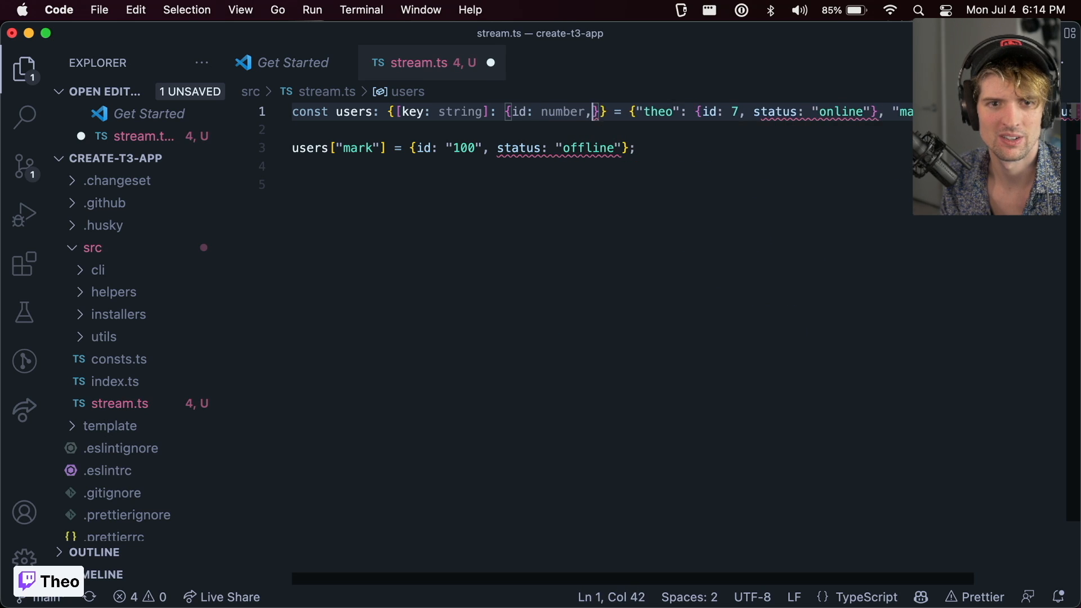
pyautogui.write('status: string')
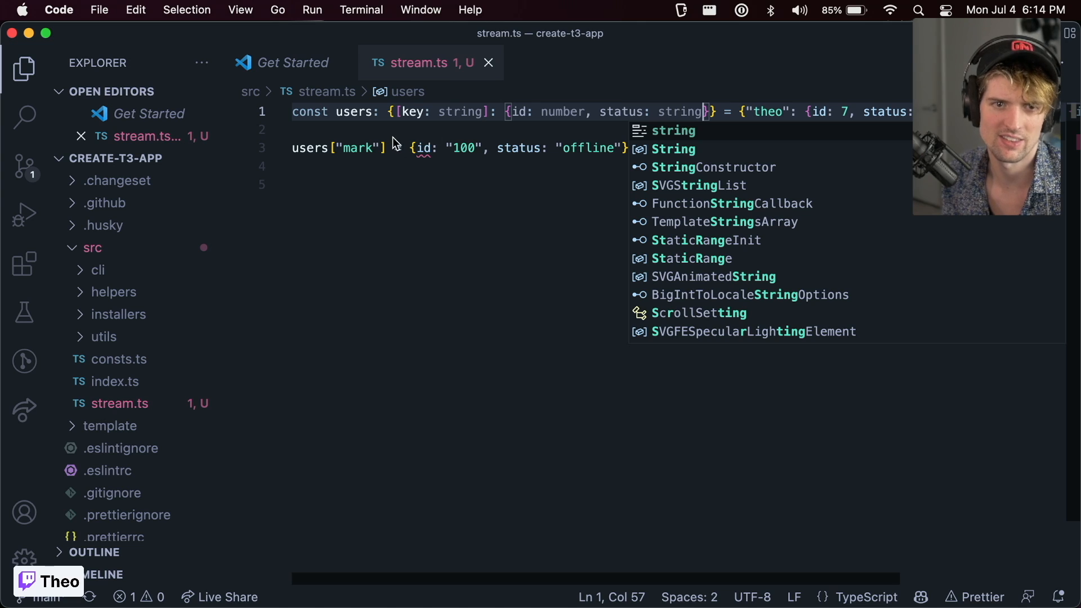
pyautogui.press('Escape')
pyautogui.write(';')
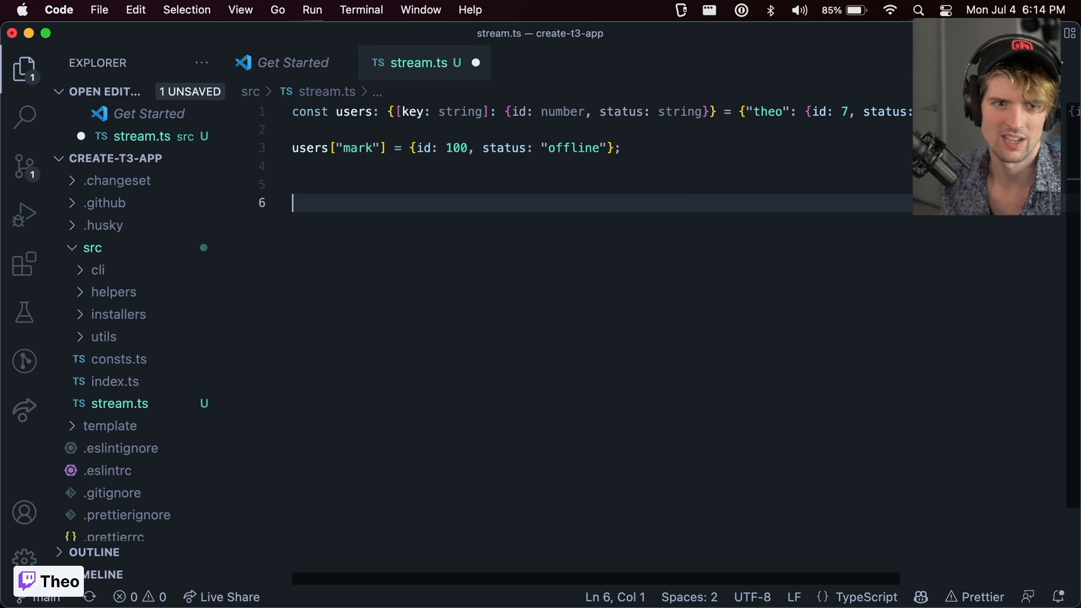
pyautogui.write('const user = users["theo"];')
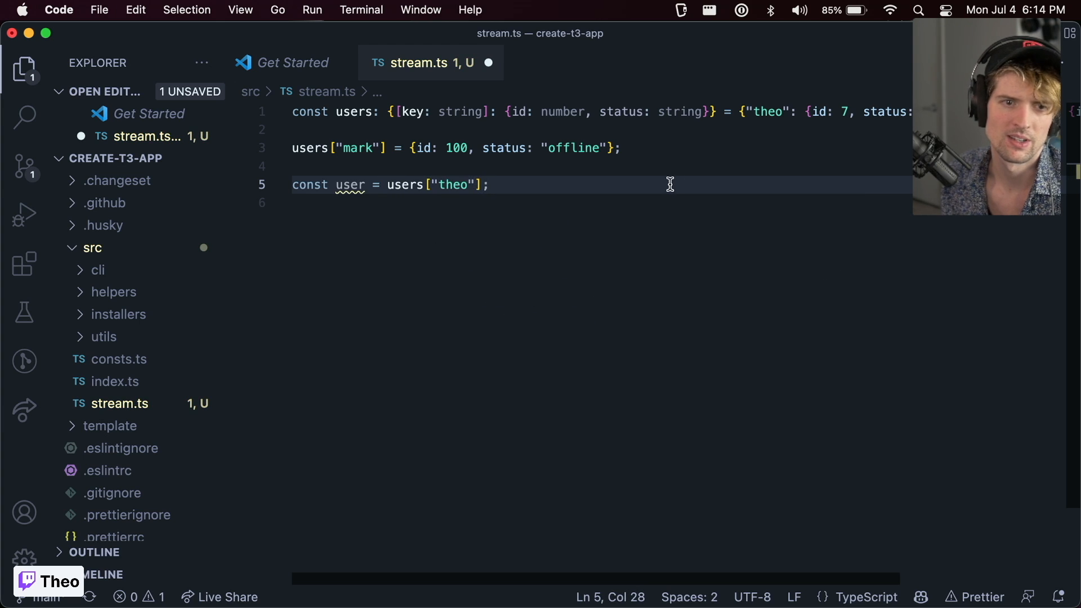
pyautogui.moveTo(396, 201)
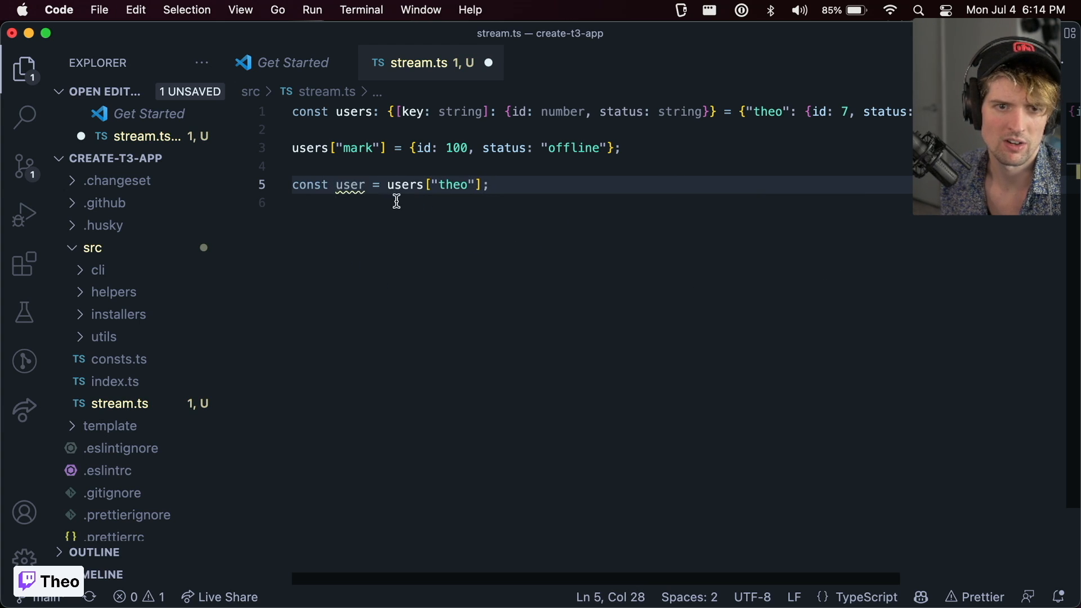
pyautogui.moveTo(341, 184)
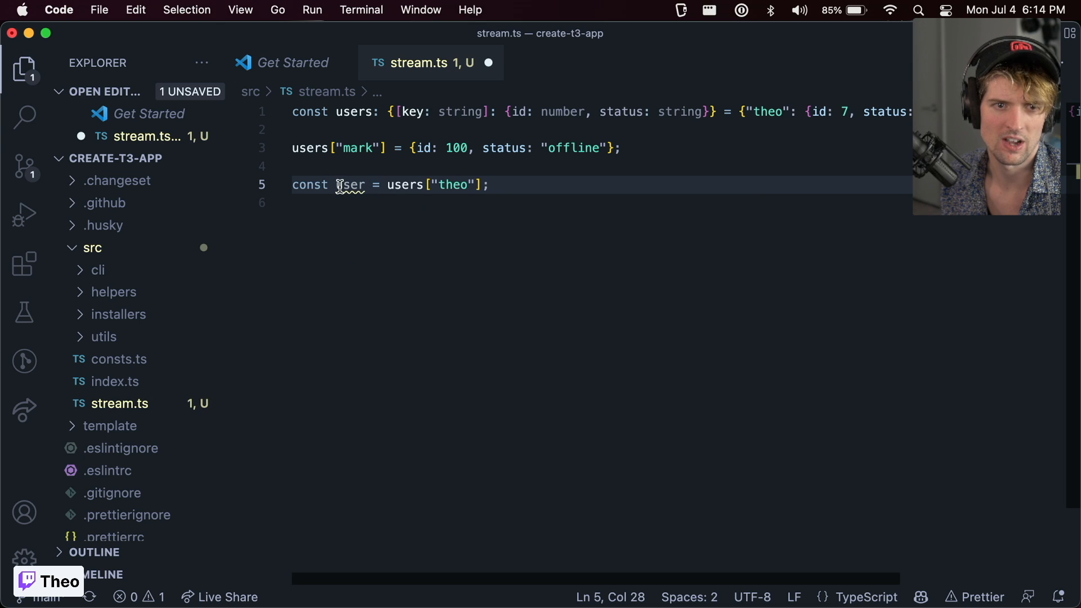
pyautogui.moveTo(346, 185)
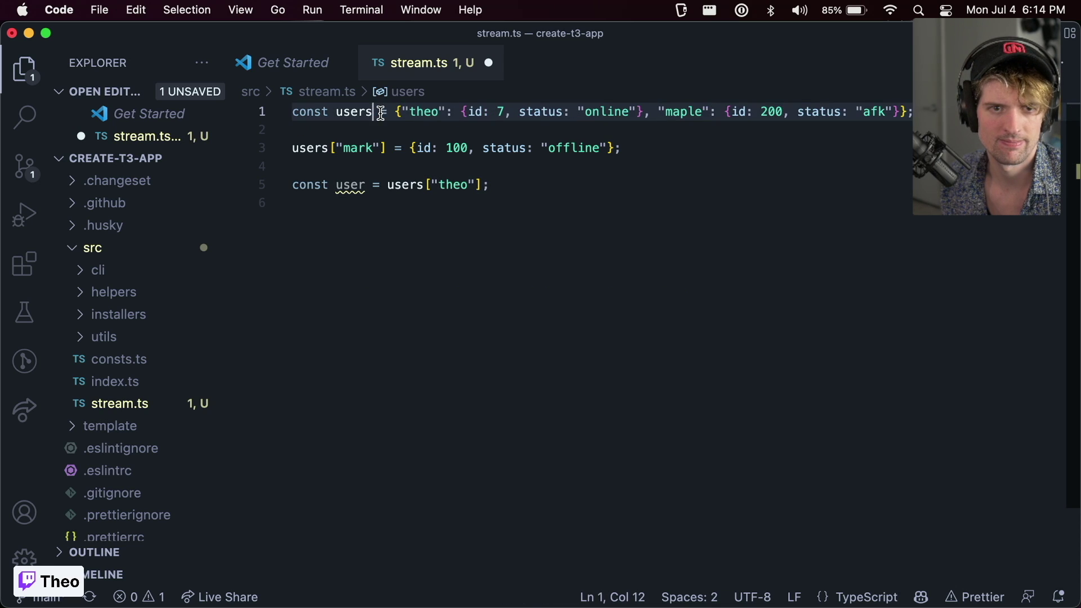
# Step: Comment out the line assigning mark into users
pyautogui.click(388, 148)
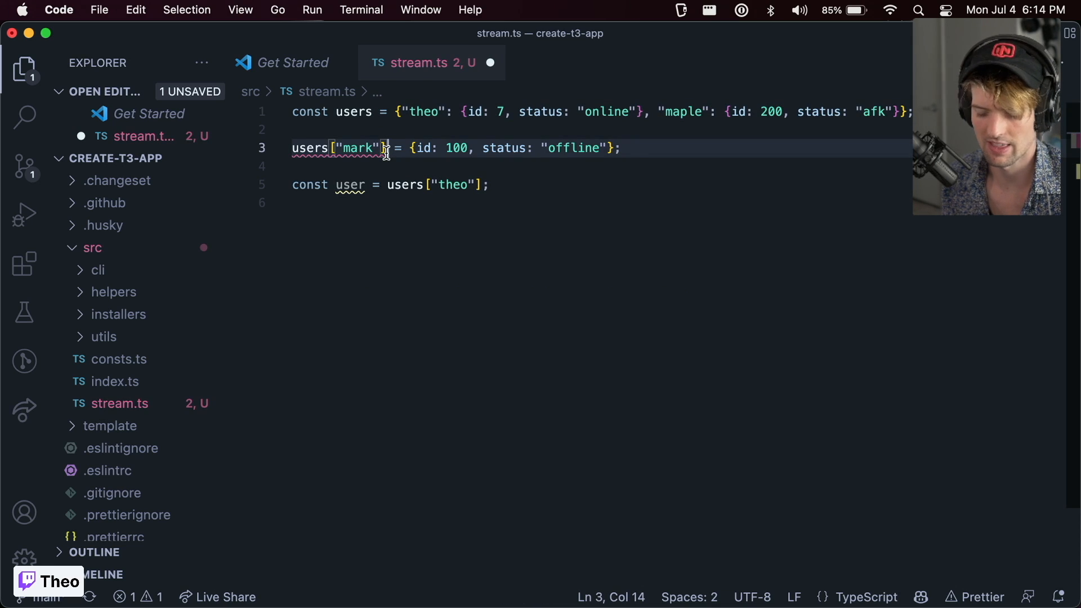
pyautogui.press('Cmd+/')
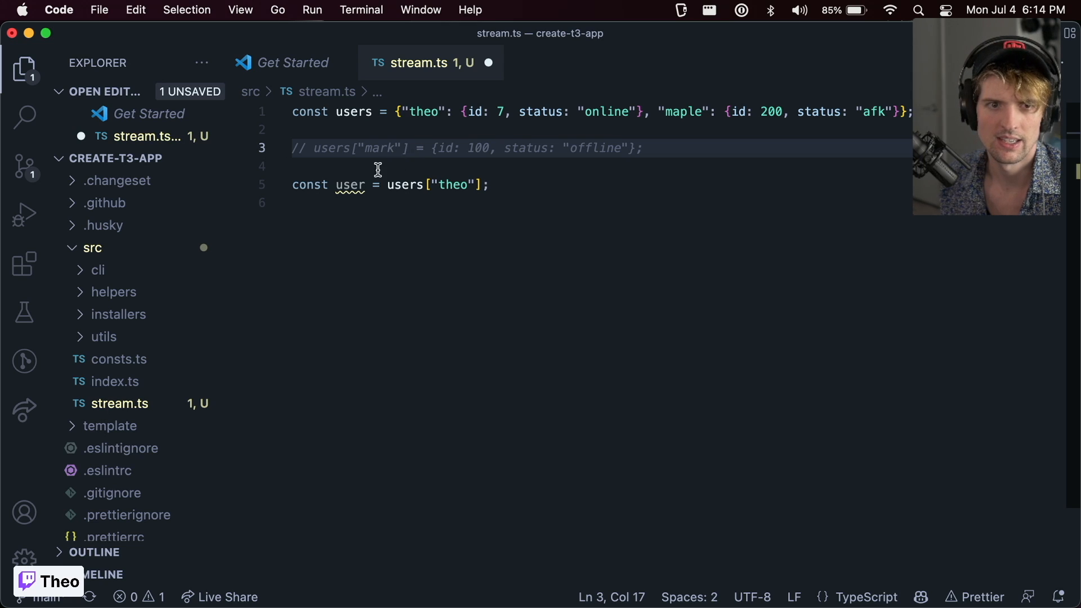
pyautogui.moveTo(350, 185)
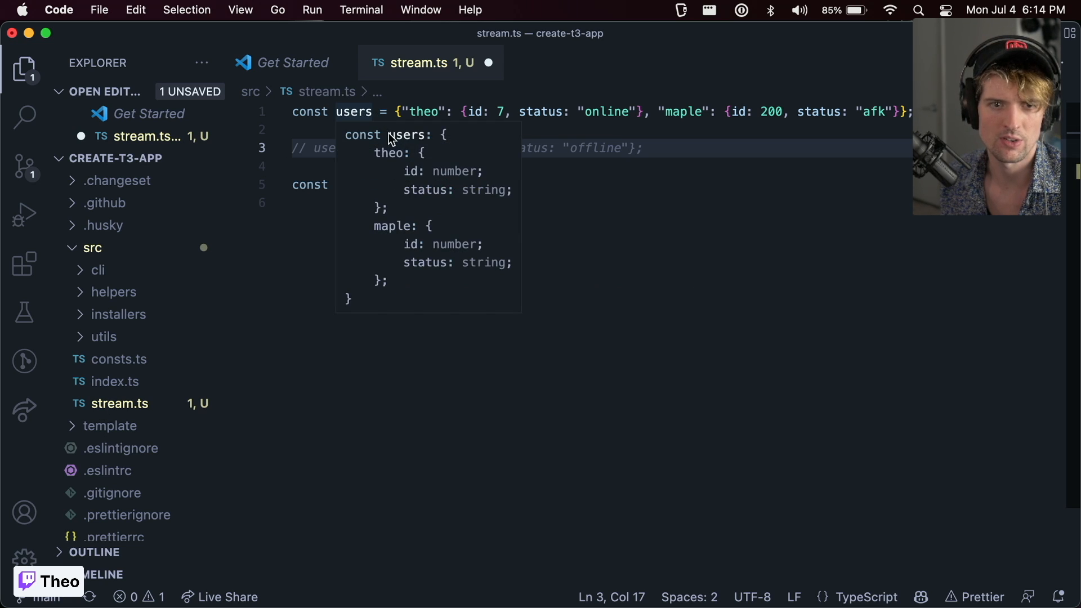
pyautogui.moveTo(417, 229)
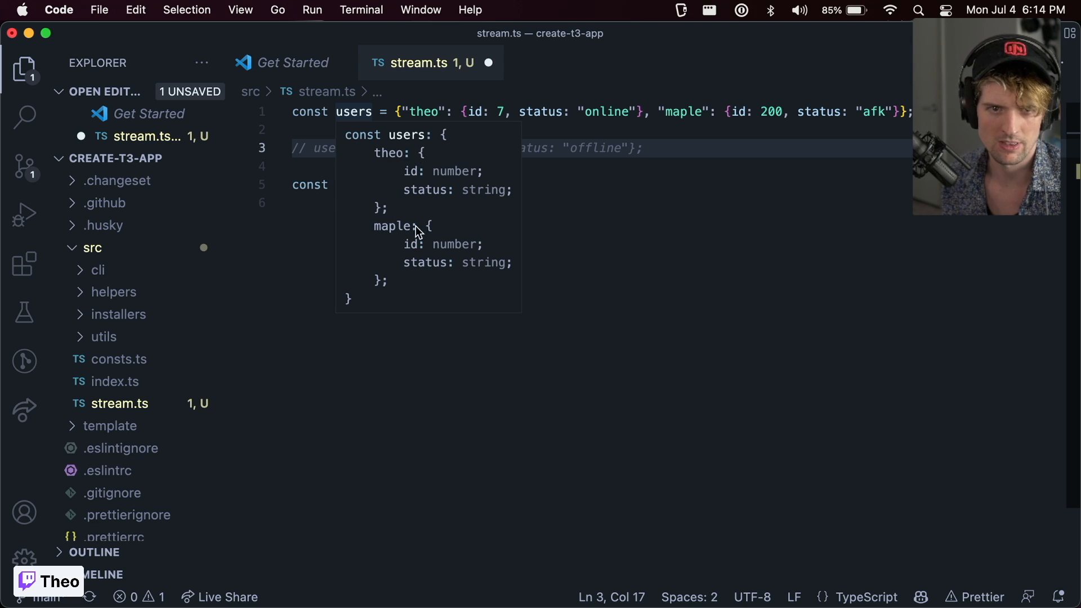
pyautogui.moveTo(372, 231)
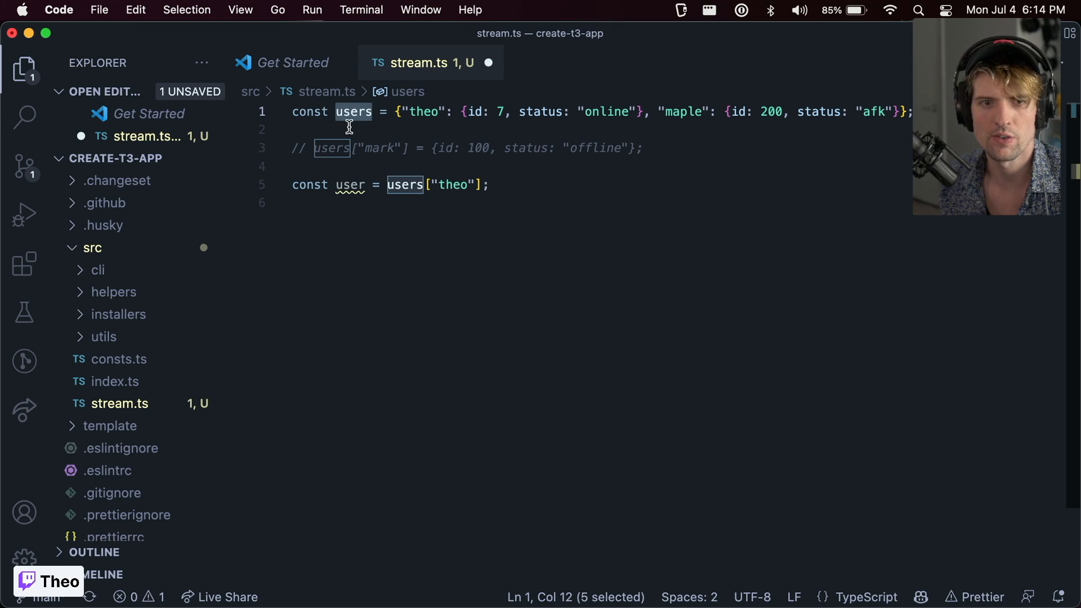
pyautogui.moveTo(354, 112)
pyautogui.write('const usersMap = new Map<string, {id: number, status: str}>();')
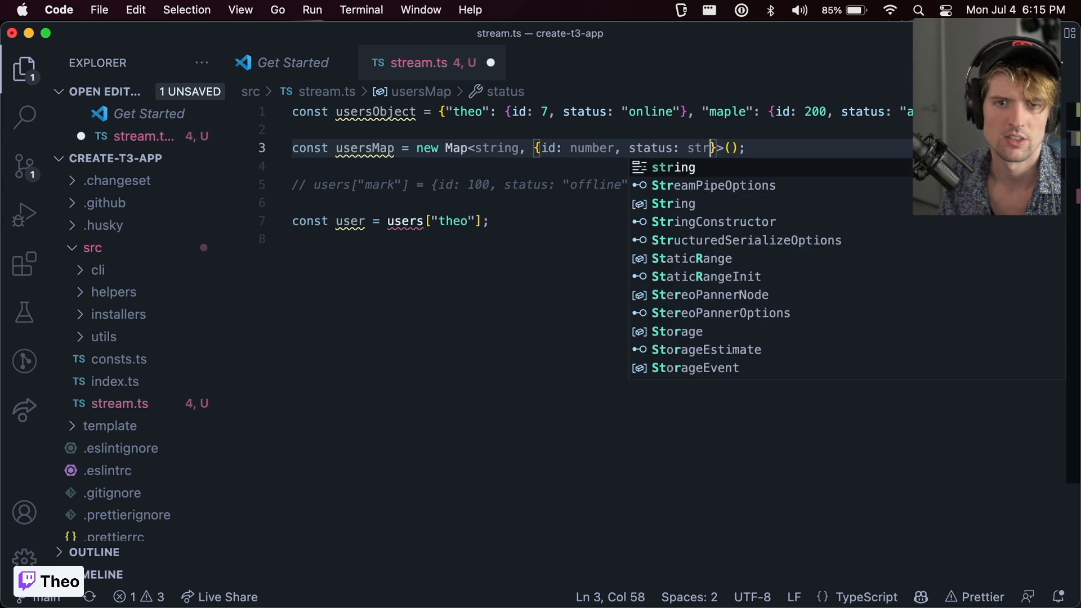
# Step: Seed usersMap with theo {id: 7, "online"} and maple {id: 200, "afk"} entries, then begin usersMap.set
pyautogui.press('Tab')
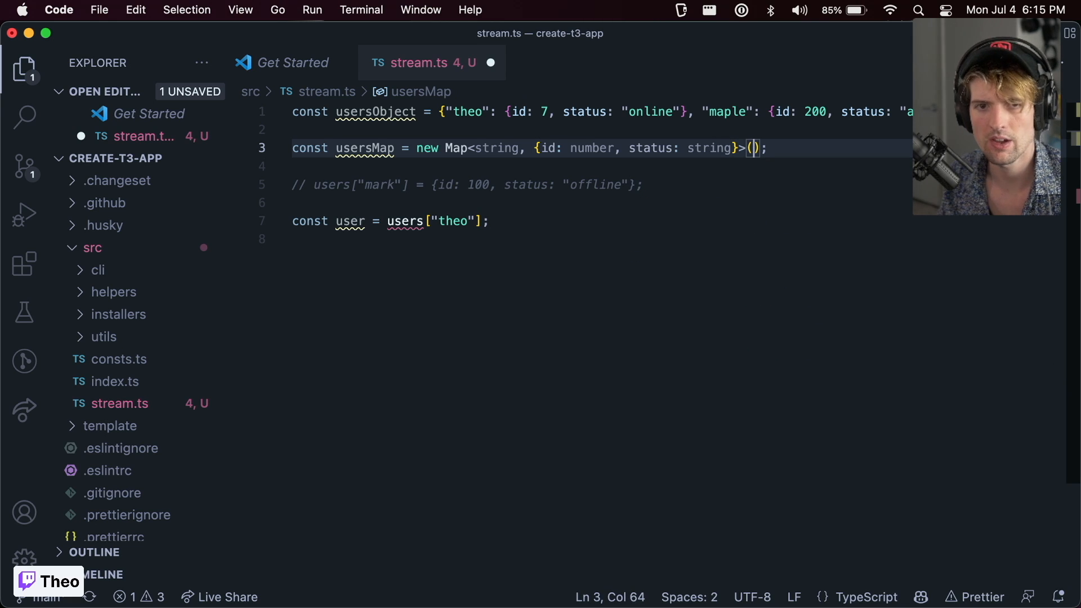
pyautogui.write('[')
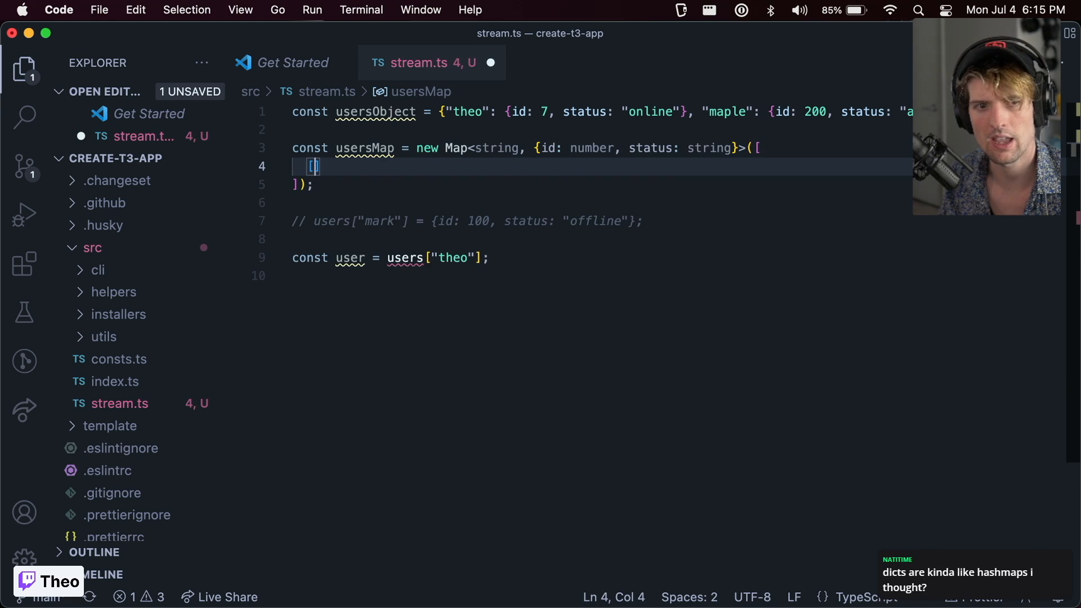
pyautogui.write('["theo", {id: 7, status: "online"}],')
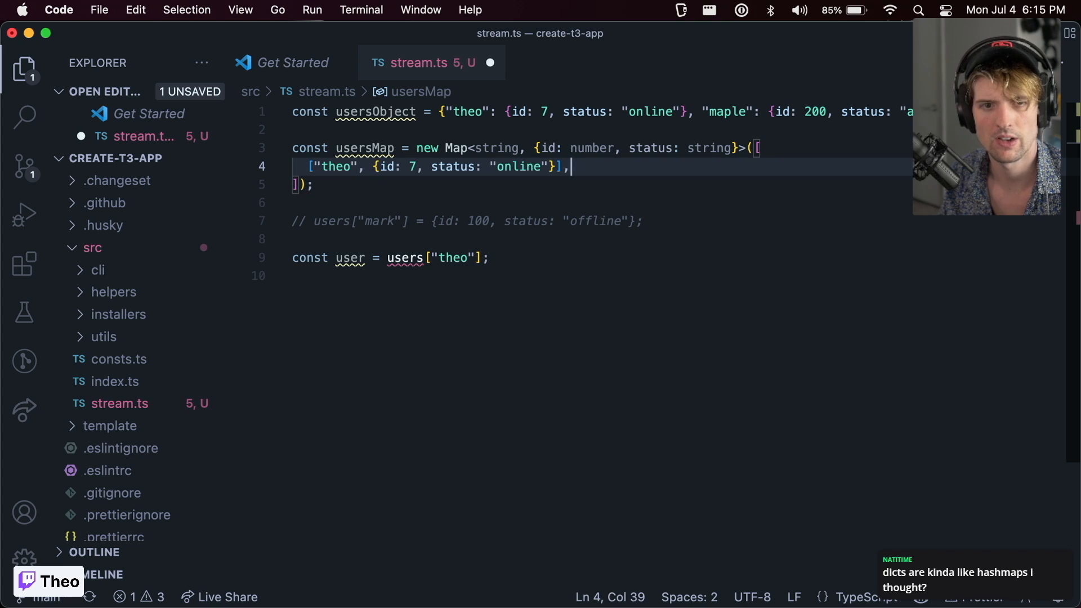
pyautogui.write('["ma"]')
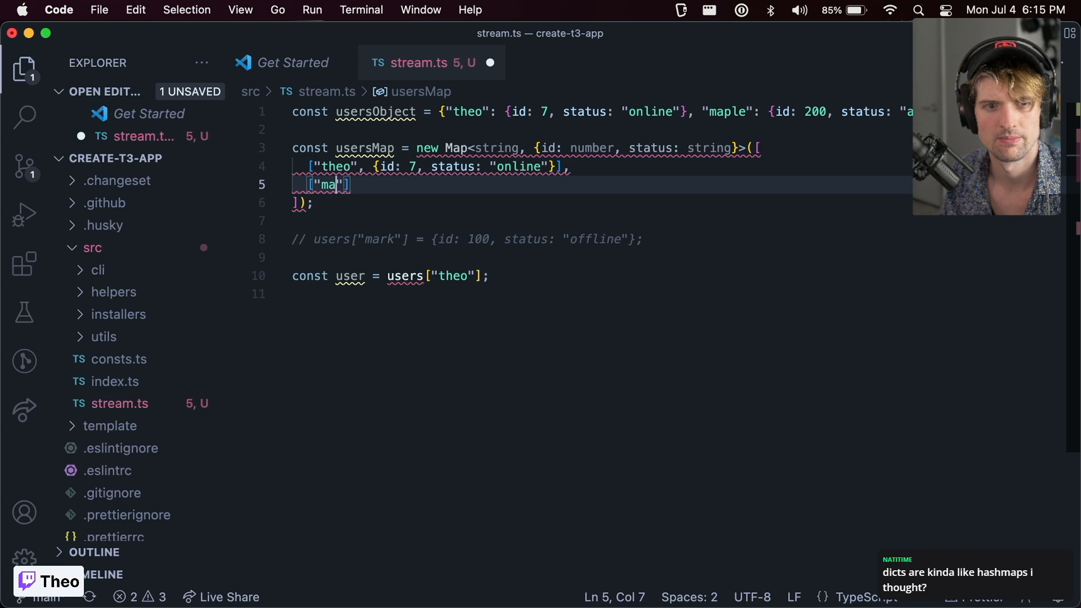
pyautogui.write('ple", {id: 200, status: "afk"}]')
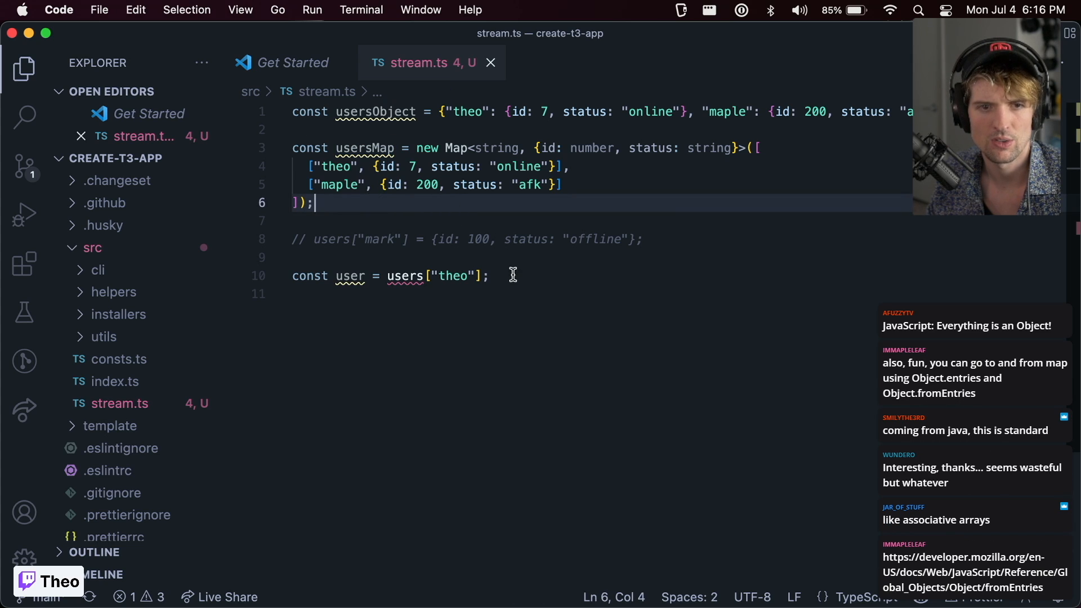
pyautogui.write('usersMap.set("mark", {id: 100, status: "offline"});')
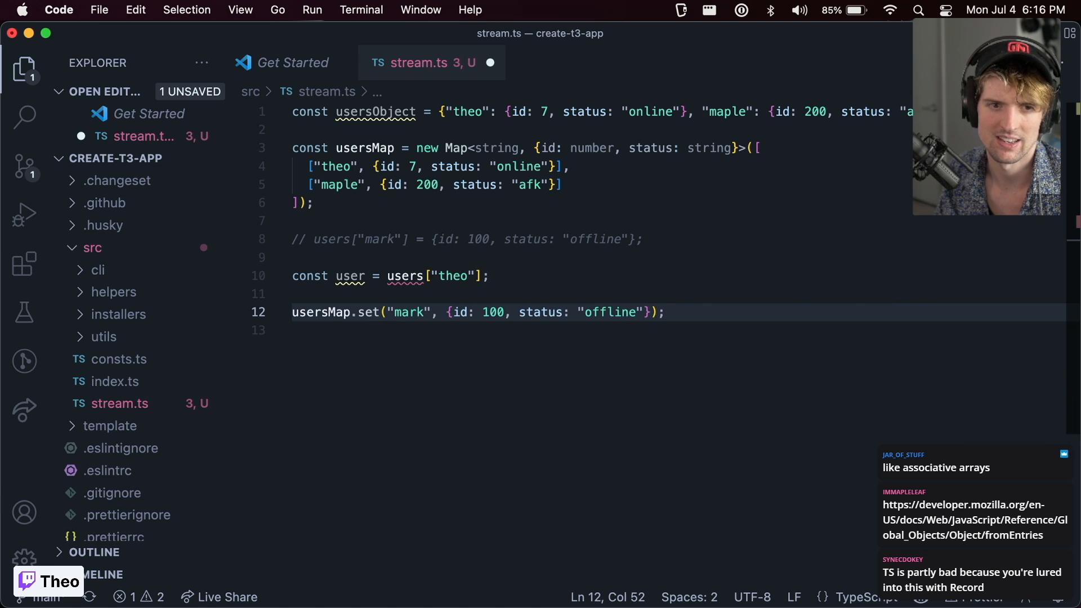
# Step: Set mark on usersMap and read theo into user via usersMap.get("theo")
pyautogui.press('Enter')
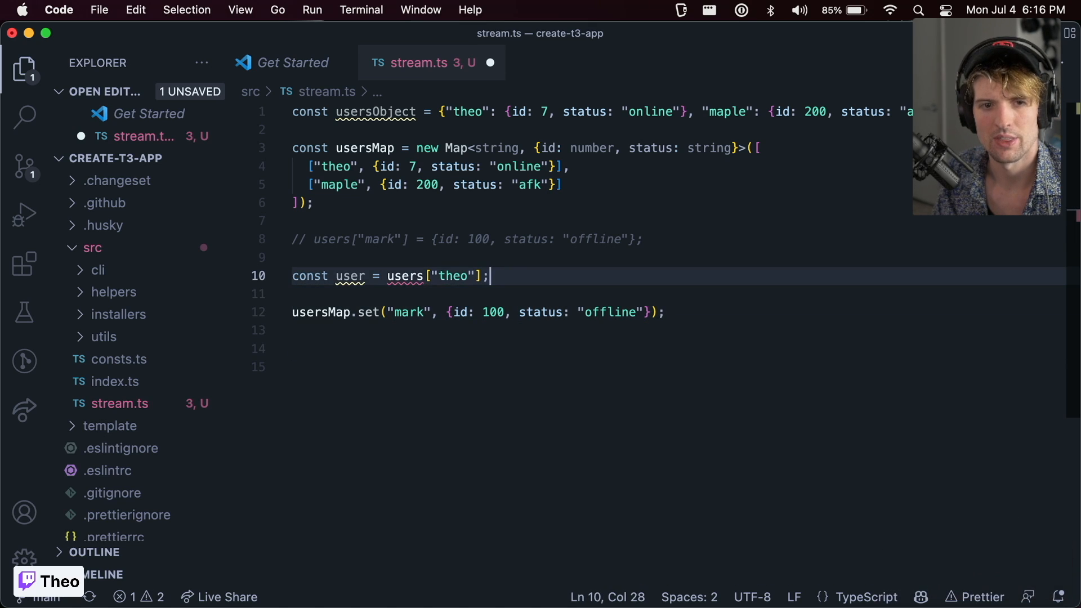
pyautogui.write('mark')
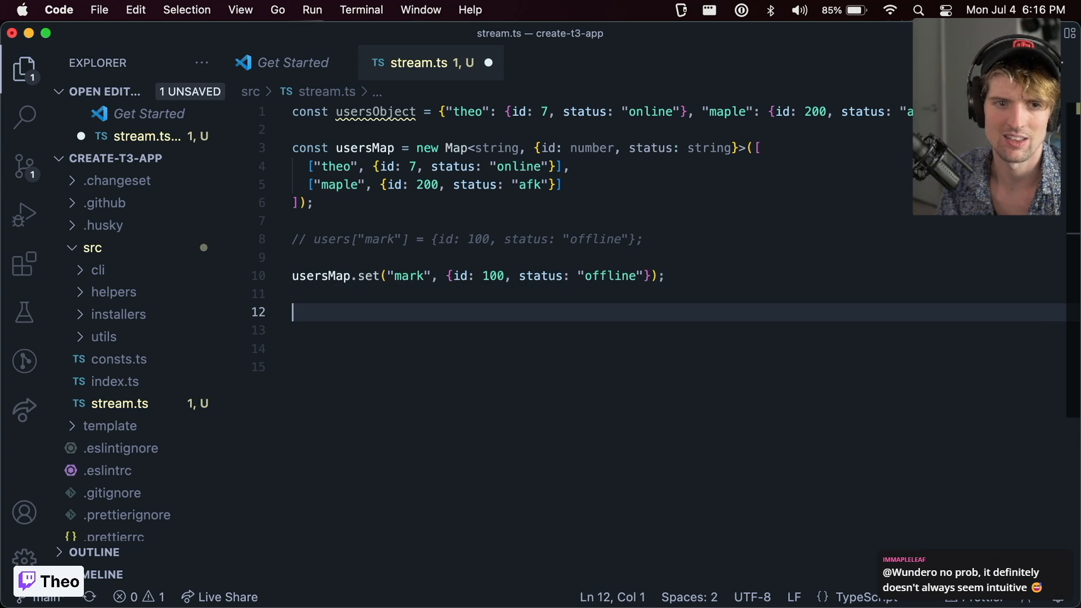
pyautogui.write('const')
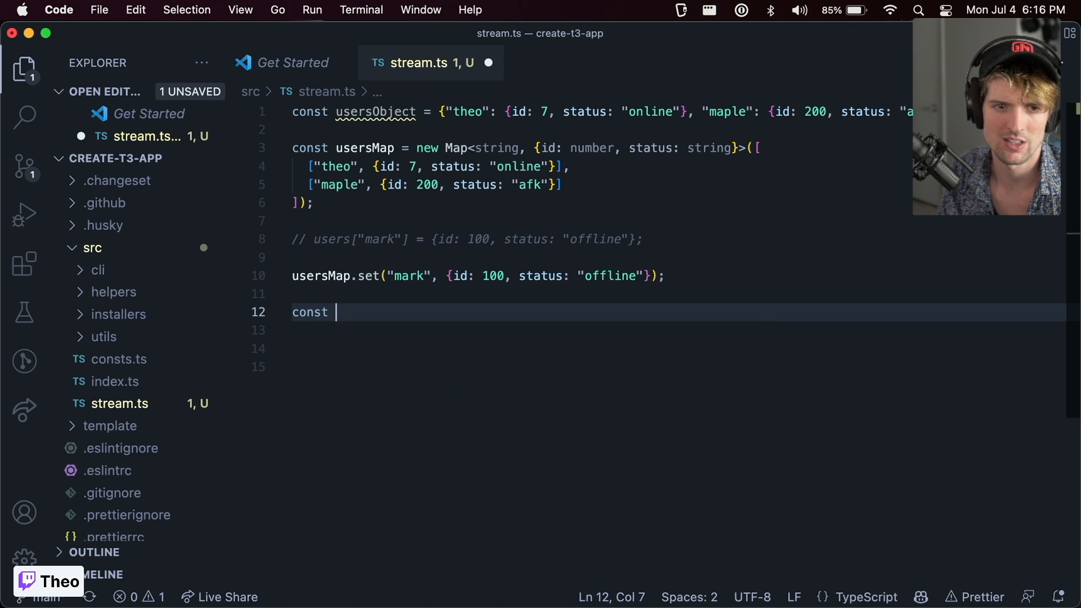
pyautogui.write('user = usersMap.')
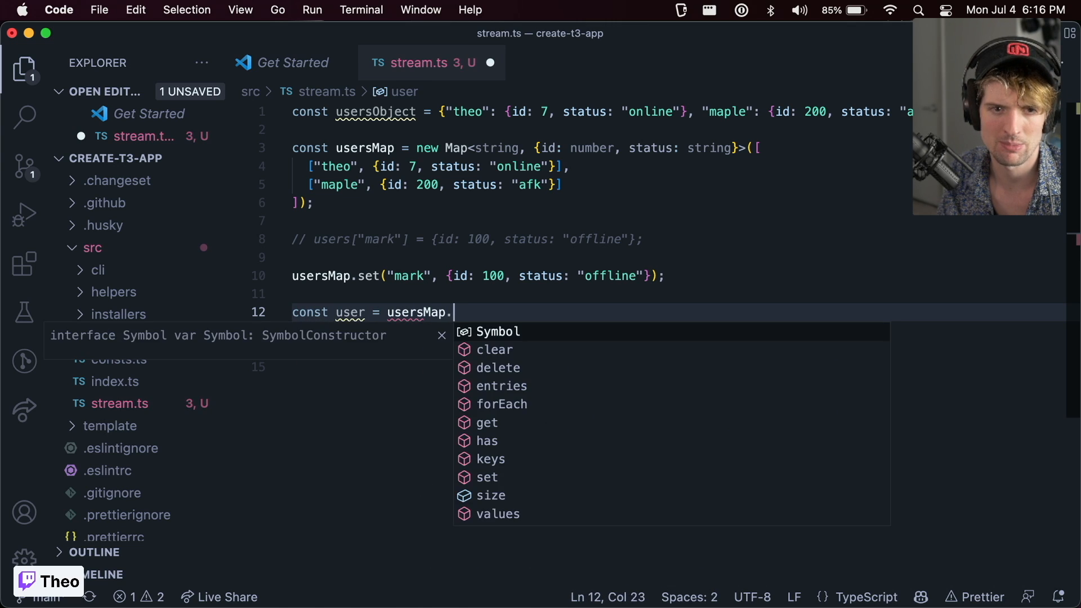
pyautogui.write('get("theo");')
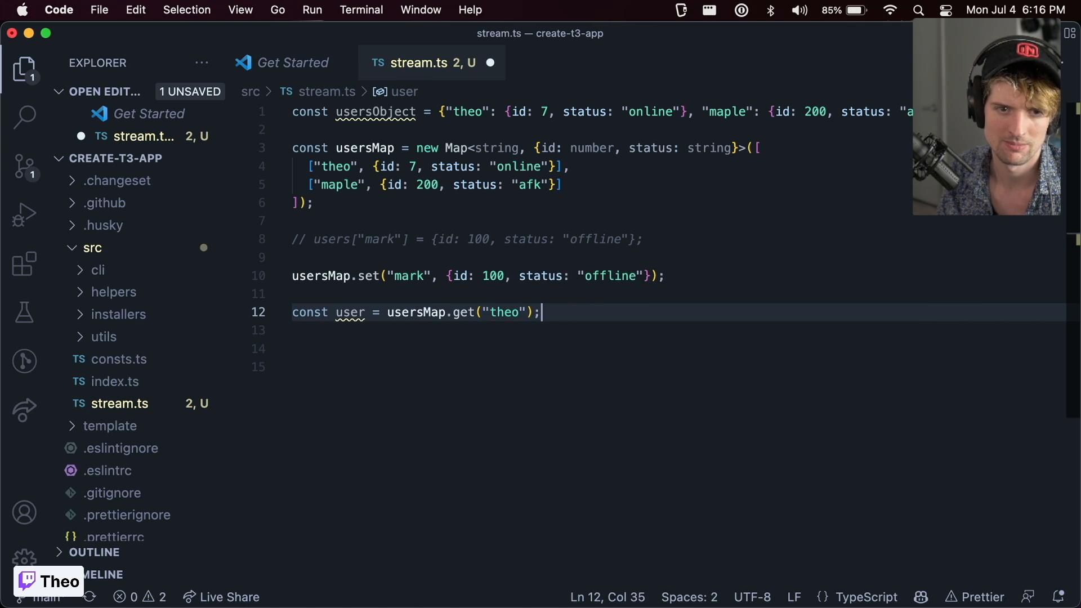
pyautogui.press('Enter')
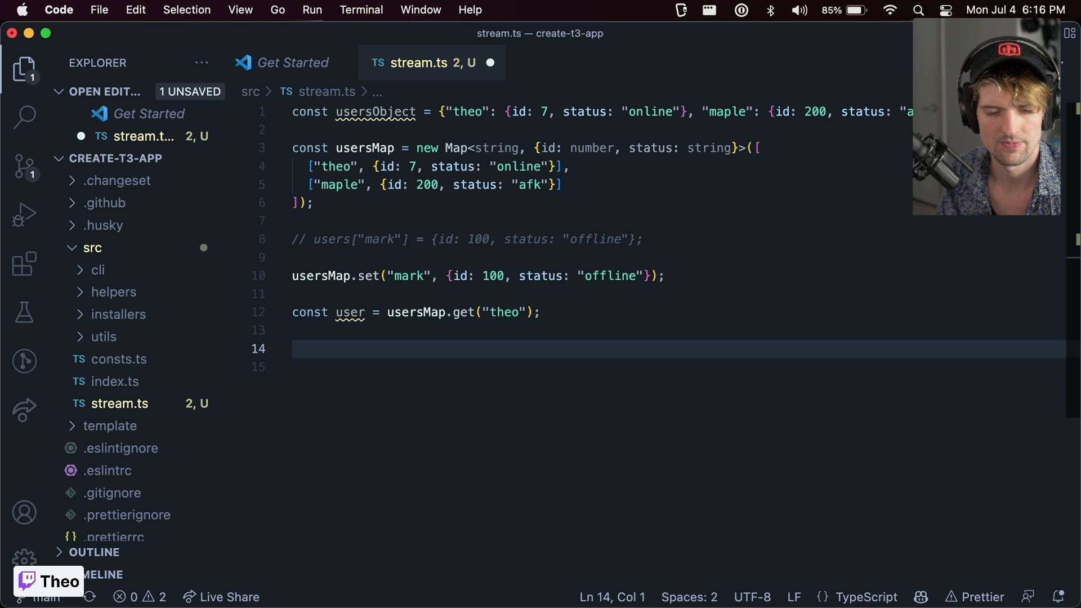
# Step: Write [...usersMap].map(user => console.log(user[0], user[1]))
pyautogui.write('[usersMap]')
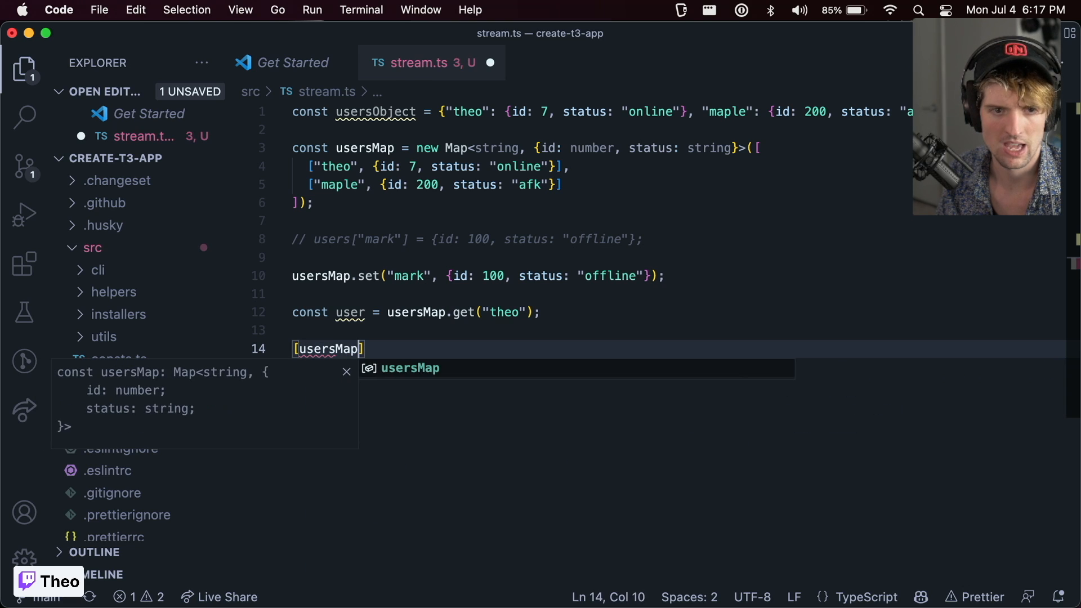
pyautogui.write('...')
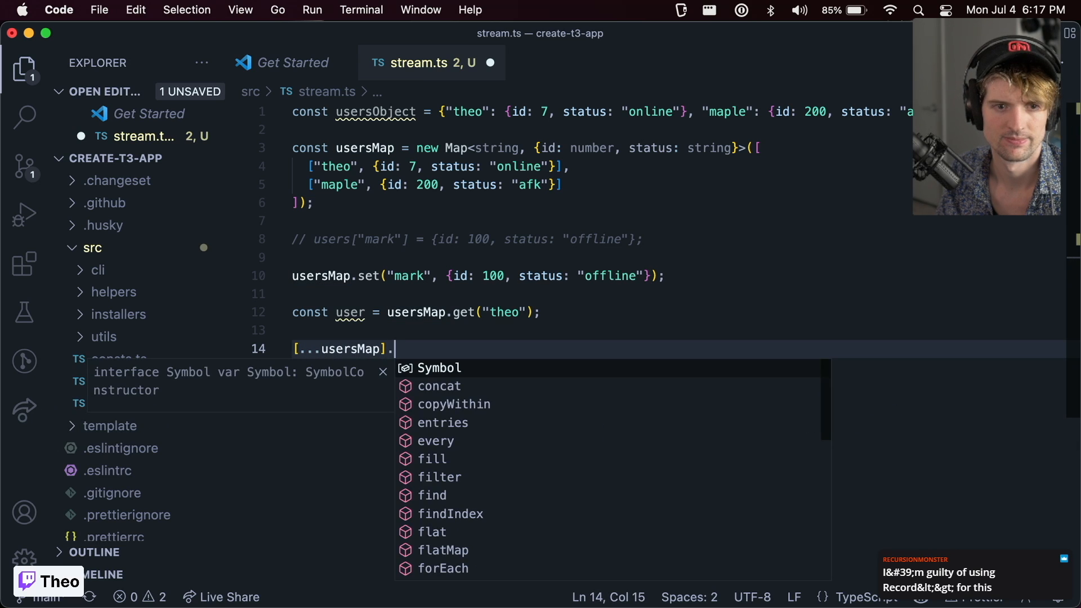
pyautogui.write('map()')
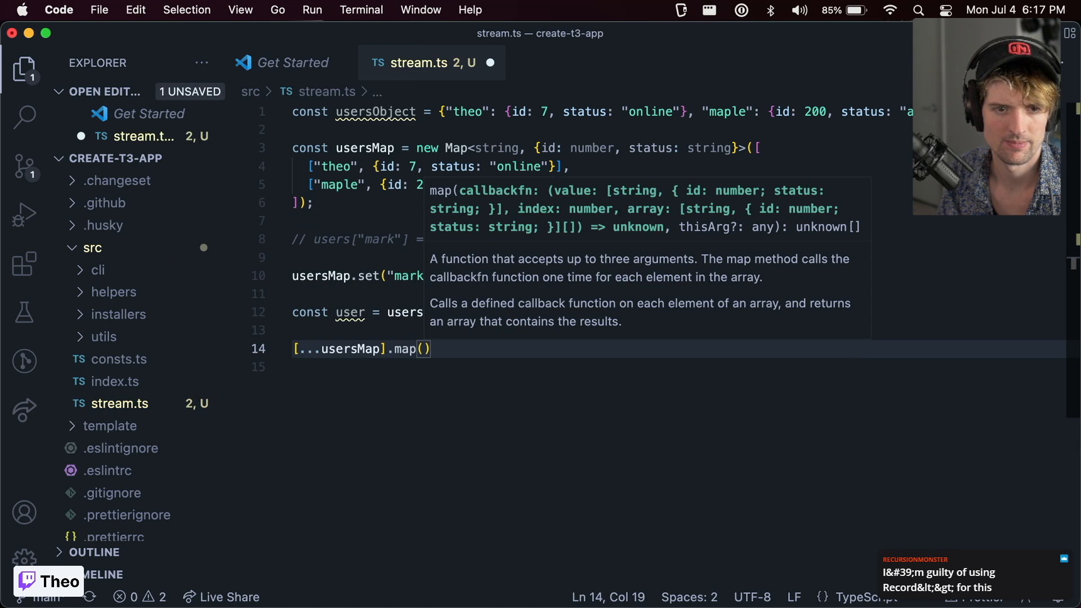
pyautogui.write('user => {}')
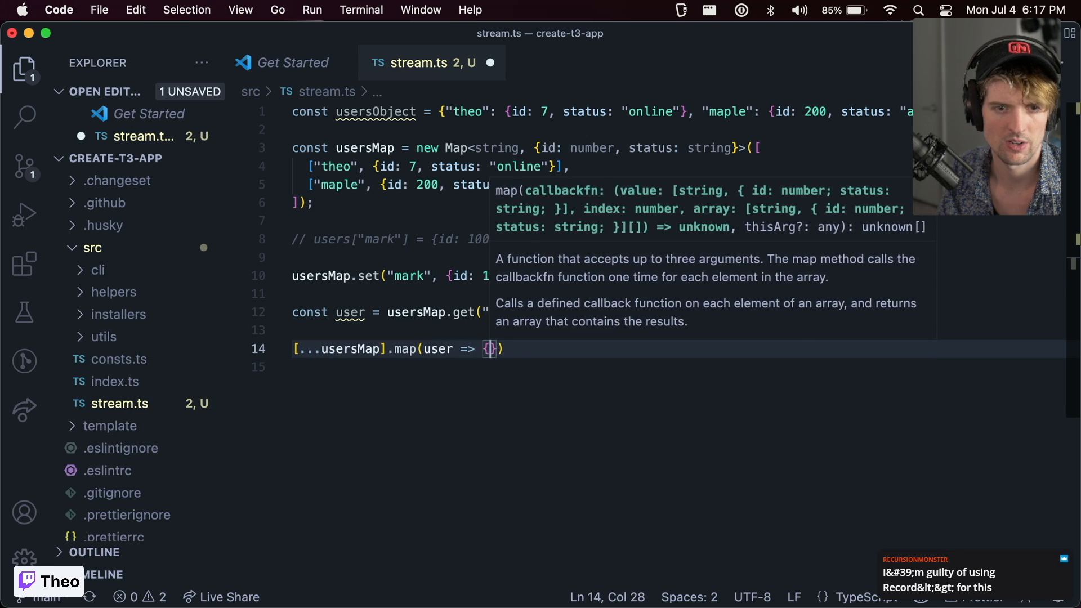
pyautogui.write('console.log')
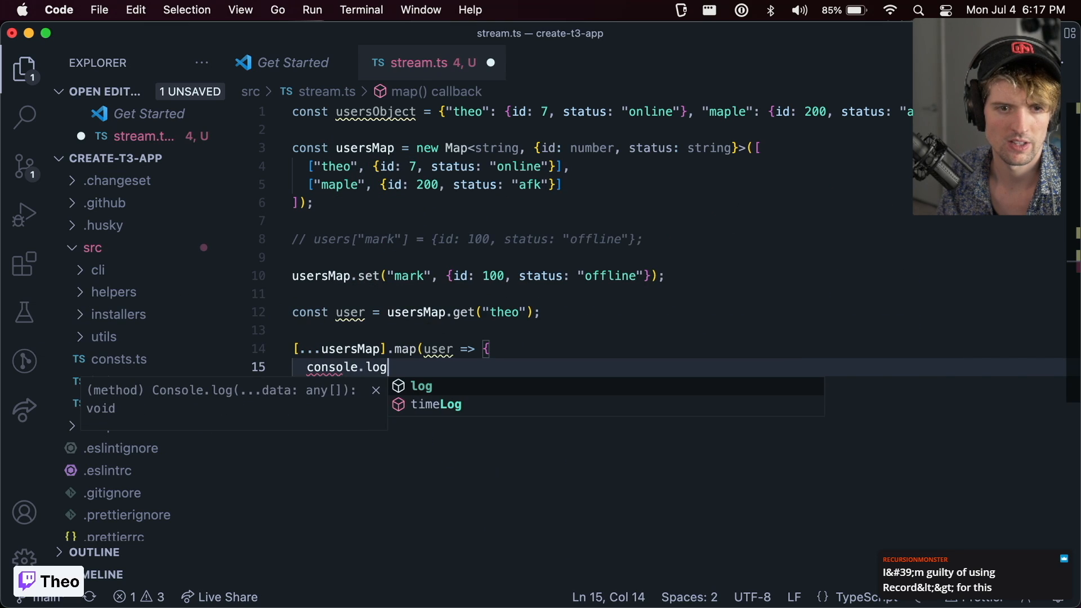
pyautogui.write('(user')
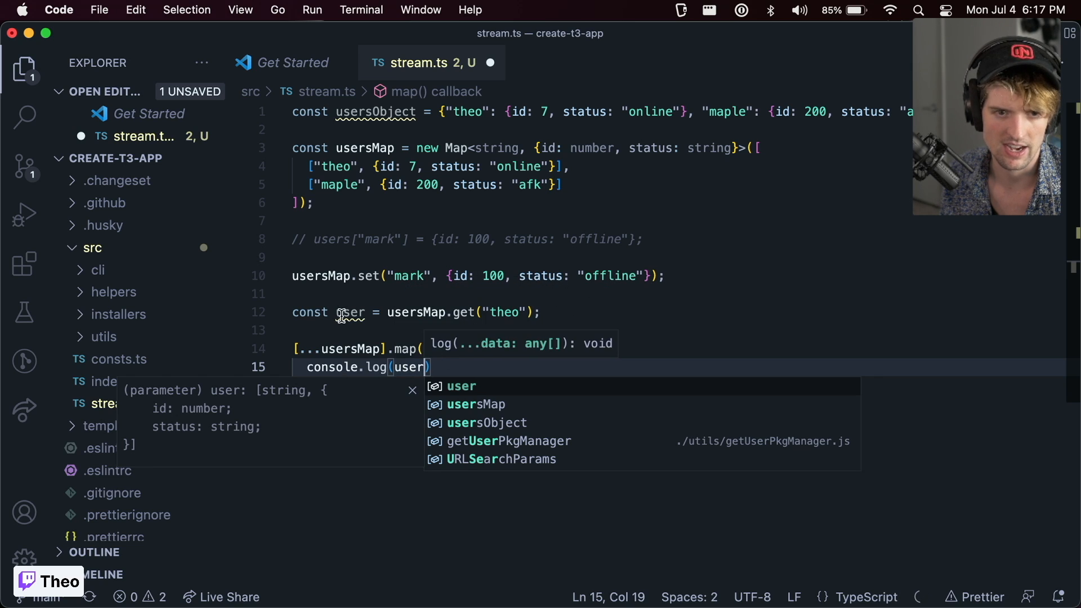
pyautogui.write('[0], user[1')
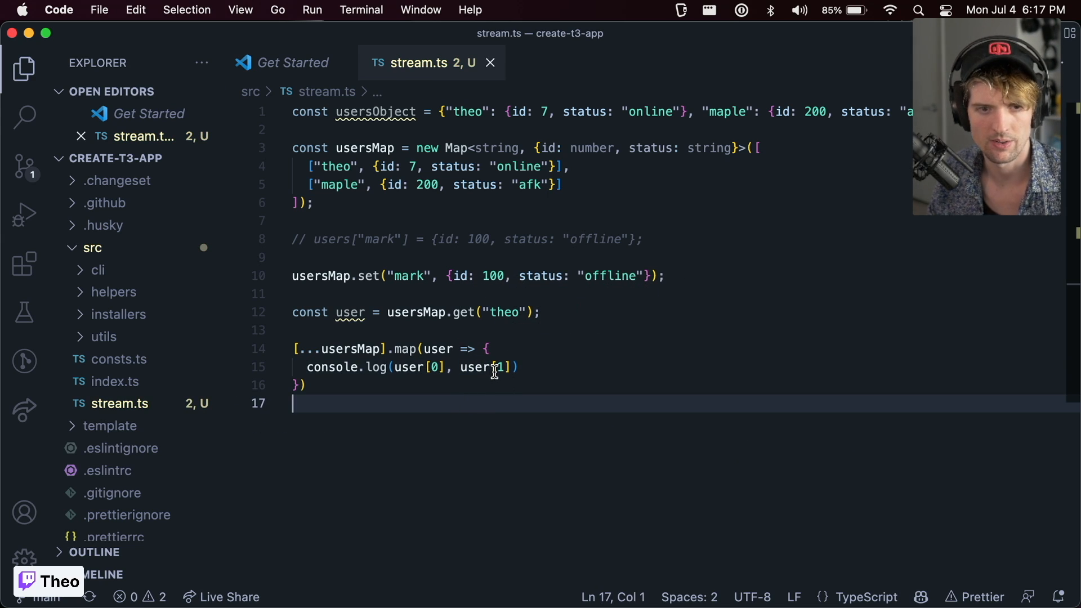
pyautogui.moveTo(336, 349)
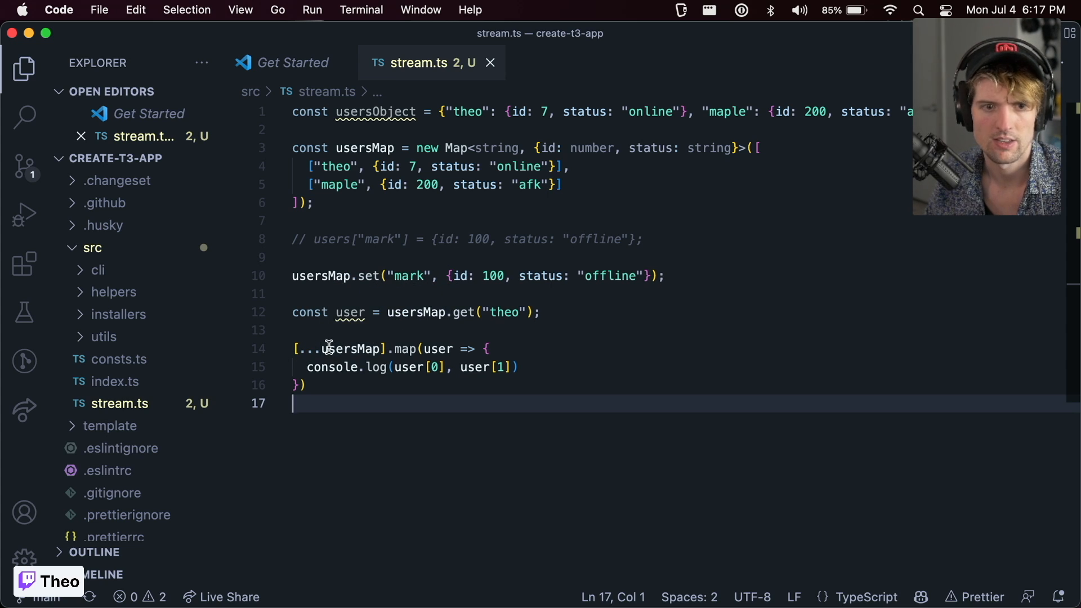
pyautogui.moveTo(331, 347)
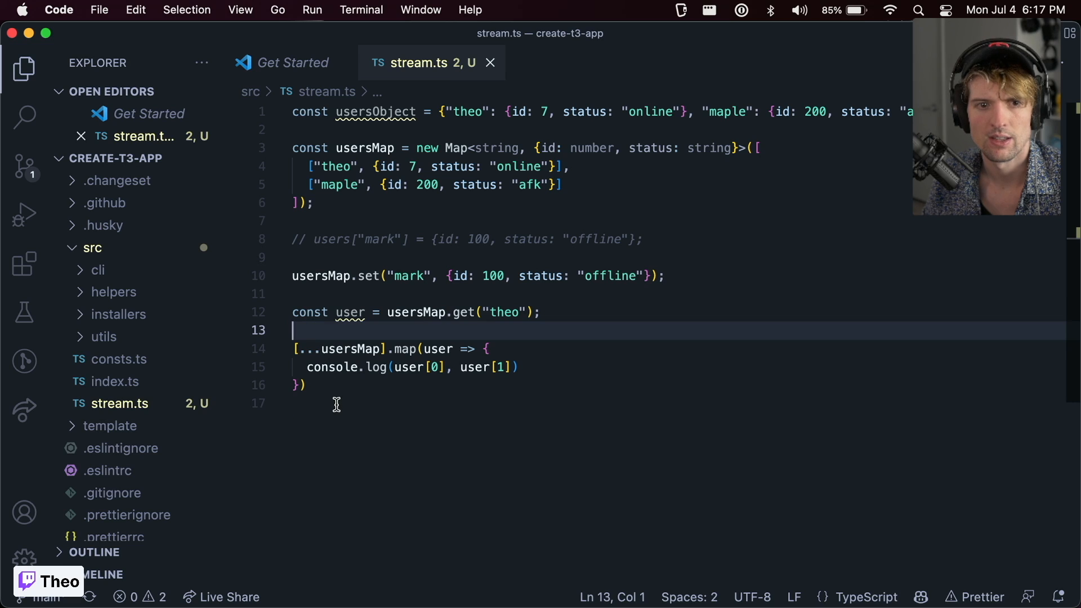
pyautogui.click(337, 404)
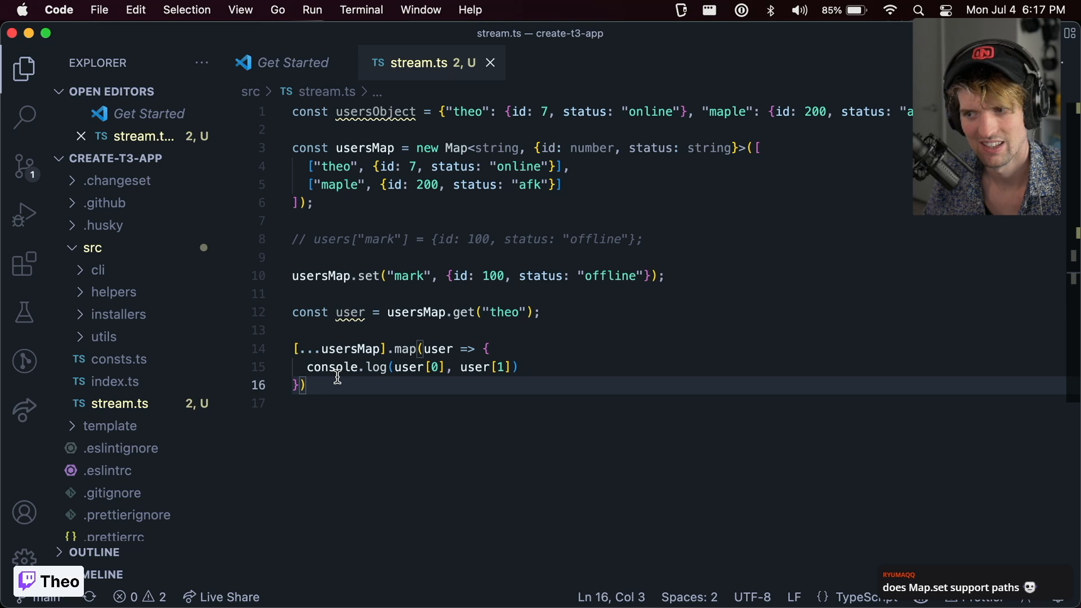
pyautogui.moveTo(351, 382)
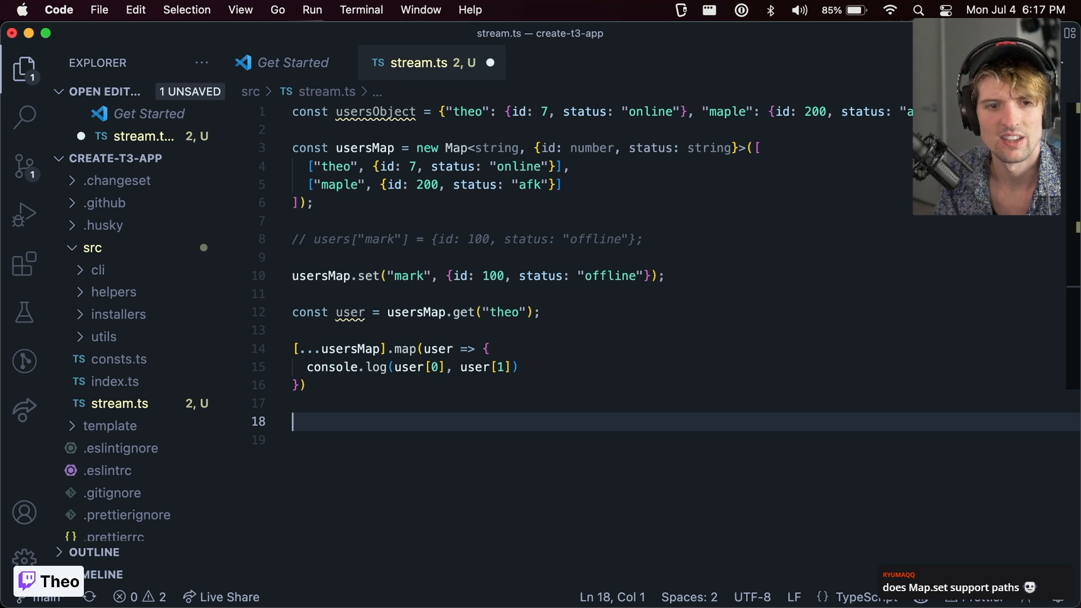
# Step: Declare const userIdsInChat = [1, 7, 17, 17]; after trying a names array
pyautogui.write('const')
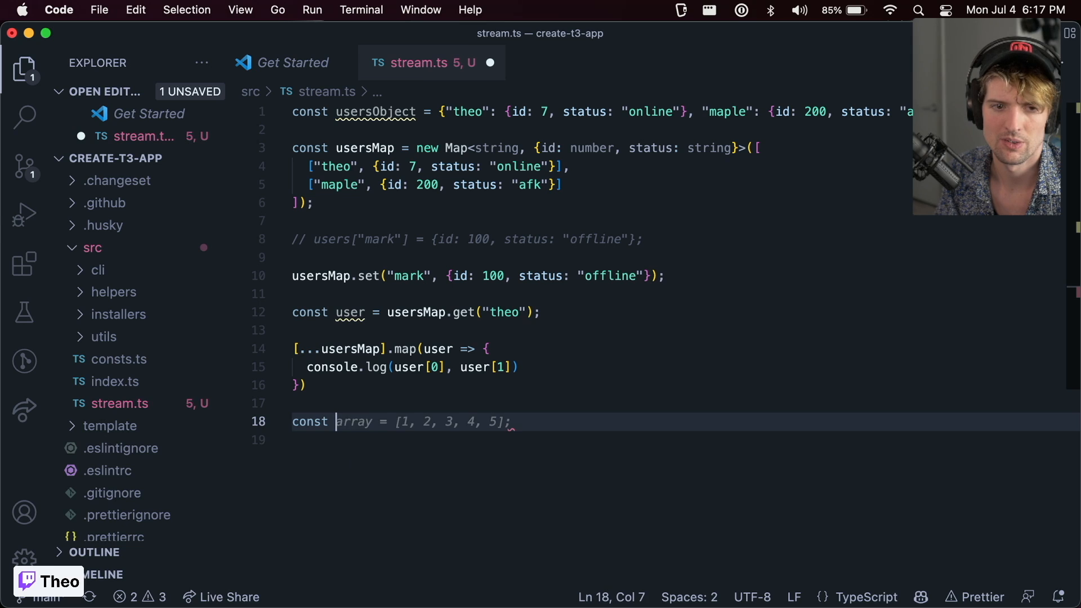
pyautogui.write('usersInCall')
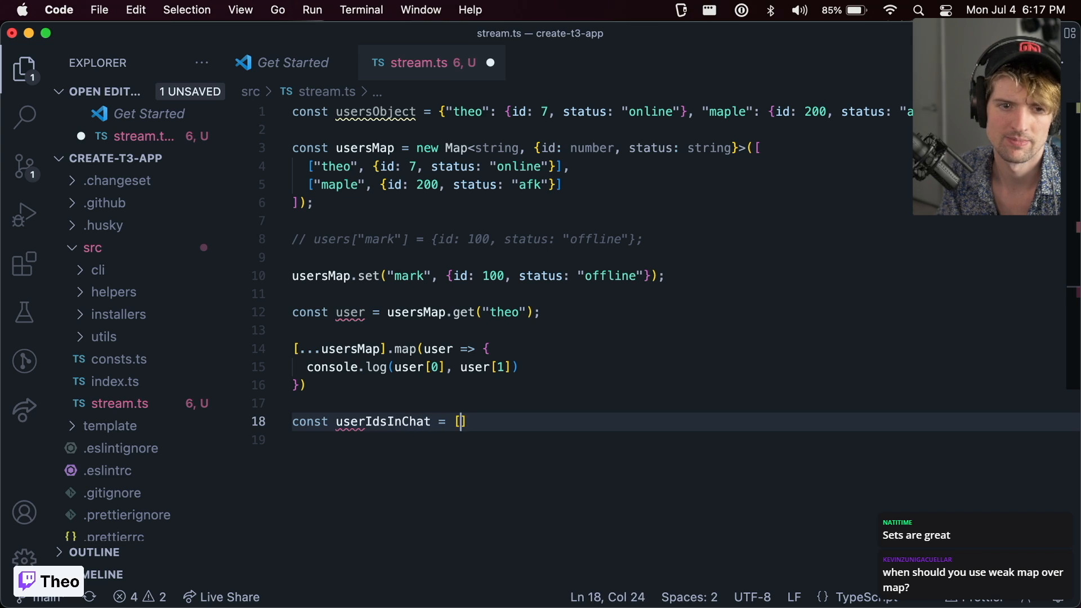
pyautogui.write('"theo", "maple", "mark"')
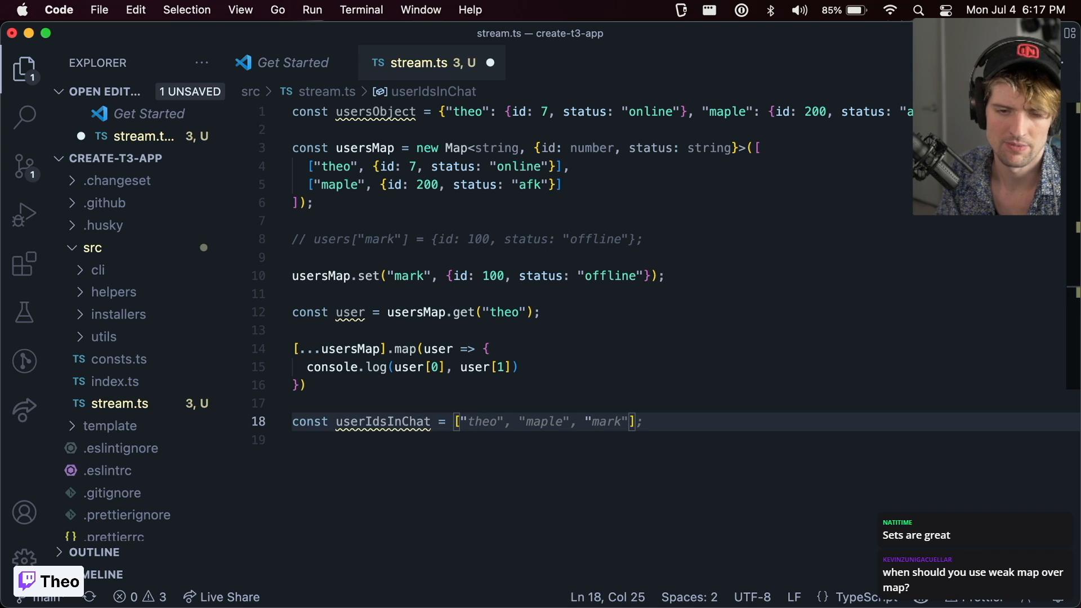
pyautogui.write('1,')
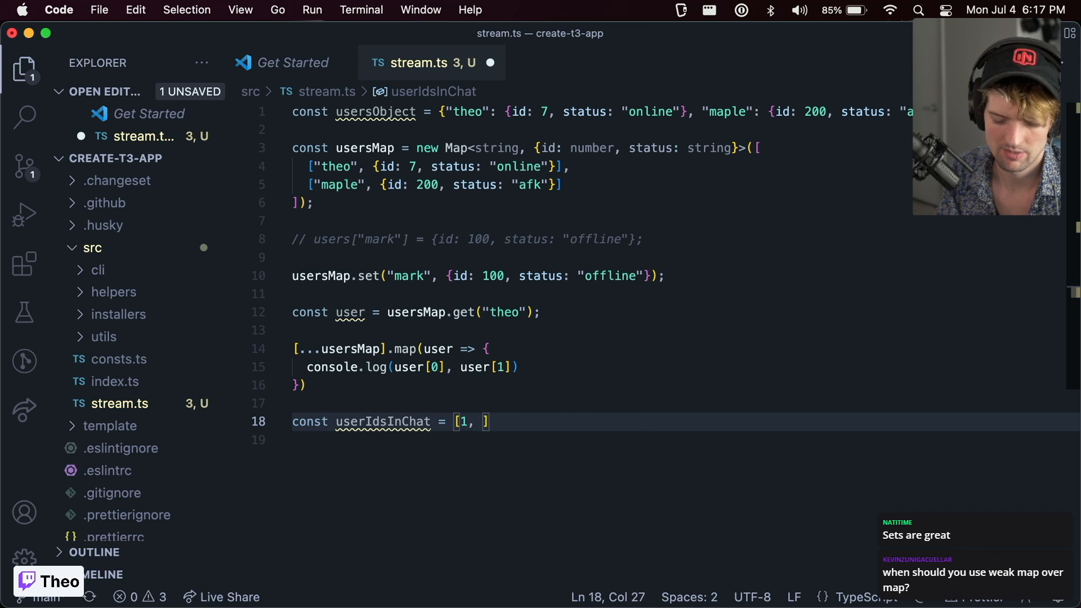
pyautogui.write('7, 17, 17')
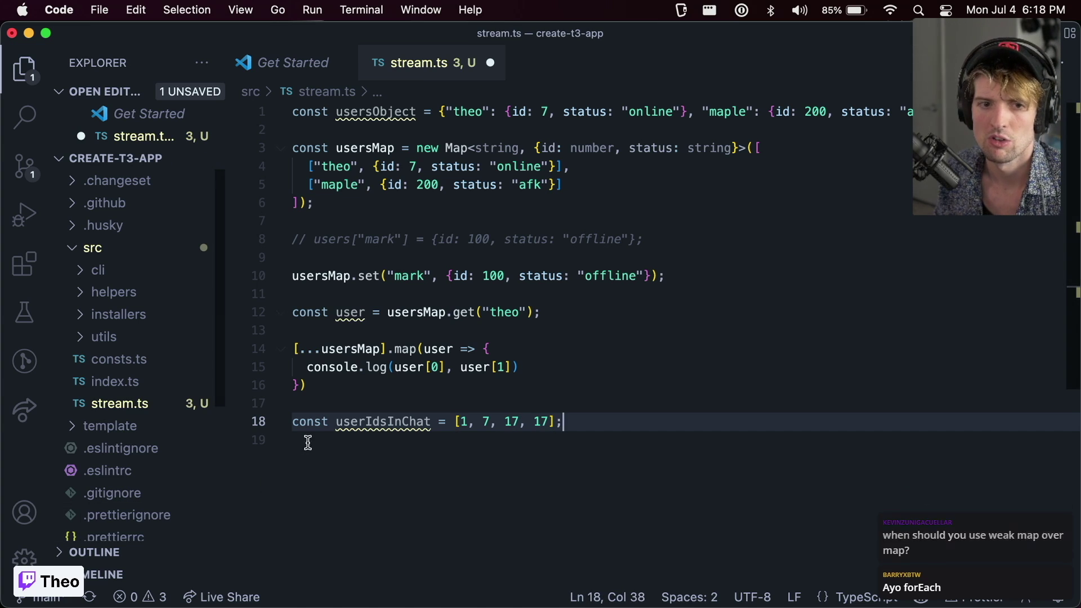
pyautogui.moveTo(527, 412)
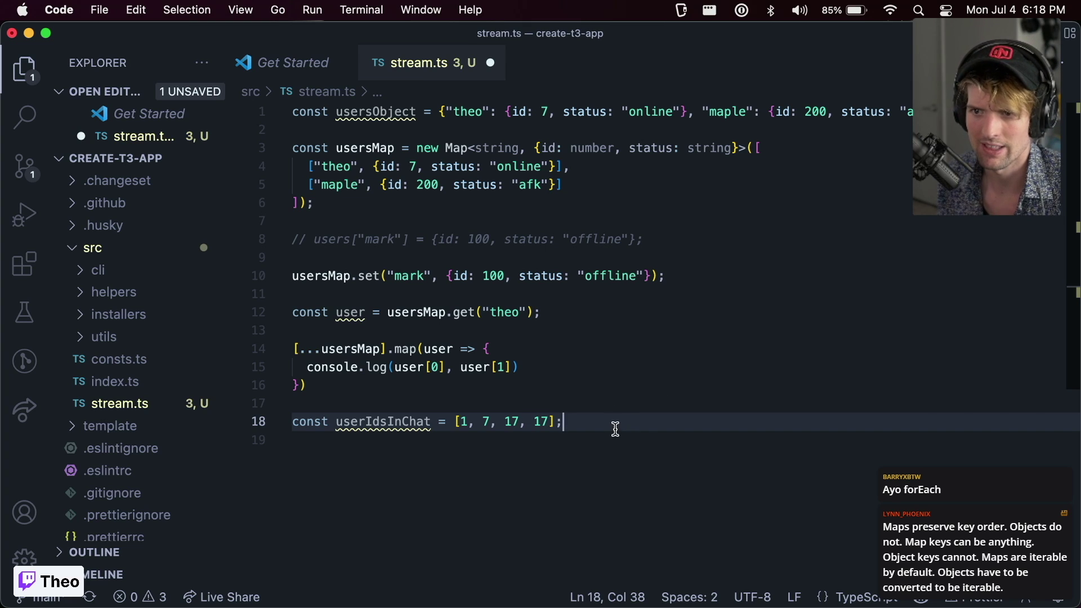
pyautogui.doubleClick(383, 421)
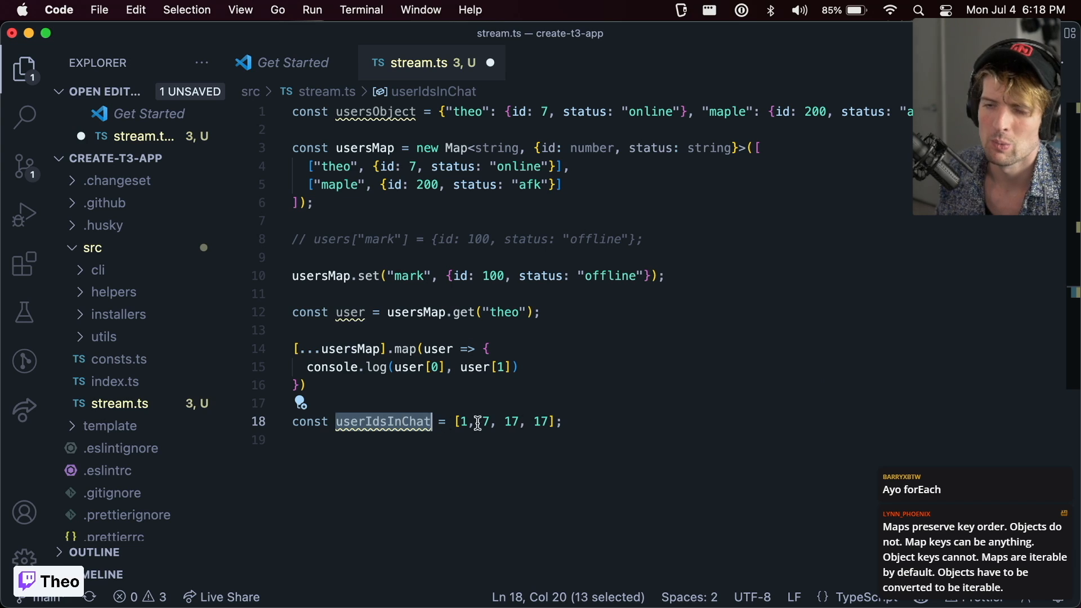
pyautogui.moveTo(354, 421)
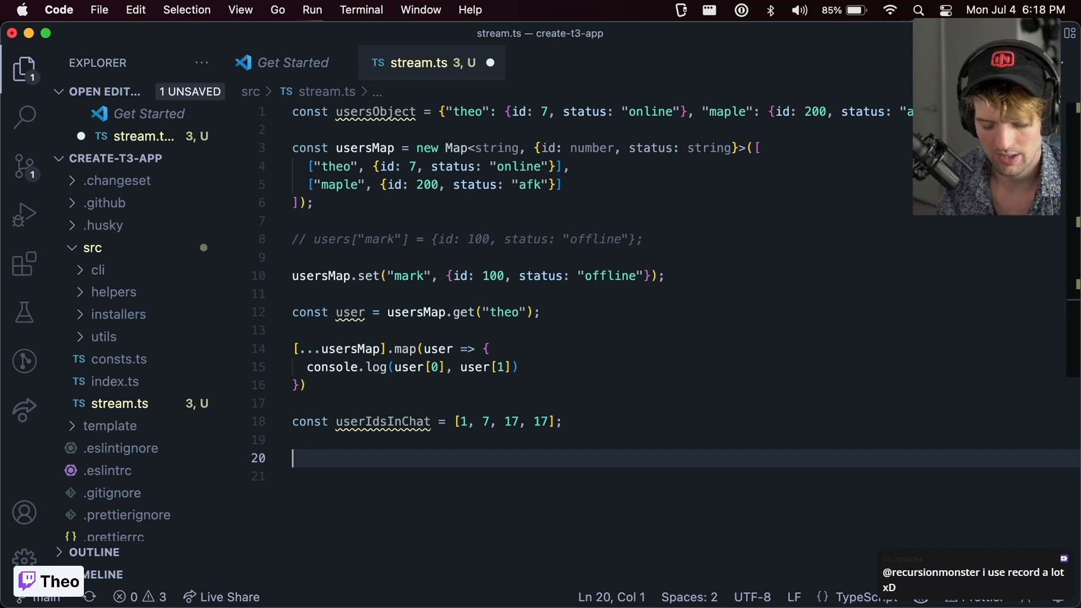
# Step: Write isUserOnline(id: number) returning userIdsInChat.includes(id) below the array
pyautogui.write('c')
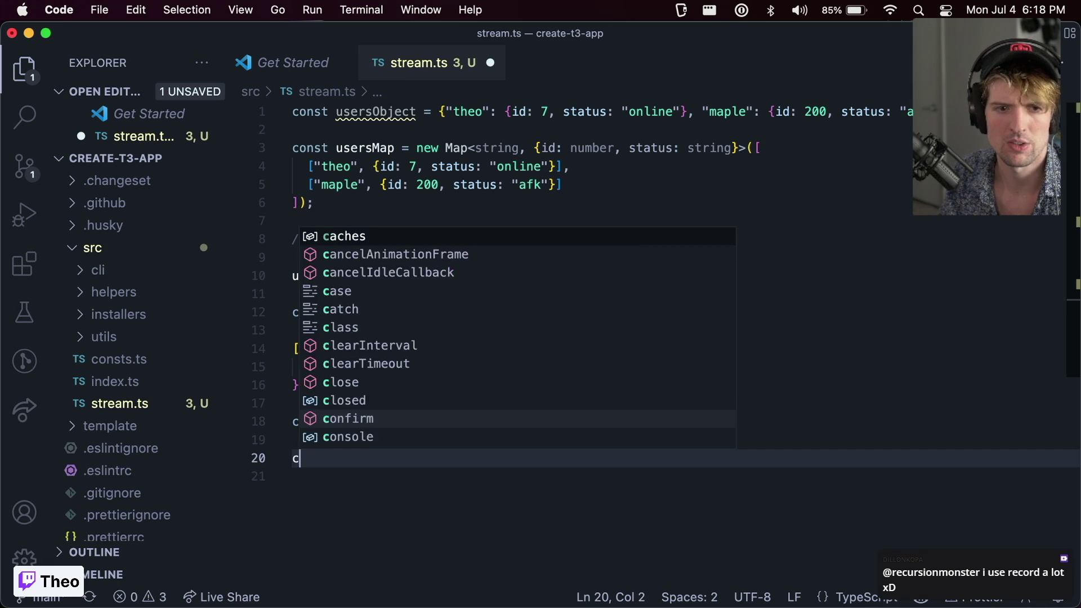
pyautogui.write('onst isUserOnline')
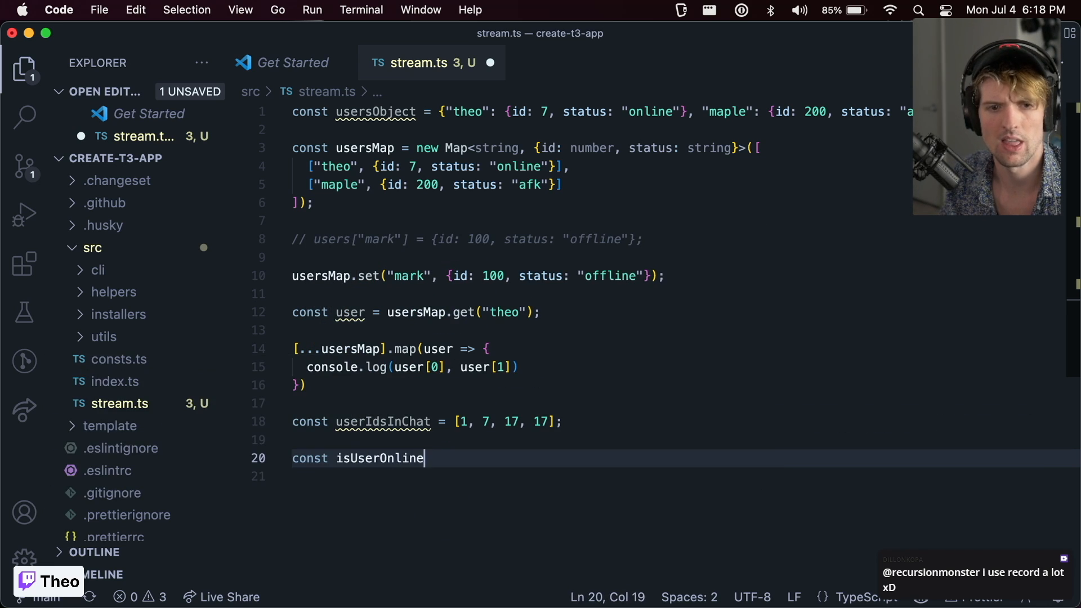
pyautogui.write('= (id: number) => {')
pyautogui.click(687, 476)
pyautogui.write('return userIdsInChat.includes(id);')
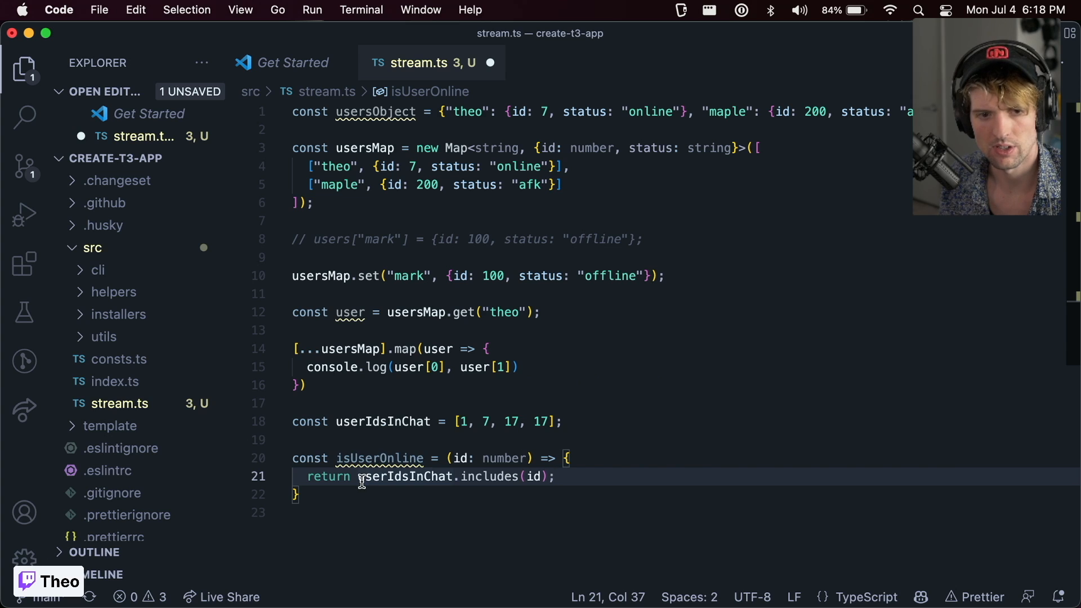
pyautogui.moveTo(515, 502)
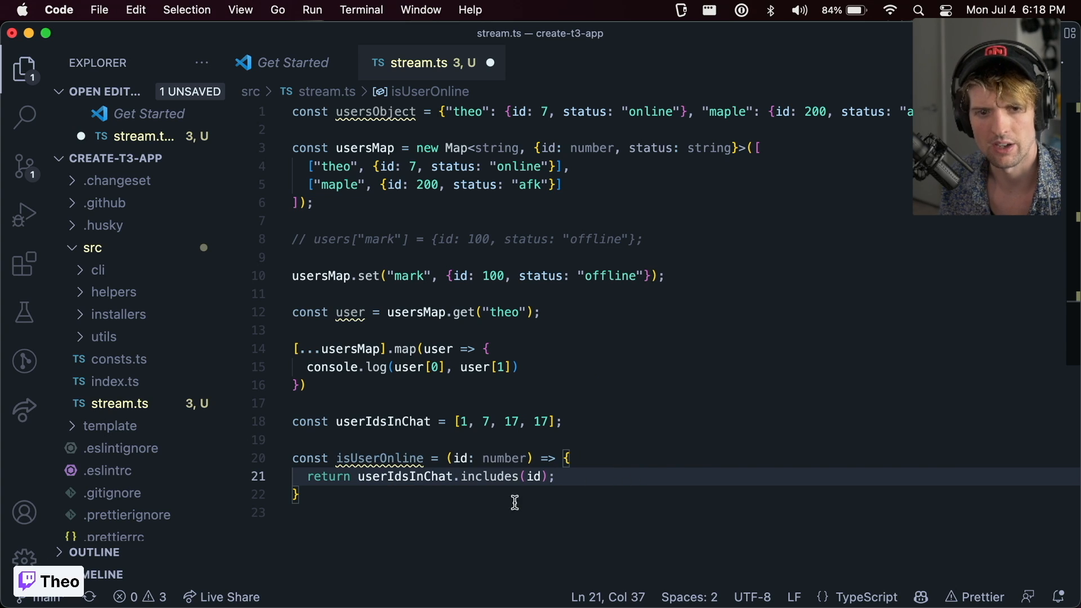
pyautogui.moveTo(603, 424)
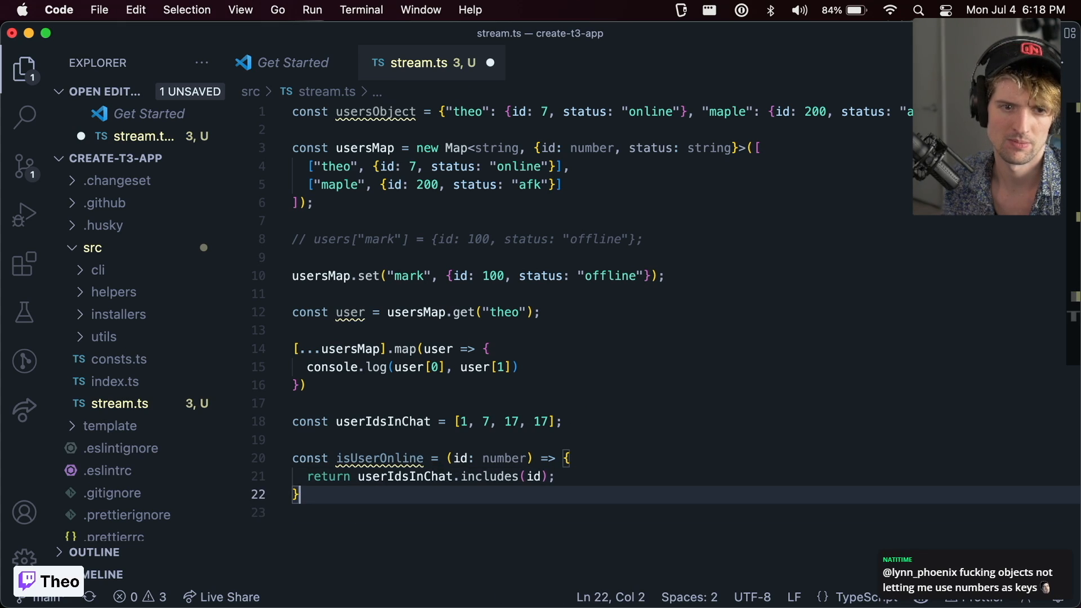
# Step: Write removeUserFromIds(id: number) returning userIdsInChat filtered to exclude that id
pyautogui.write('const removeUser')
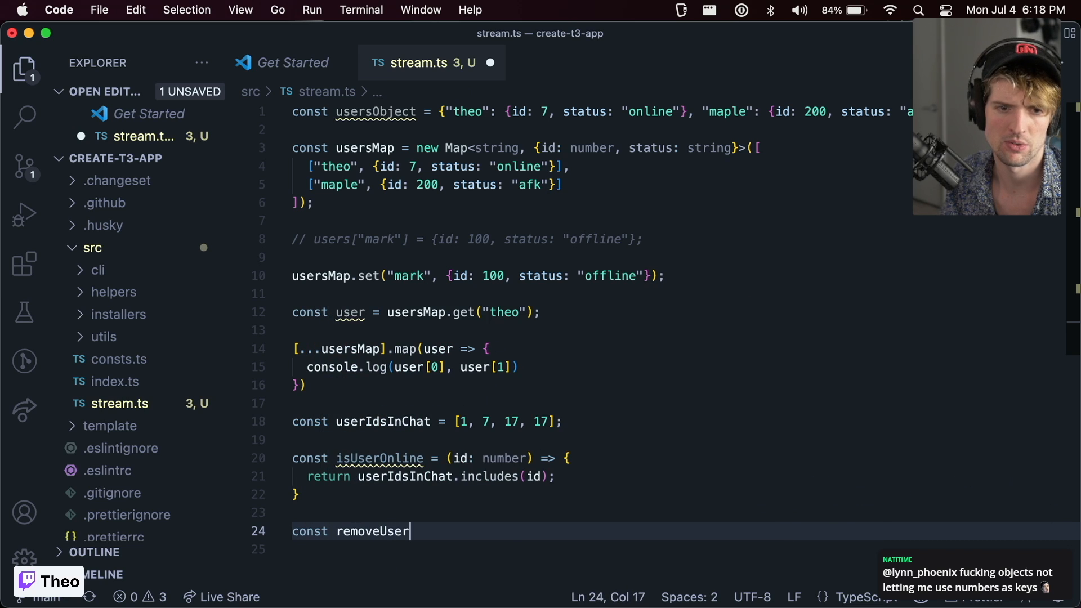
pyautogui.write('FromChat = (id: number) => {')
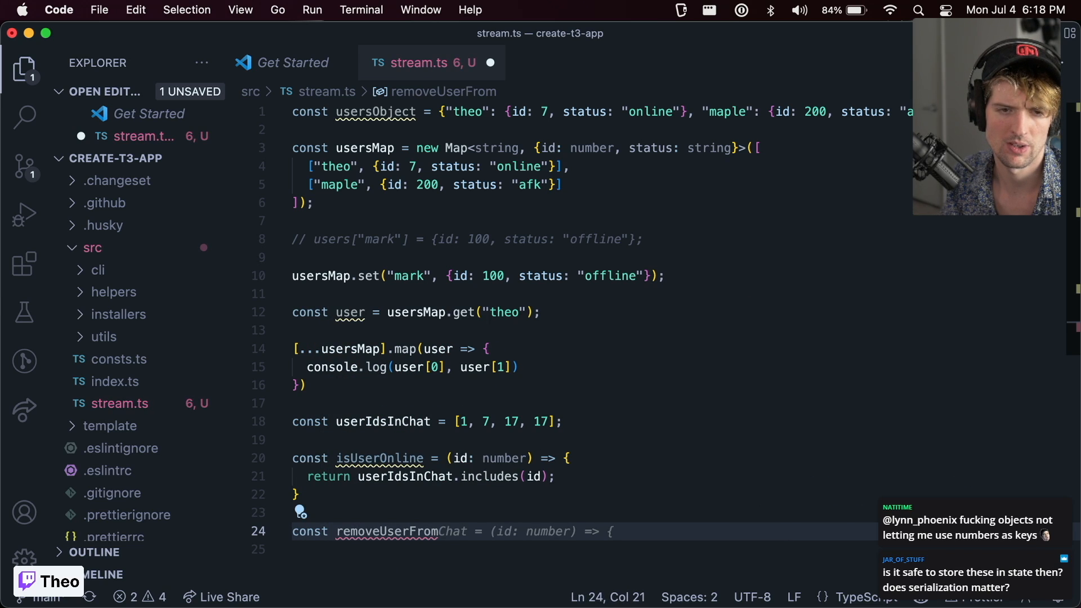
pyautogui.write('Ids = (id: number) => {')
pyautogui.click(586, 550)
pyautogui.write('return userIdsInChat.filter(userId => userId !== id);')
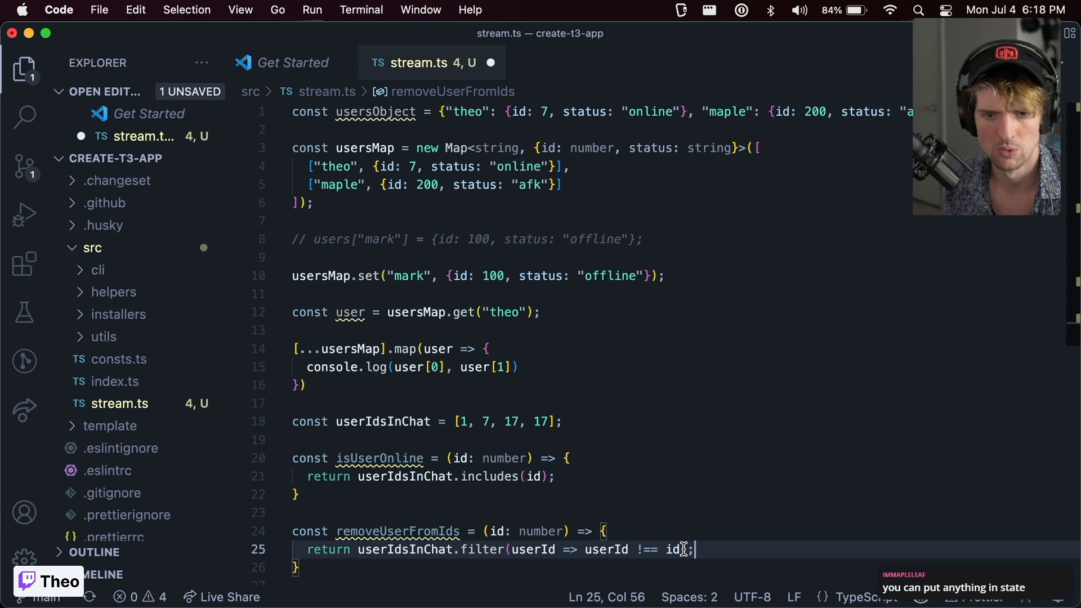
# Step: Experiment with indexOf lines on userIdsInChat, then delete them again
pyautogui.write('const i')
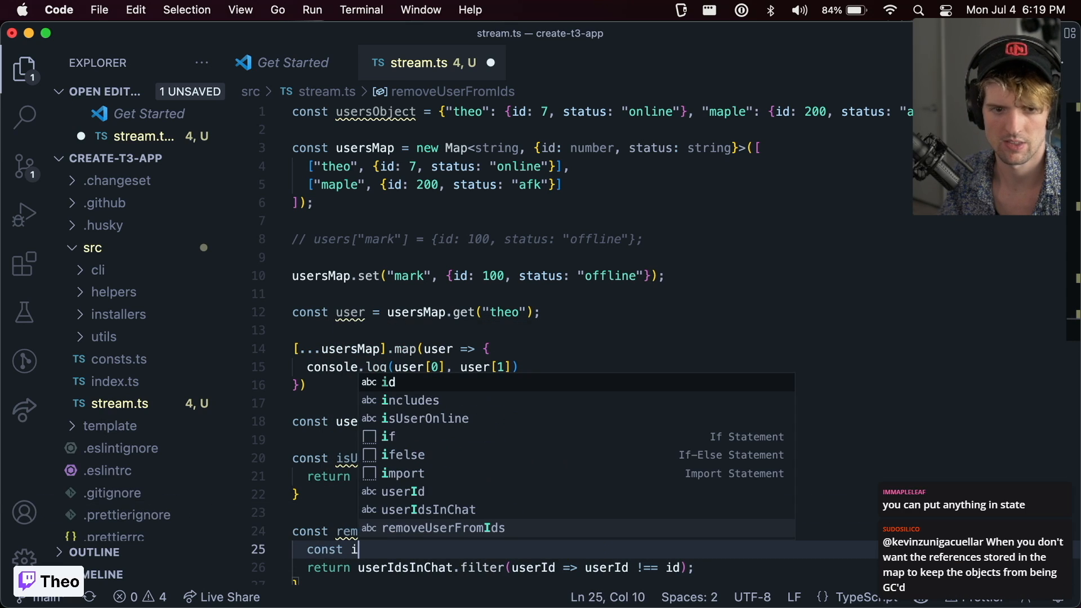
pyautogui.write('ndexOfMatch = userIdsInChat.indexOf(id);')
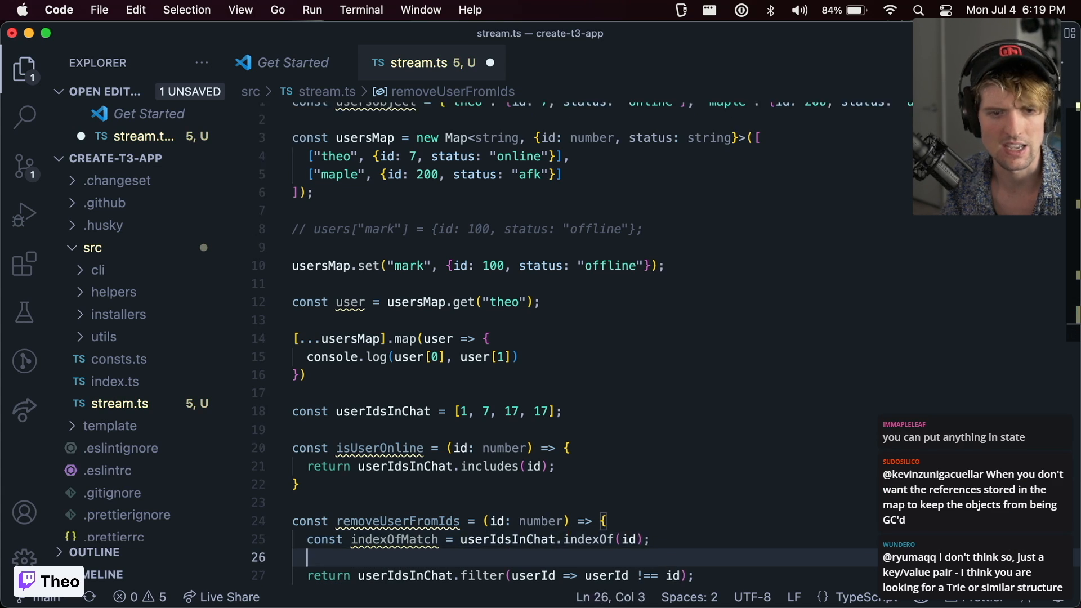
pyautogui.write('use')
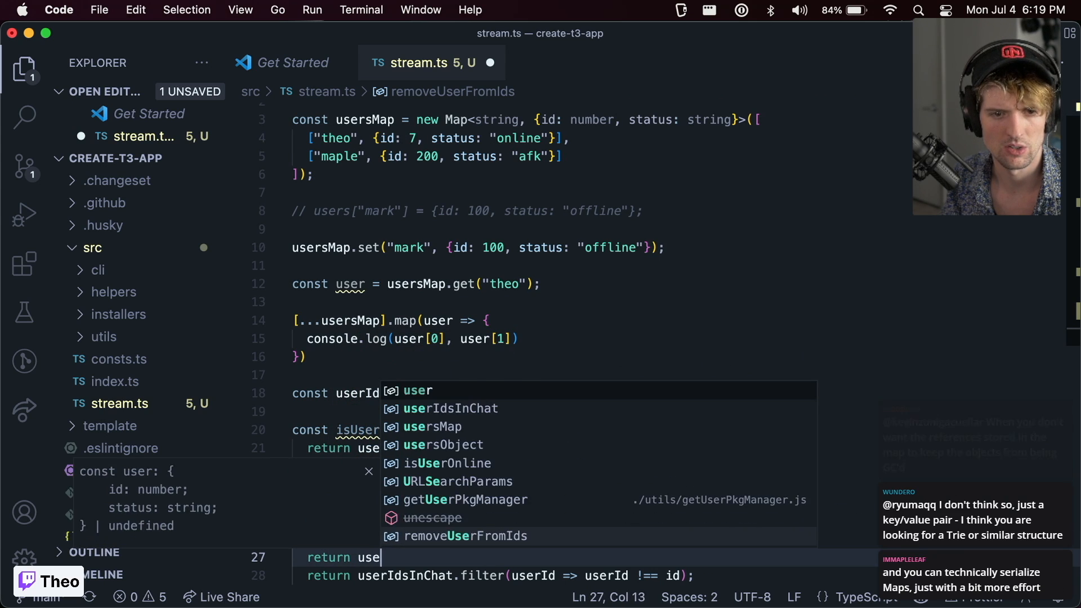
pyautogui.write('userIdsInChat.d')
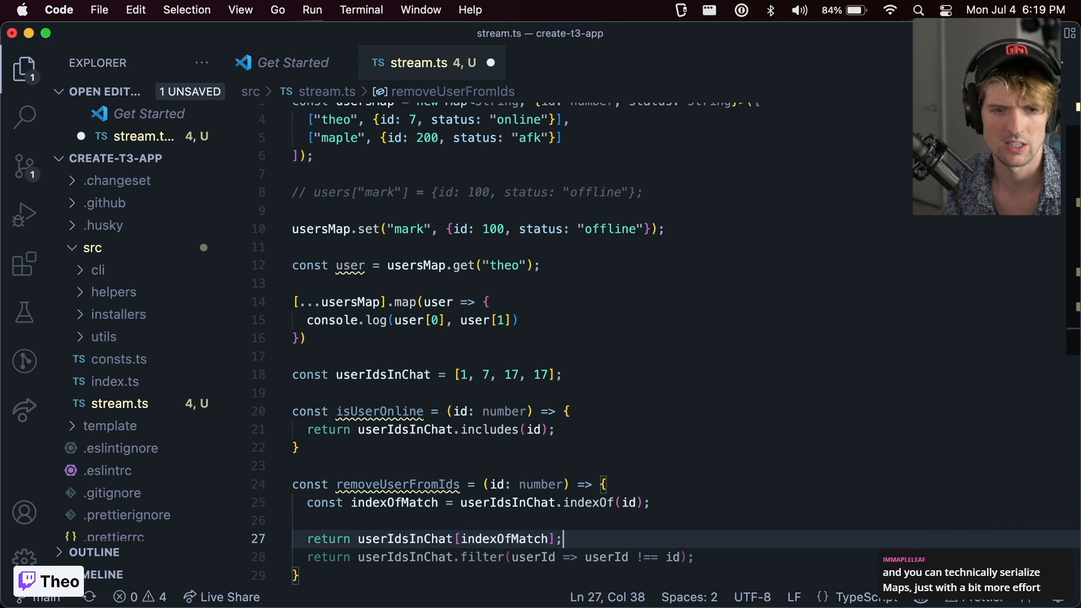
pyautogui.press('Cmd+Shift+K')
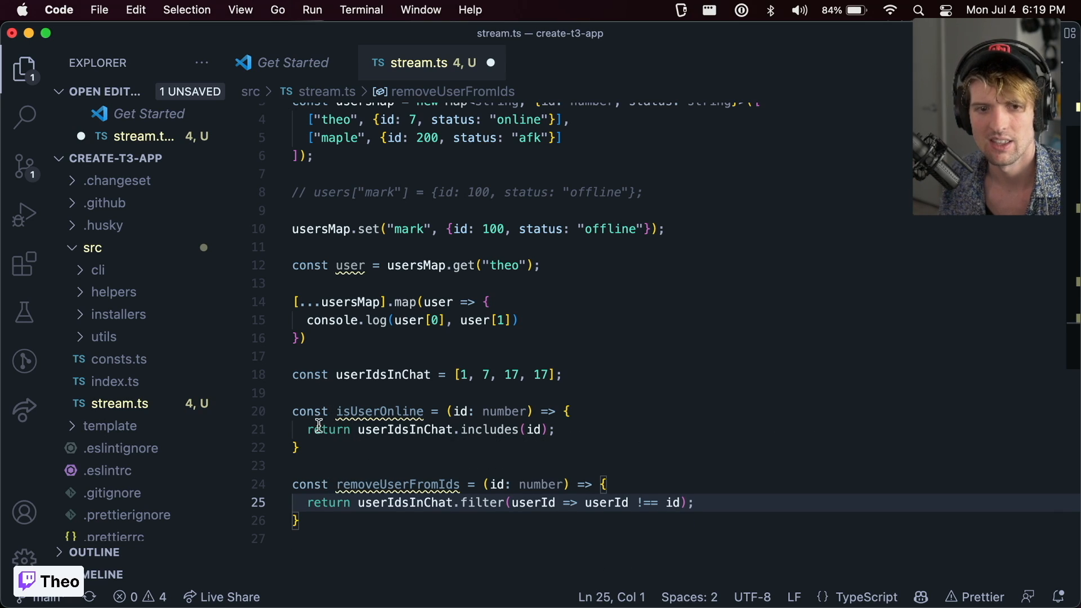
pyautogui.moveTo(676, 459)
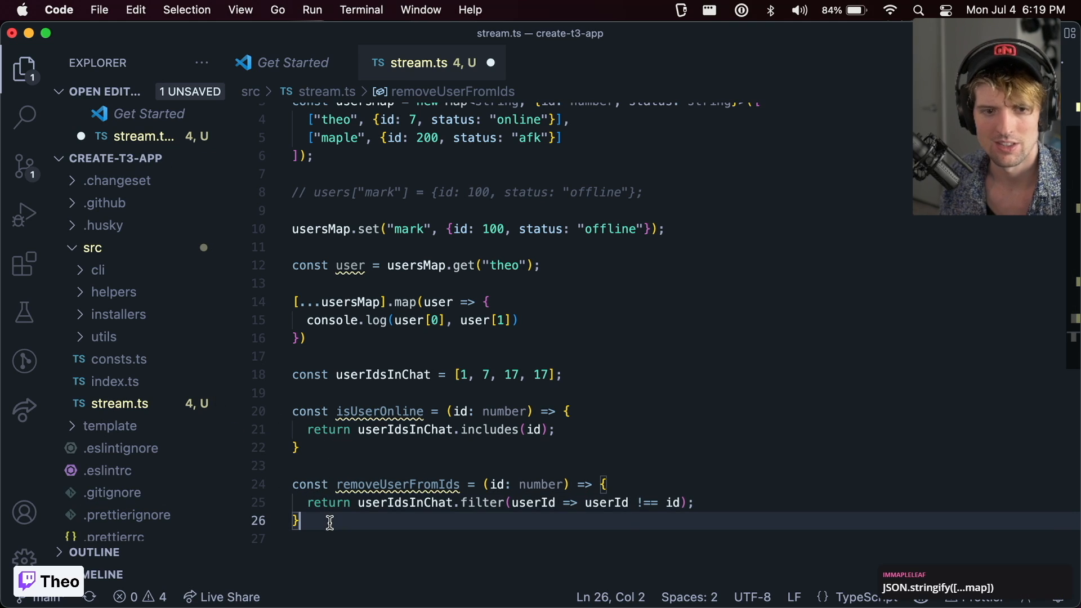
# Step: Declare userIdsInChatSet as new Set(userIdsInChat)
pyautogui.write('constr')
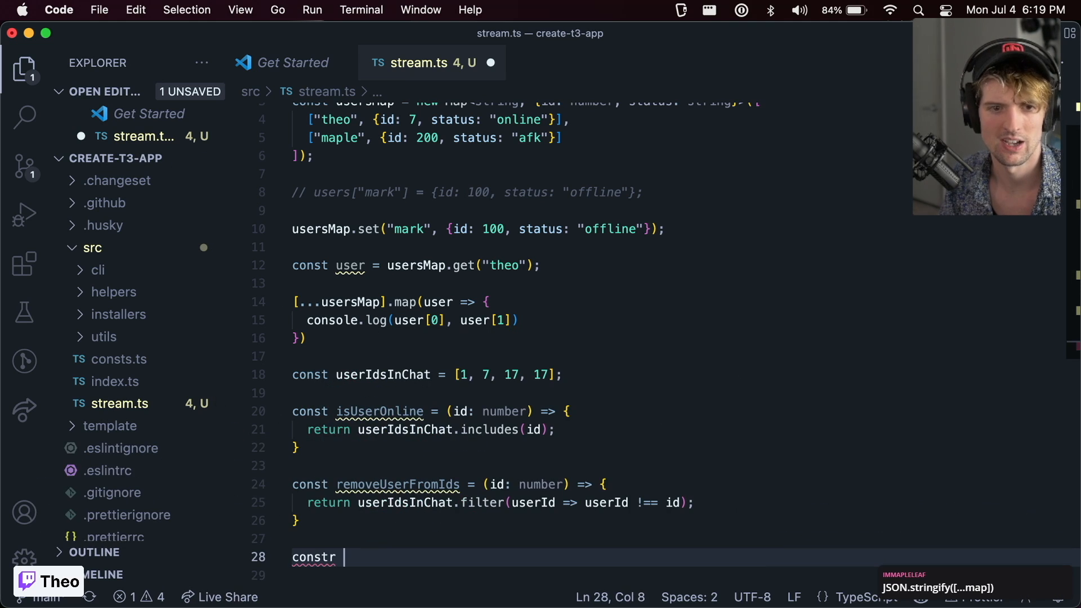
pyautogui.write('online')
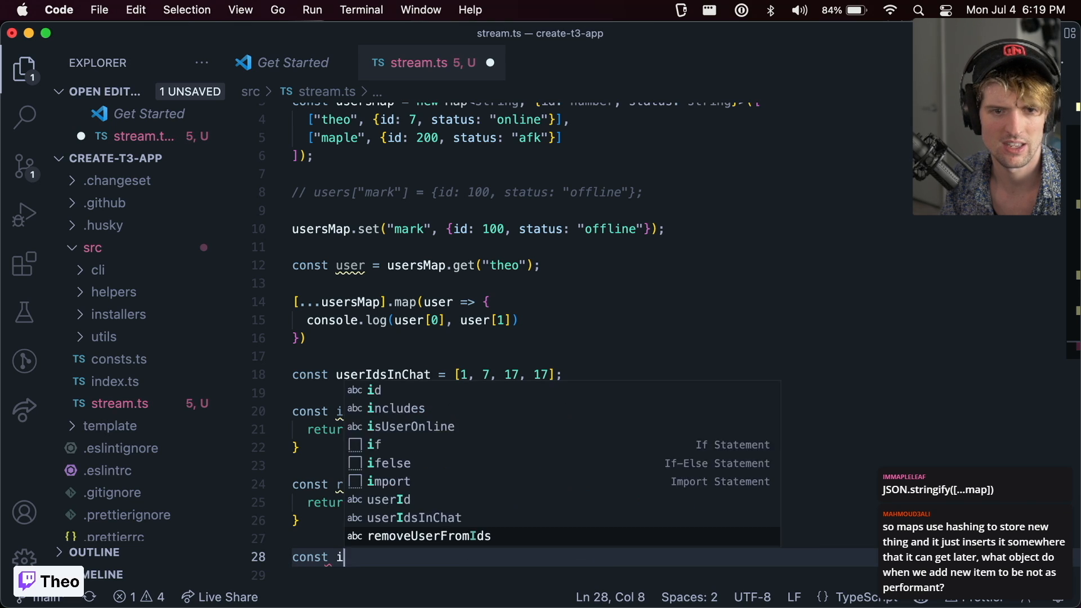
pyautogui.write('userIdsInChatSet = new Set(userIdsInChat);')
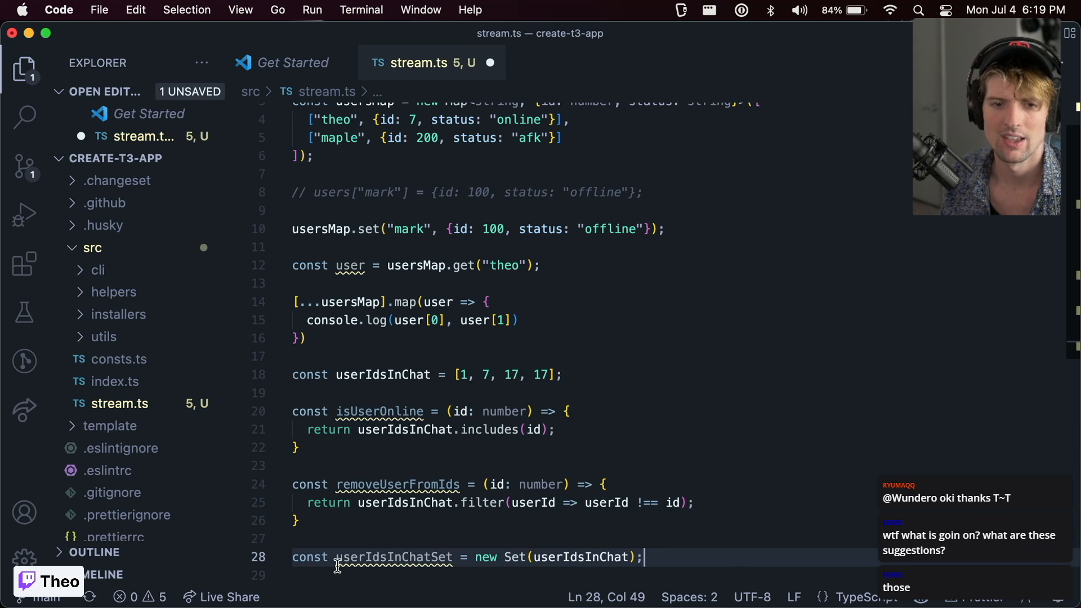
# Step: Log userIdsInChatSet with the Copilot comment // Set { 1, 7, 17 }
pyautogui.doubleClick(394, 558)
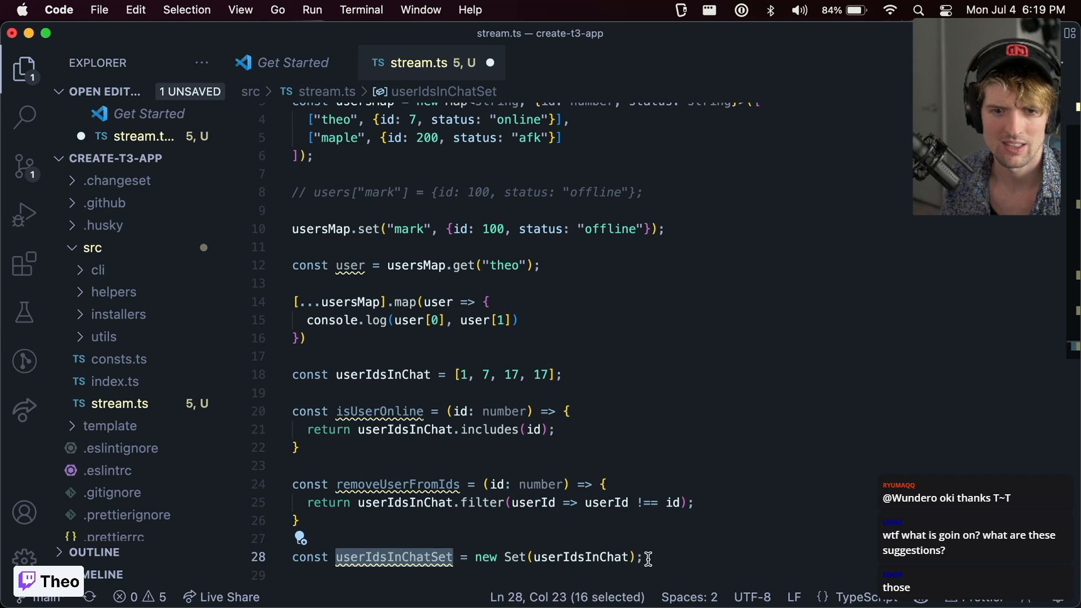
pyautogui.write('console.log(userIdsInChatSet).')
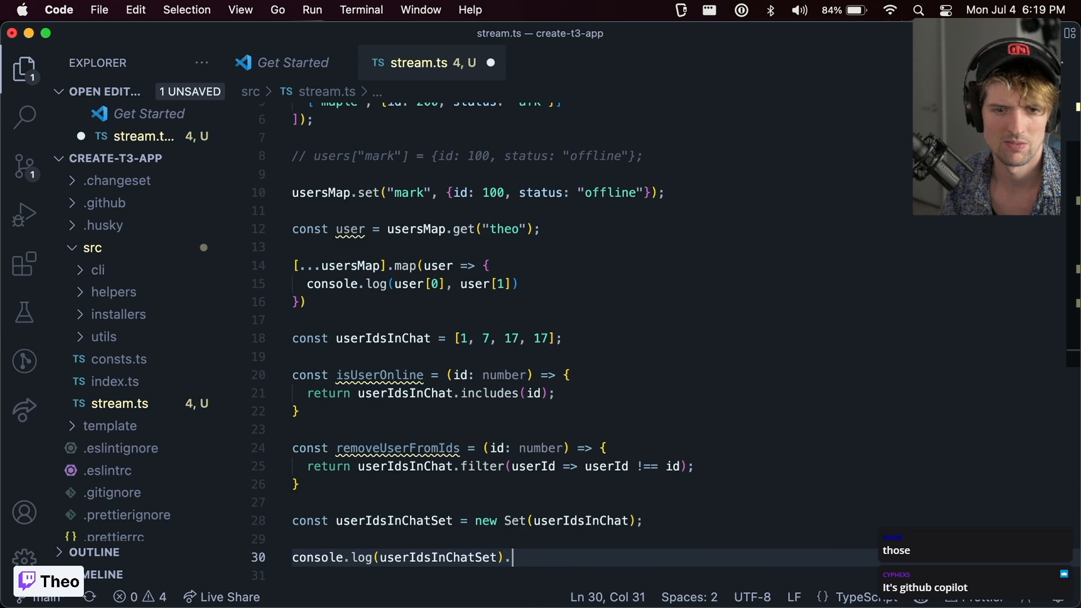
pyautogui.press('Backspace')
pyautogui.write('; //')
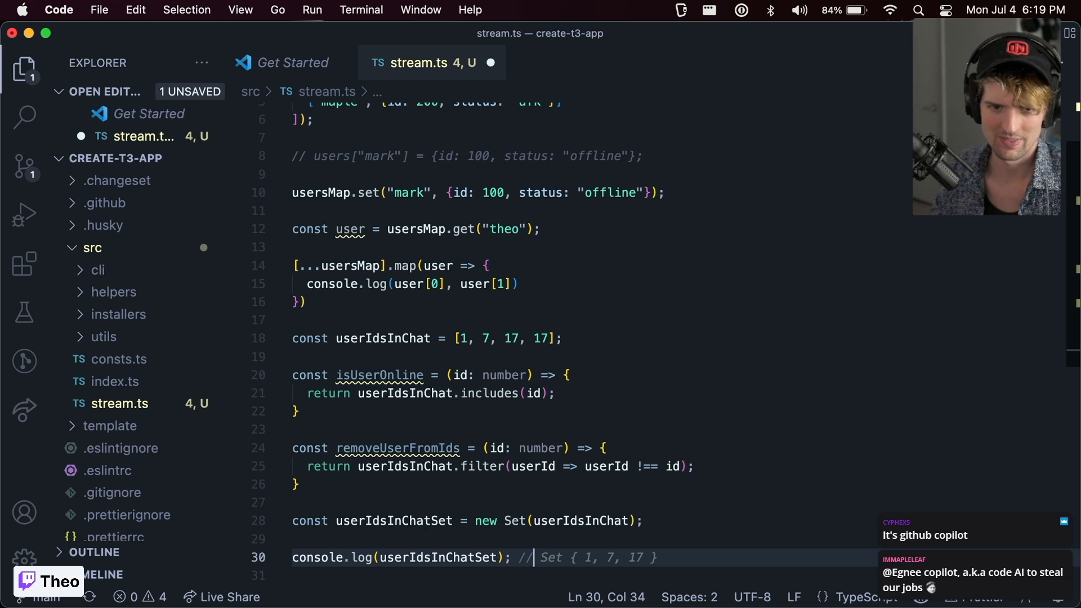
pyautogui.scroll(-3)
pyautogui.write(' Set { 1, 7, 17 ')
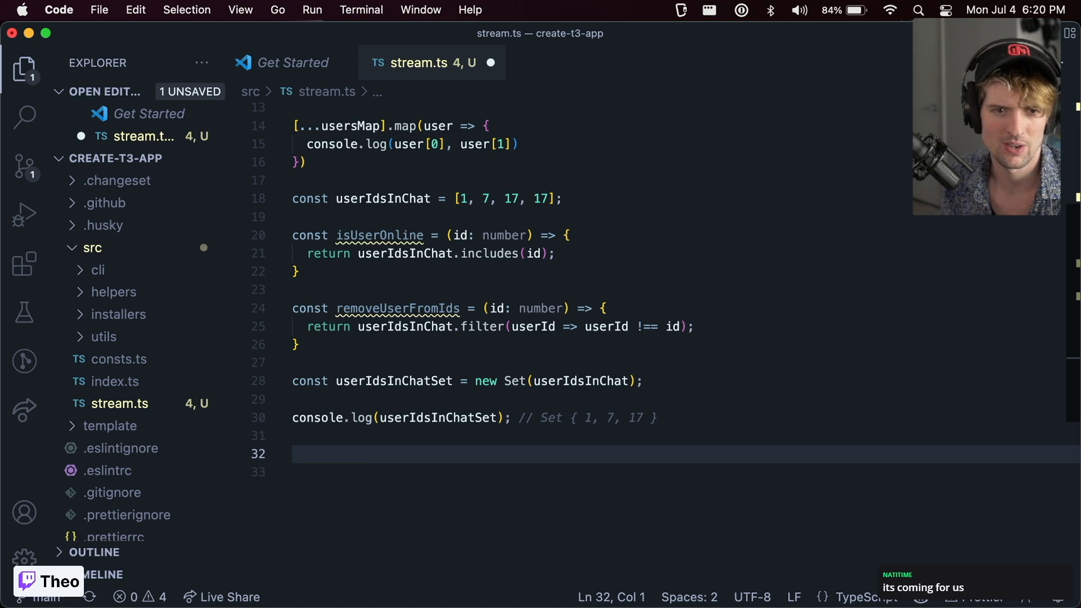
# Step: Write isUserOnlineTwo using userIdsInChatSet.has(id) and removeUserFromOnlineSet using .delete(id), then save
pyautogui.write('const isuS')
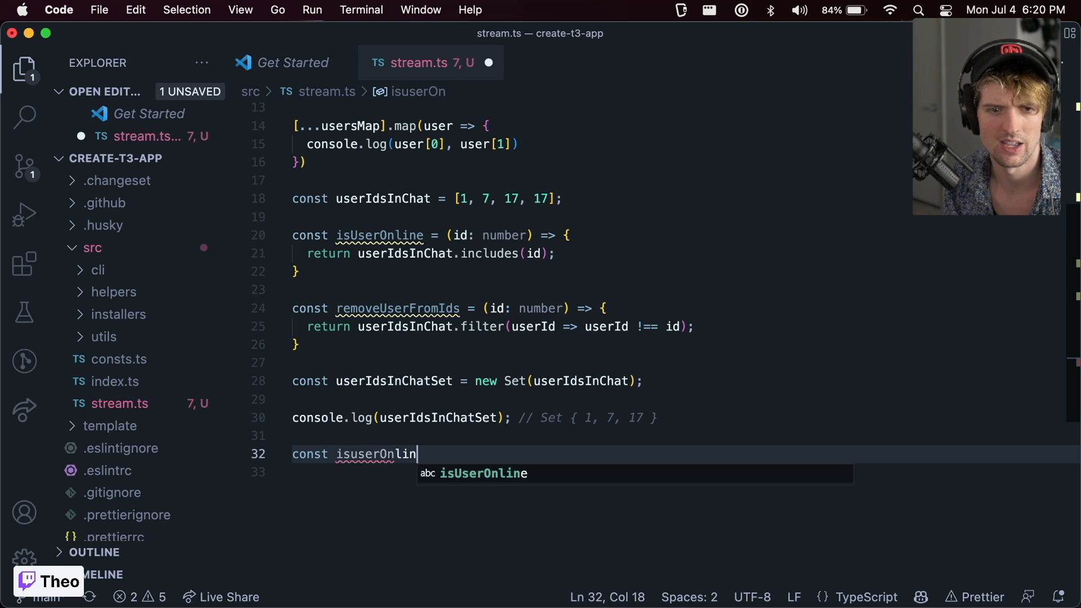
pyautogui.write('eTwo = (id')
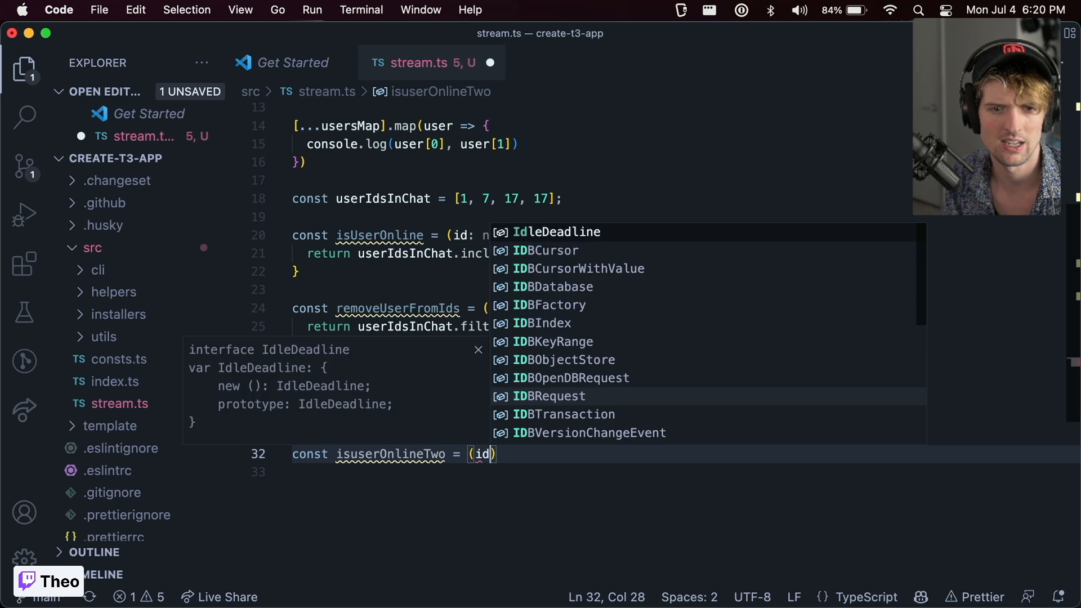
pyautogui.write(': number)=')
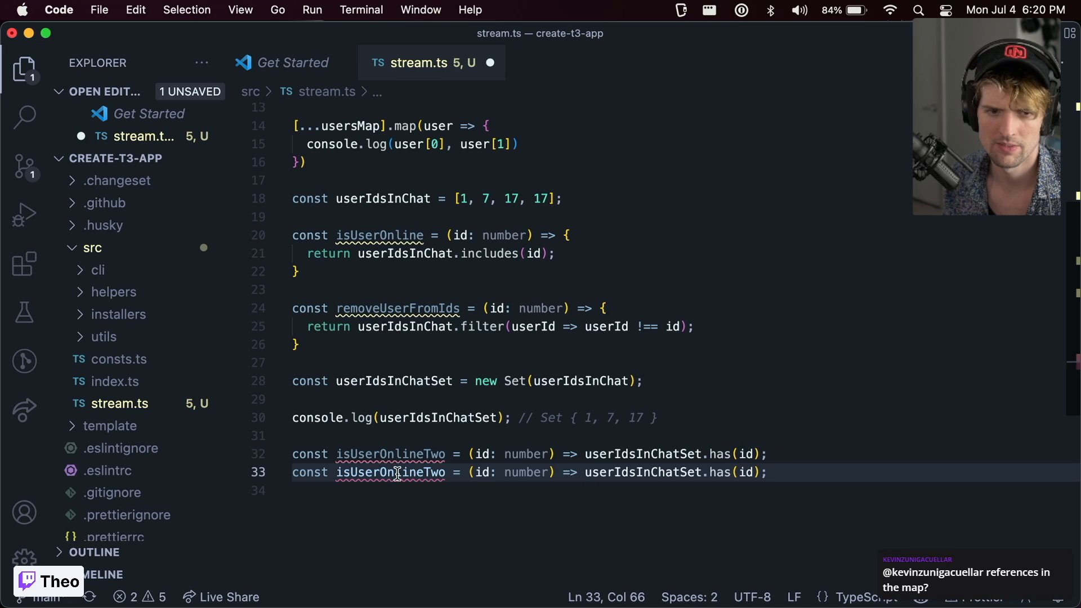
pyautogui.write('removeUser')
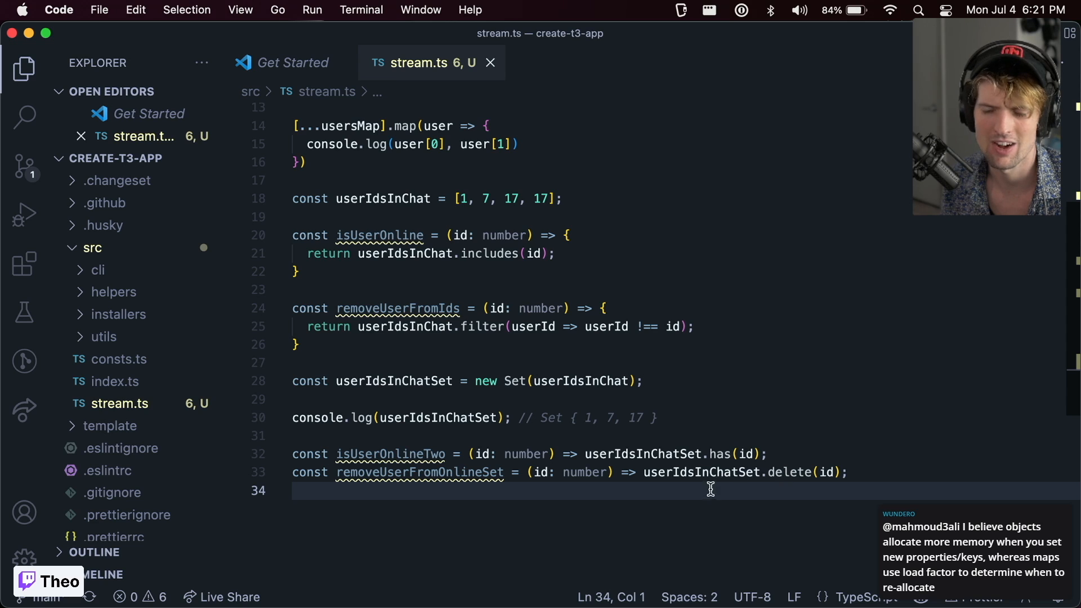
pyautogui.moveTo(721, 502)
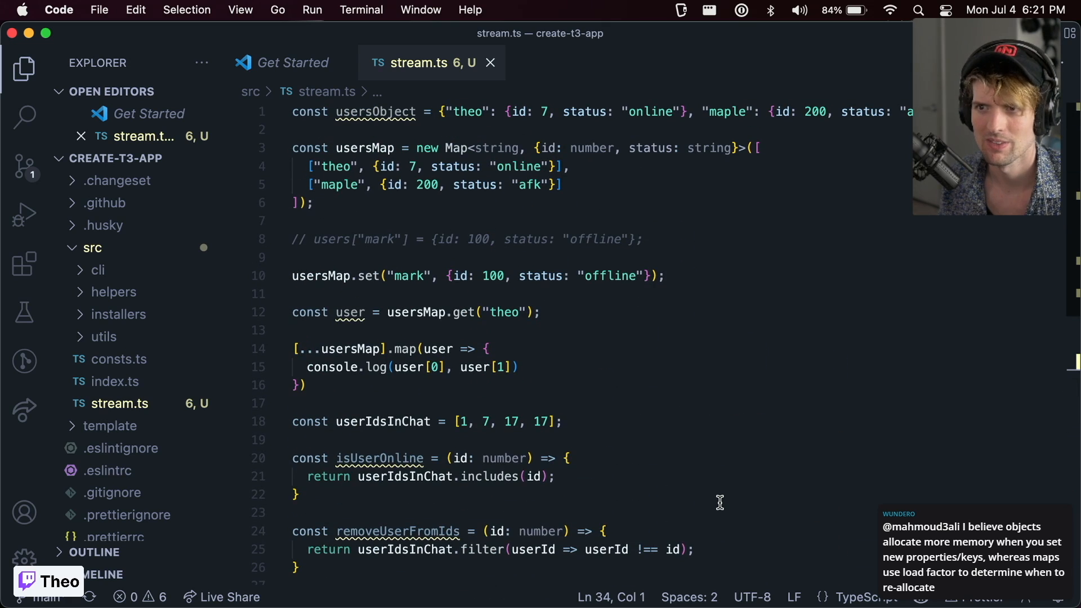
# Step: Toggle off the primary sidebar and scroll down through stream.ts
pyautogui.click(22, 68)
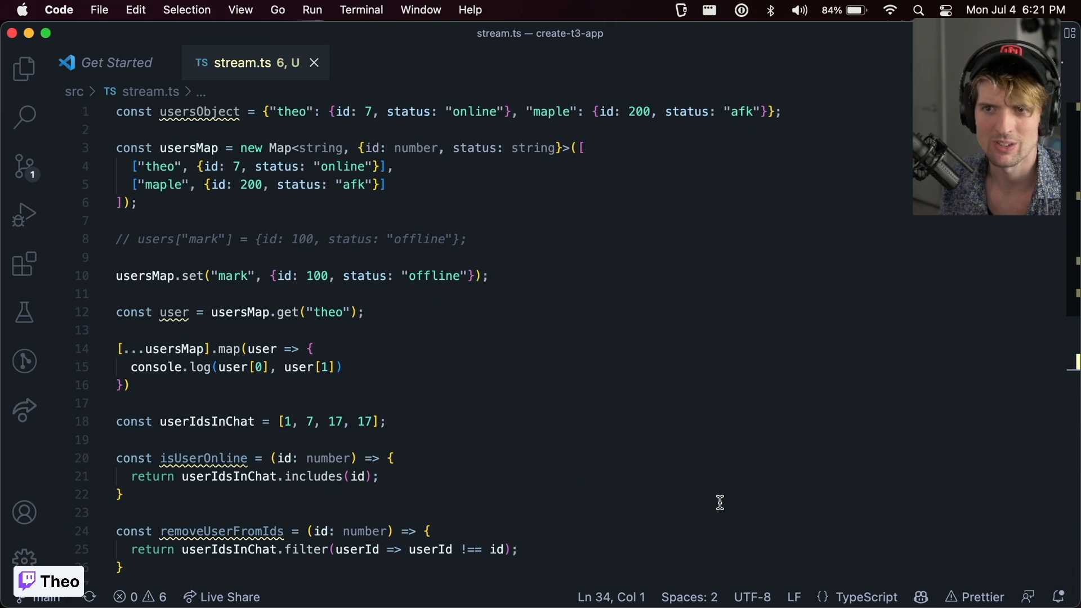
pyautogui.scroll(-3)
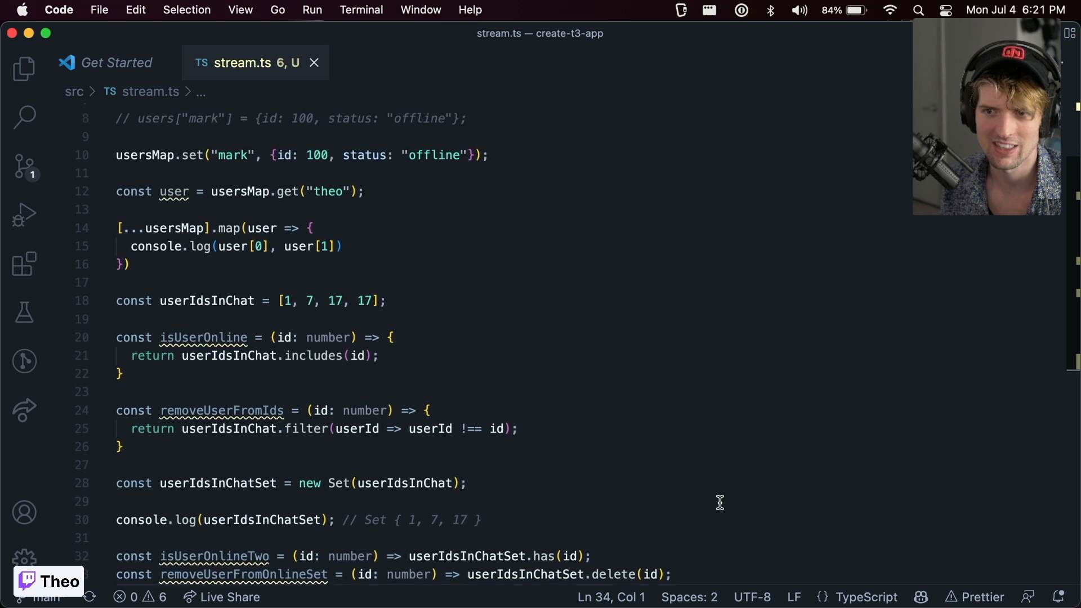